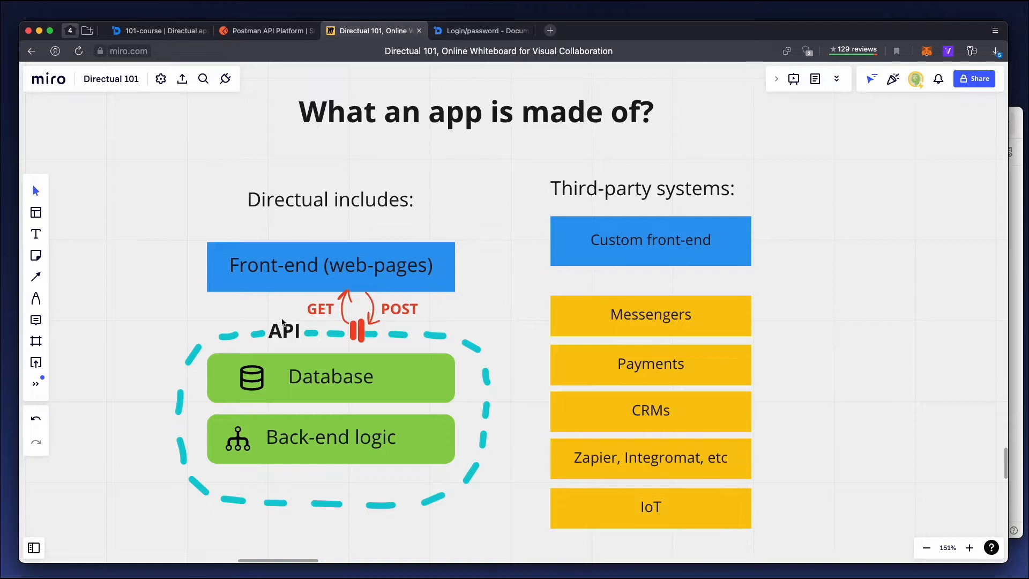
mouse_move(338, 313)
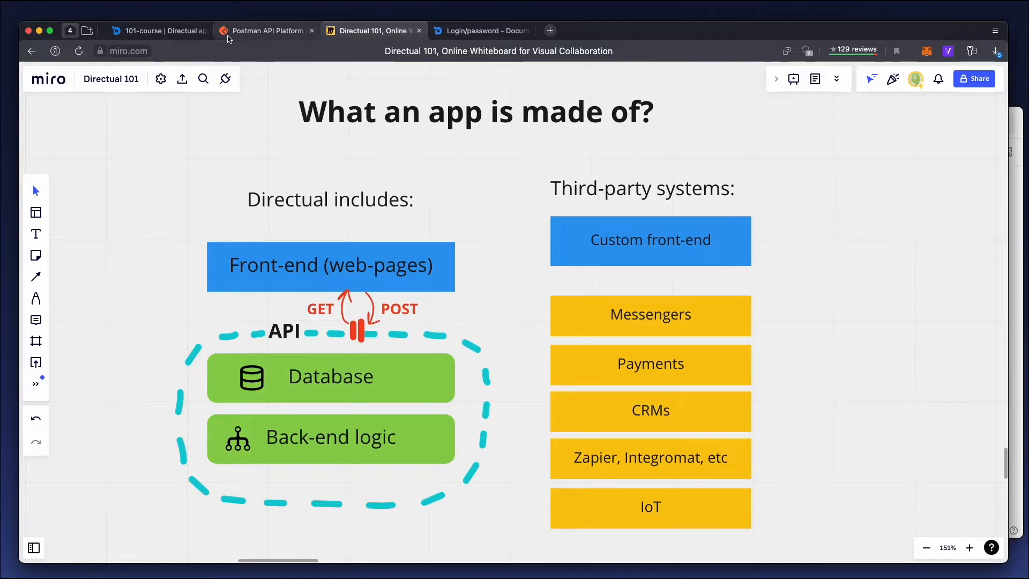
Step: Switch from the Miro board to the Directual app's empty API-endpoints page
click(158, 30)
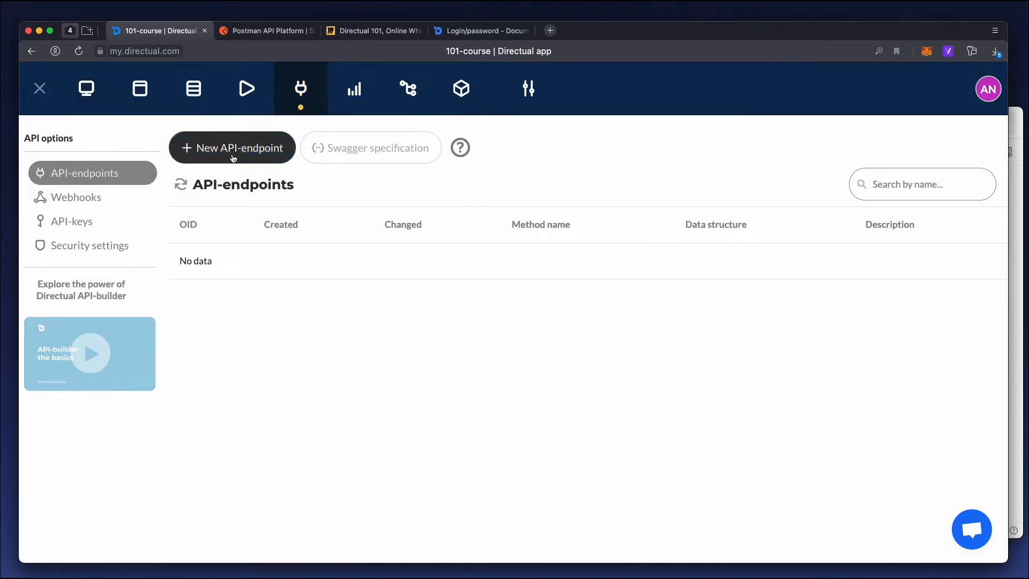
Step: Create a new endpoint on the Books structure named getBooks, described 'Get books'
click(231, 148)
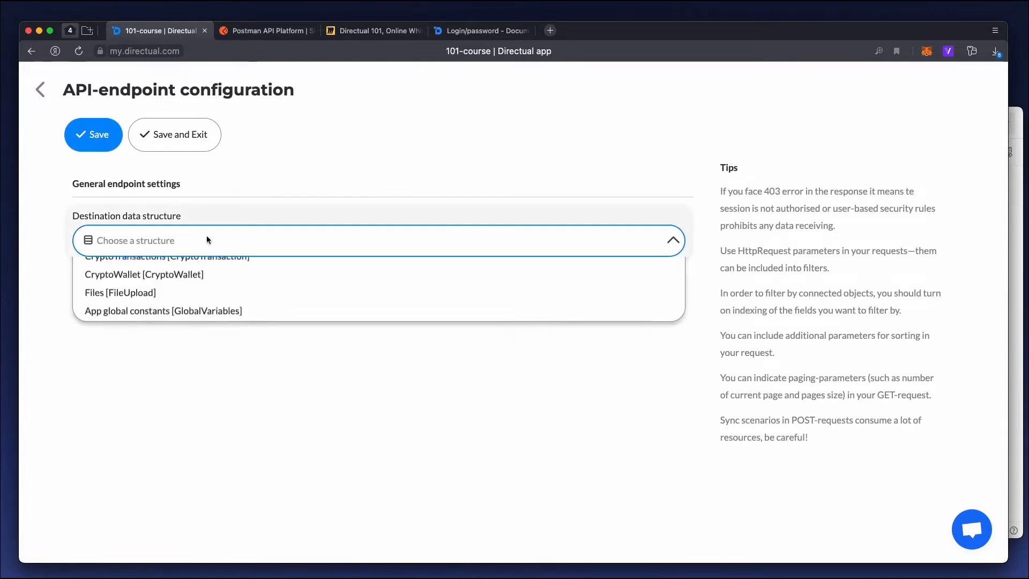
text(boo)
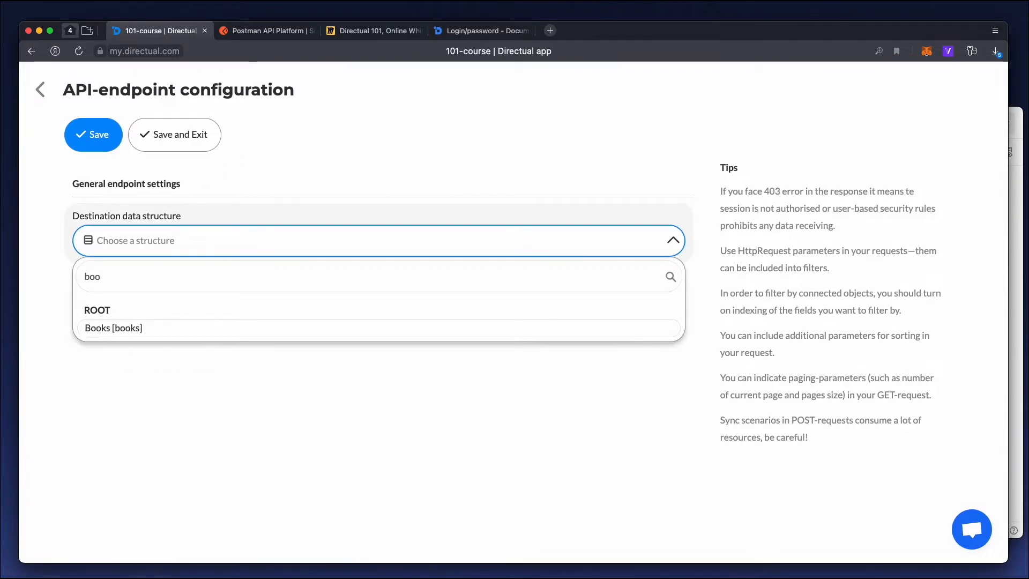
click(113, 328)
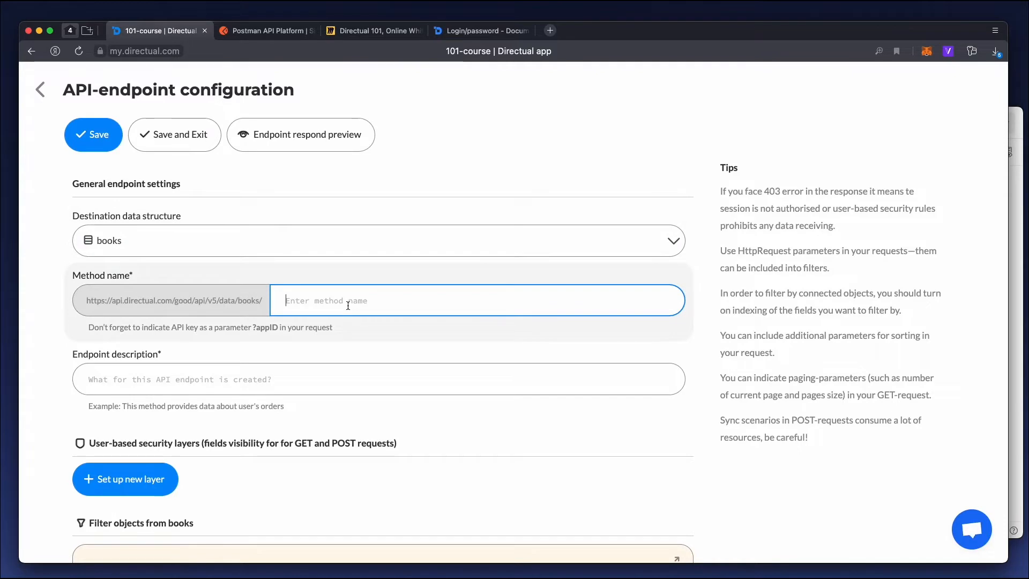
text(getBooks)
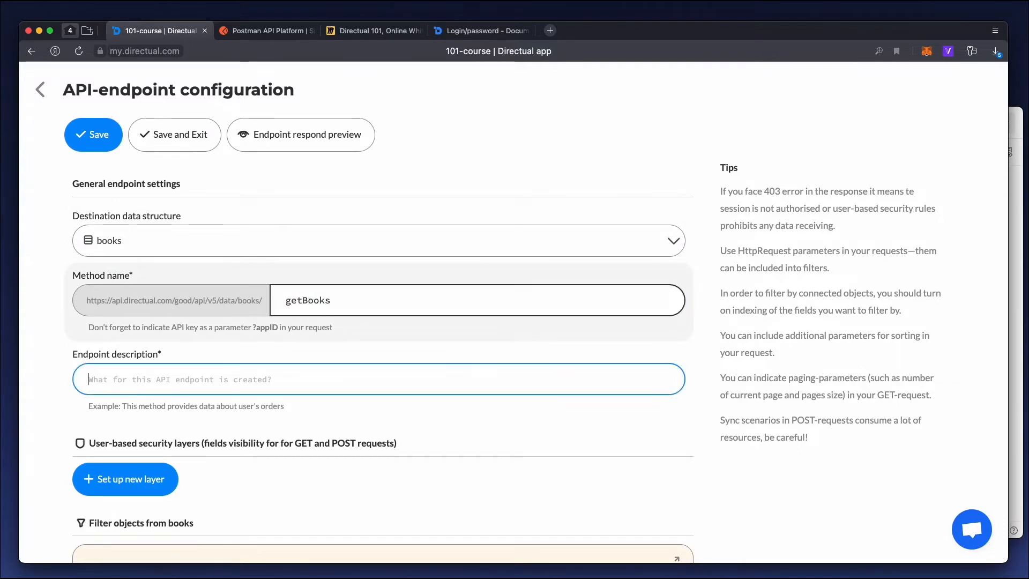
text(Get books)
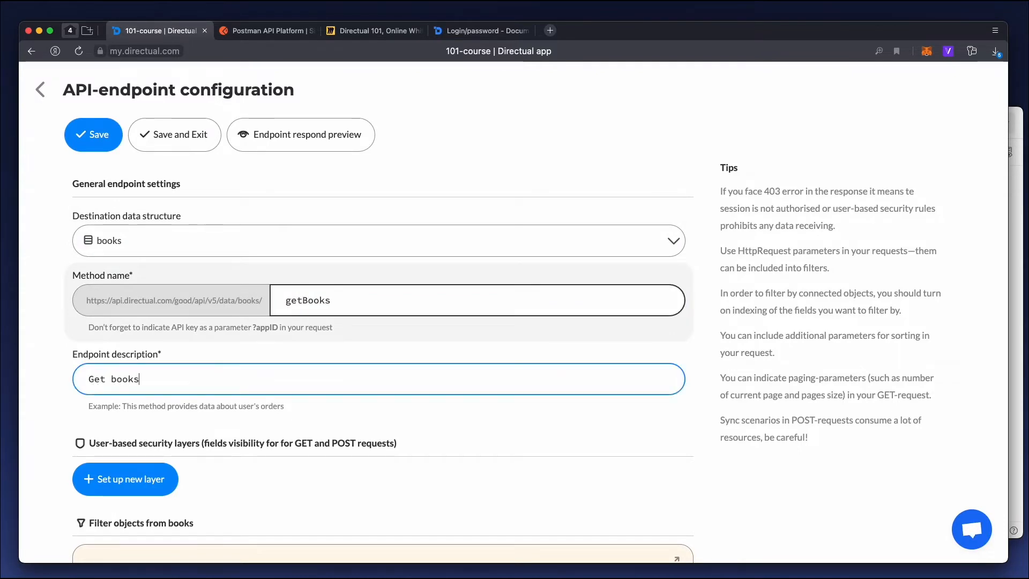
scroll(down, 3)
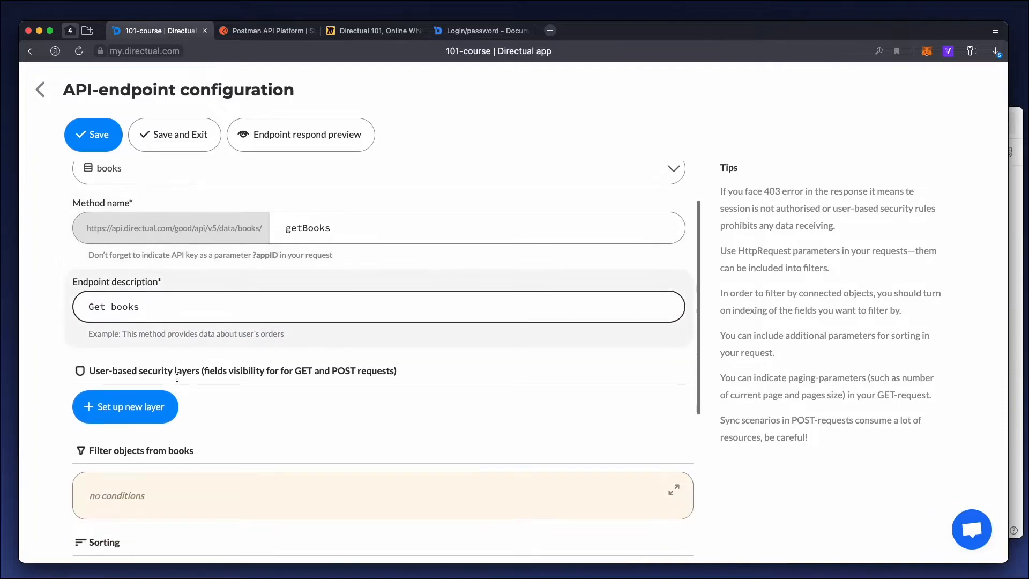
Step: Add a security layer and delete its default id isNotNull condition
click(125, 407)
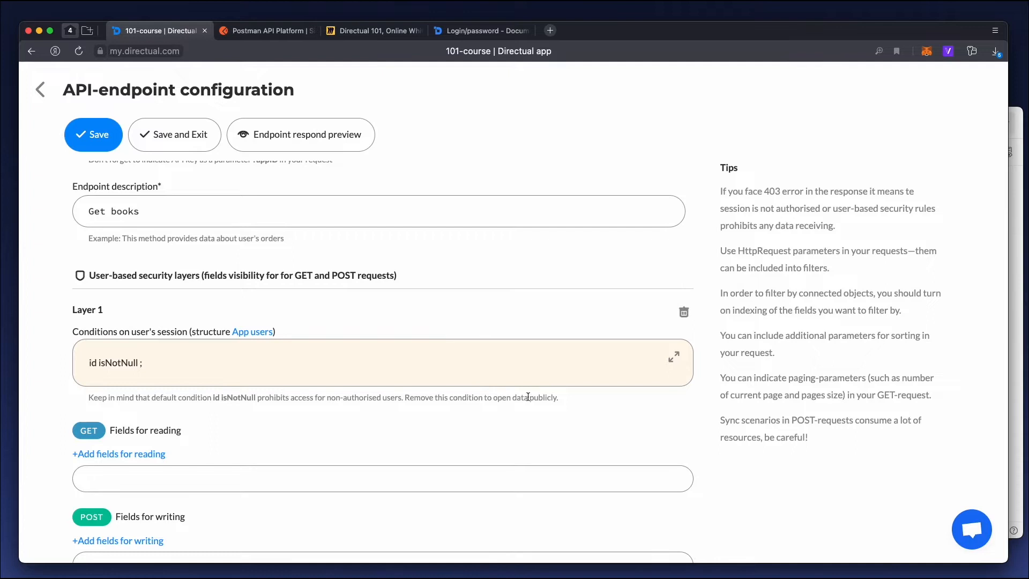
click(674, 357)
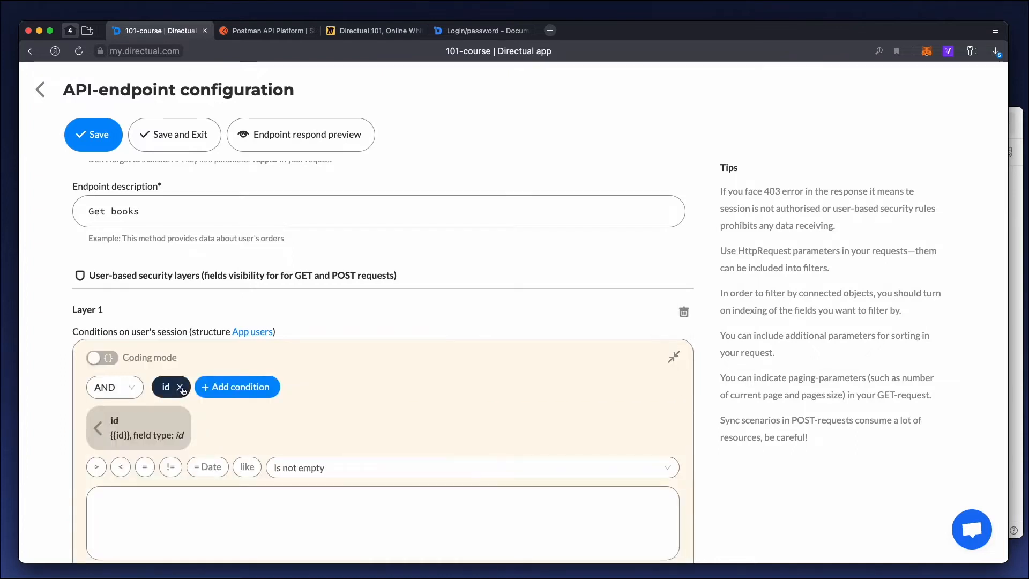
click(179, 386)
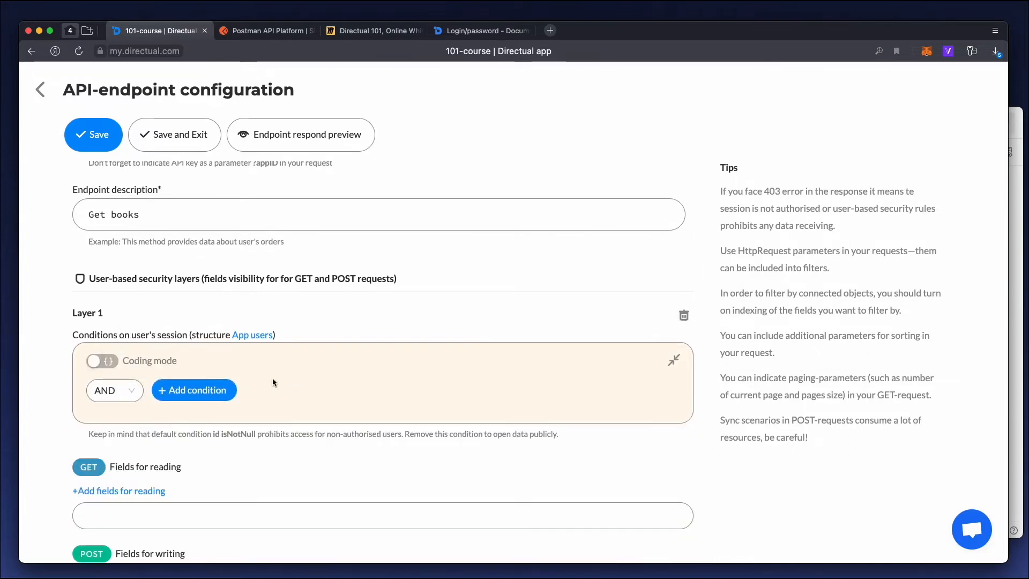
scroll(down, 3)
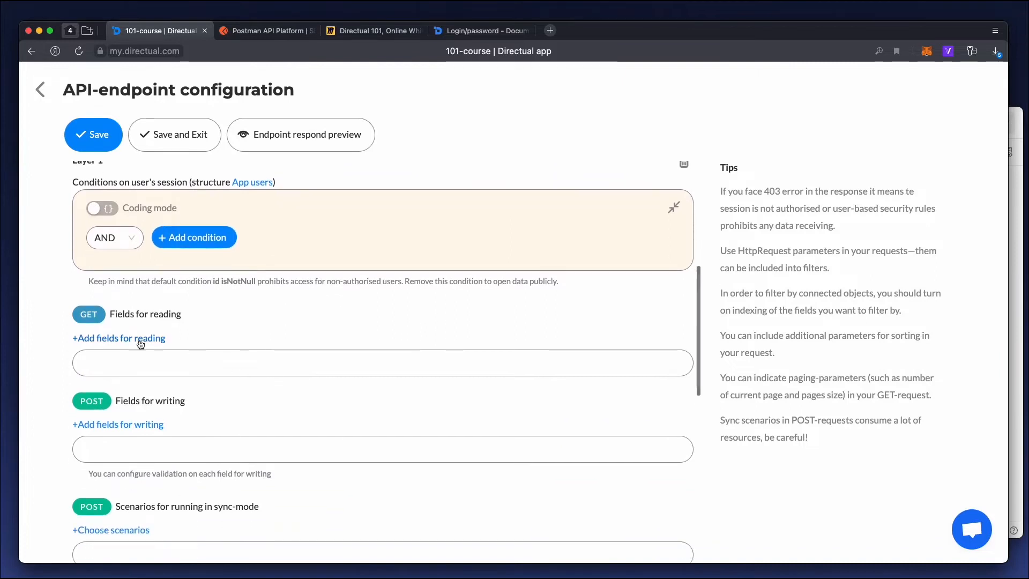
Step: Make id, title, poster, author_id and yearPublished readable, save, and preview the response
click(118, 339)
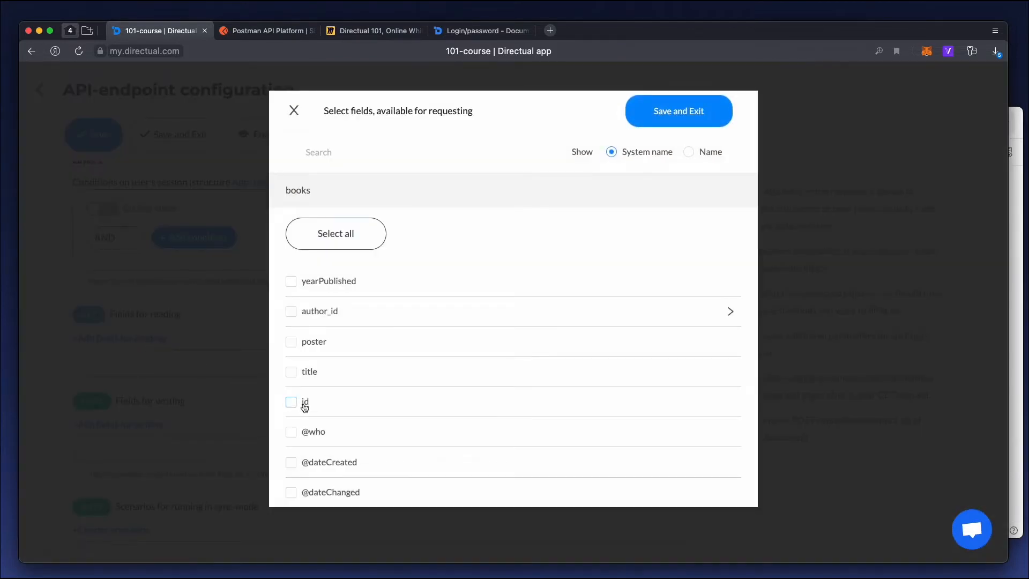
click(291, 402)
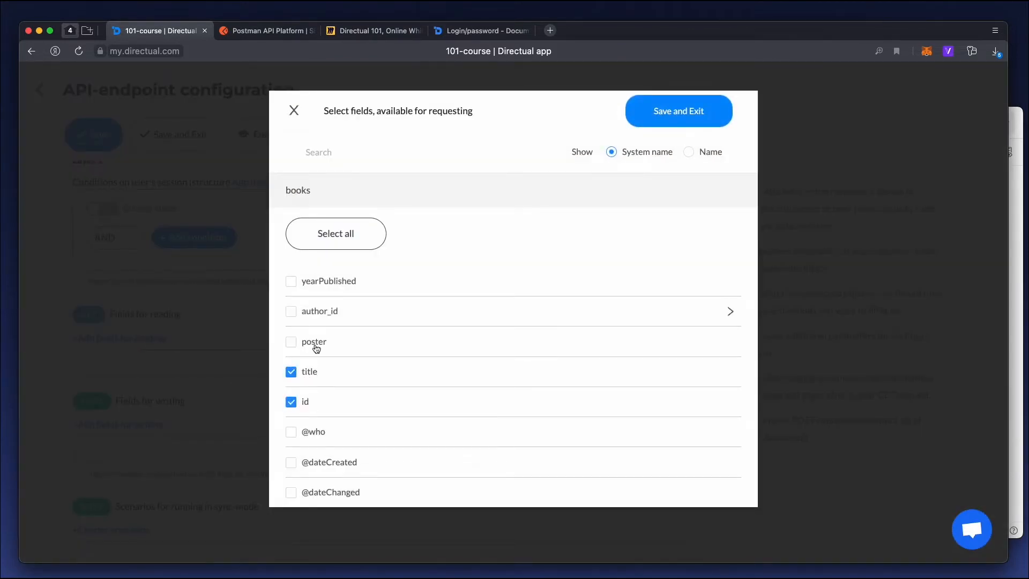
click(336, 233)
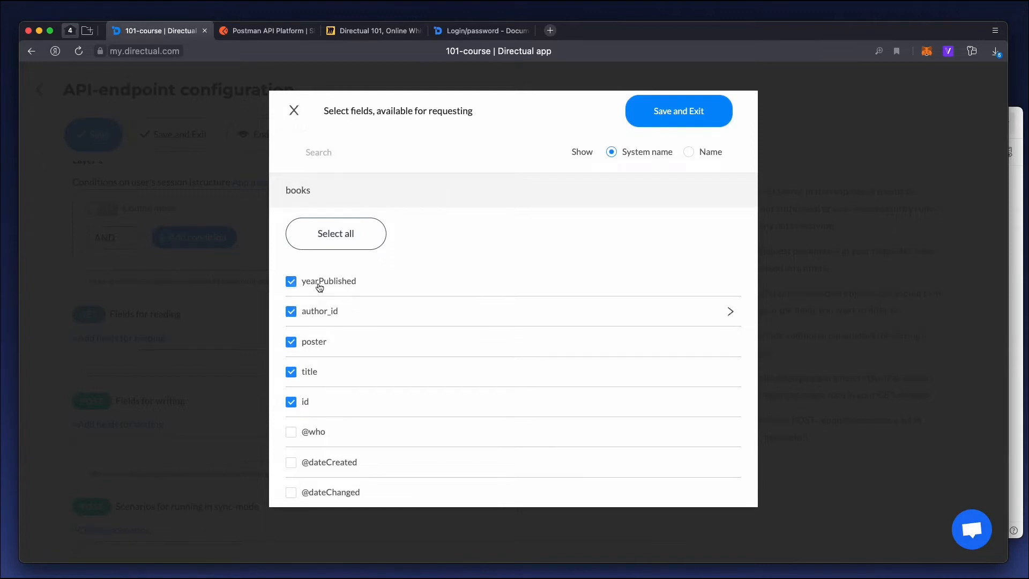
click(678, 110)
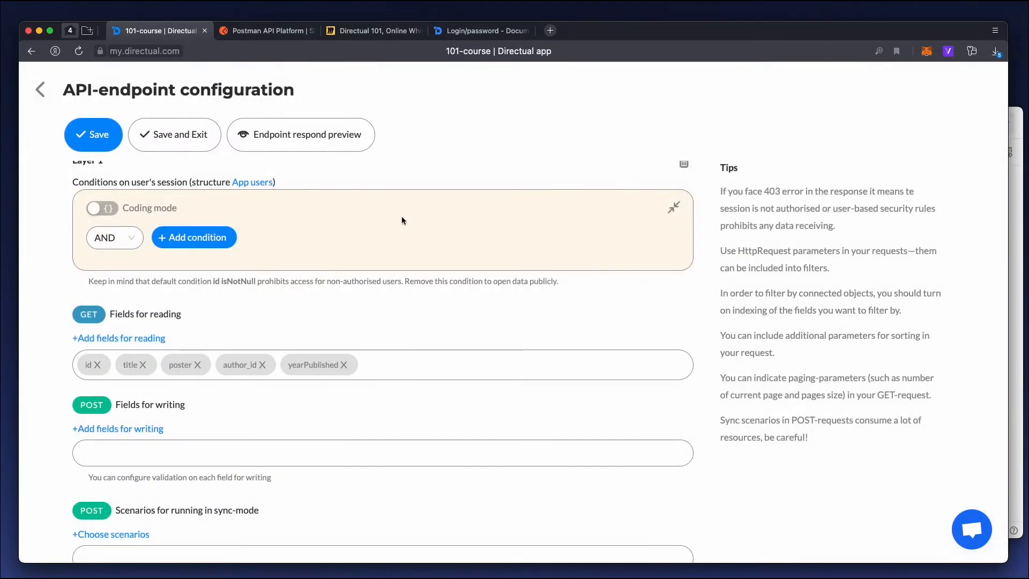
click(93, 134)
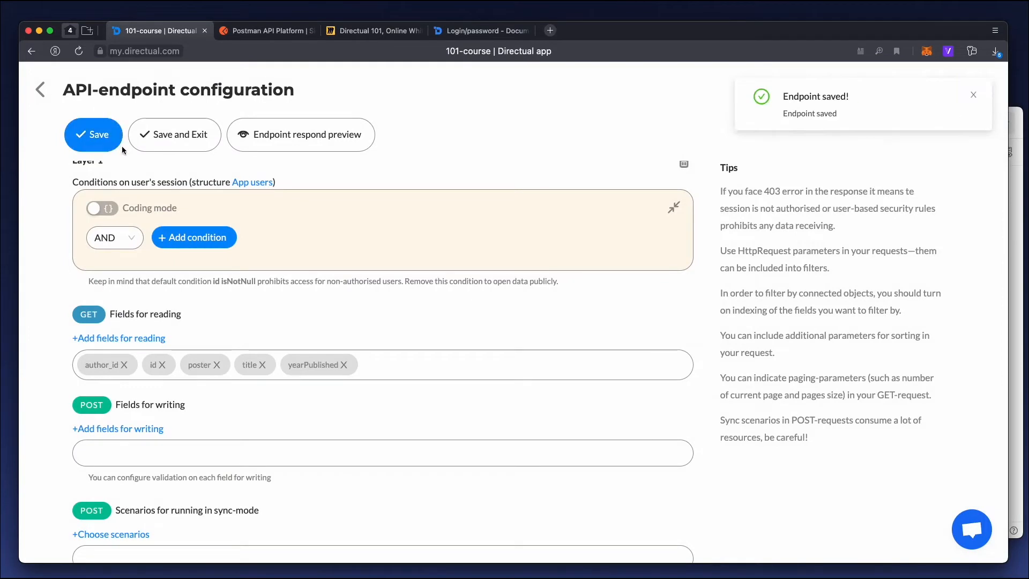
click(300, 134)
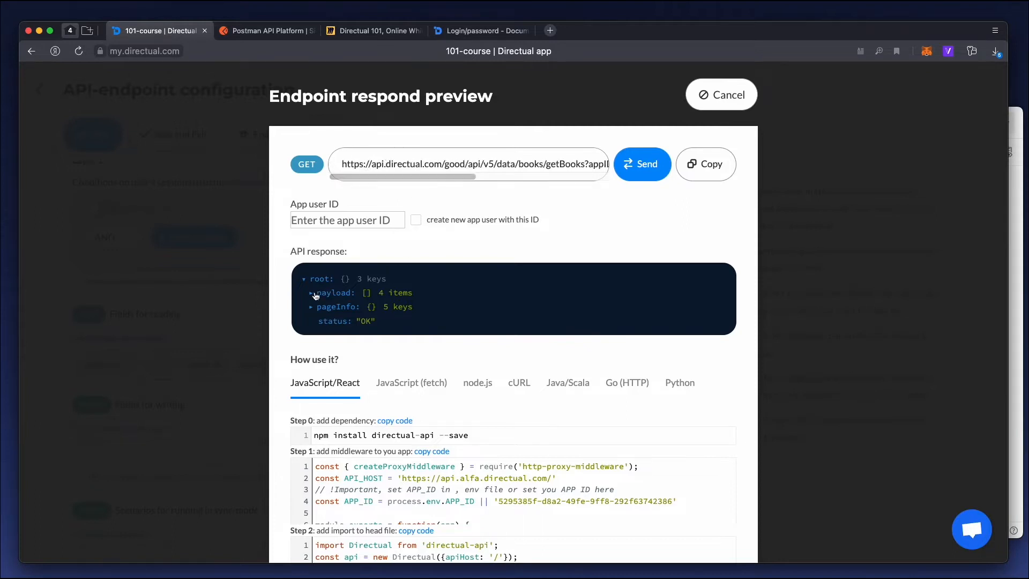
Step: Expand the preview to inspect the first book, War and Peace, then close it
click(310, 292)
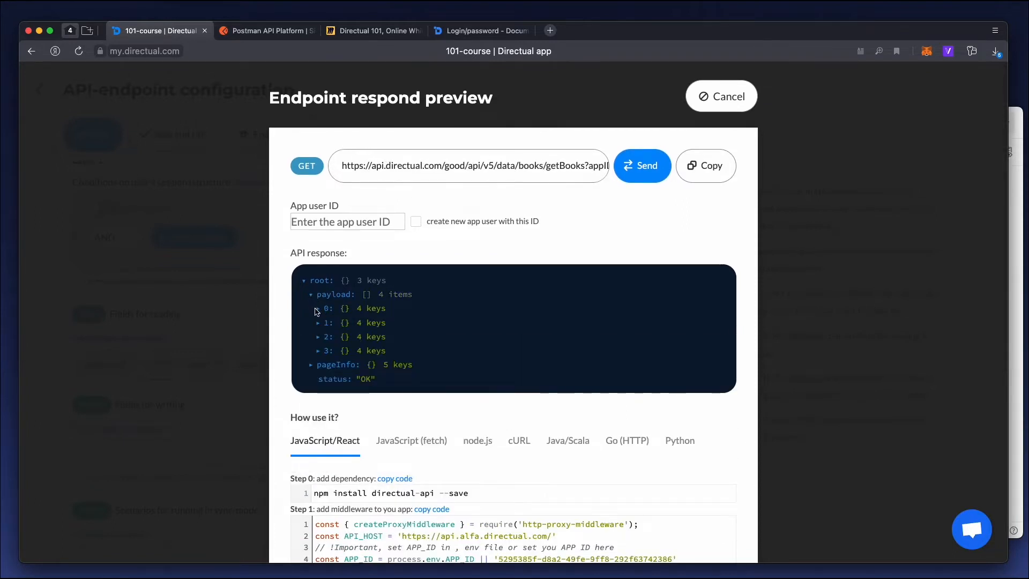
click(318, 307)
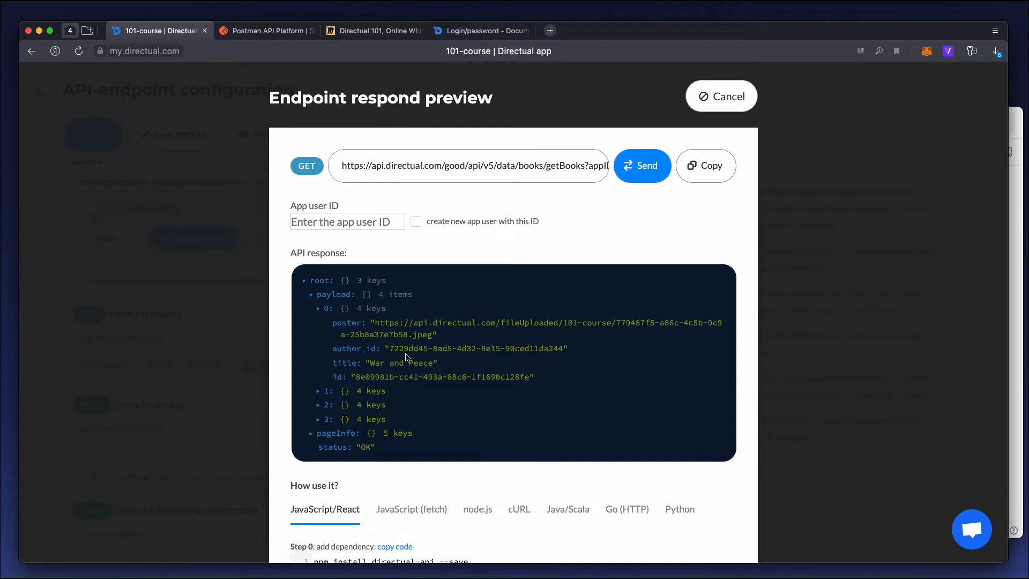
click(722, 96)
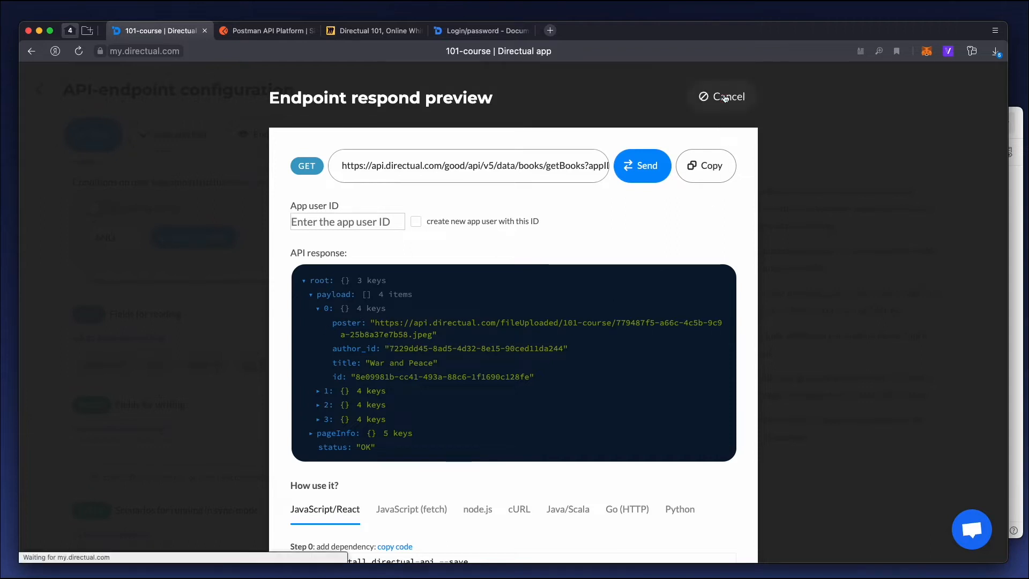
click(722, 96)
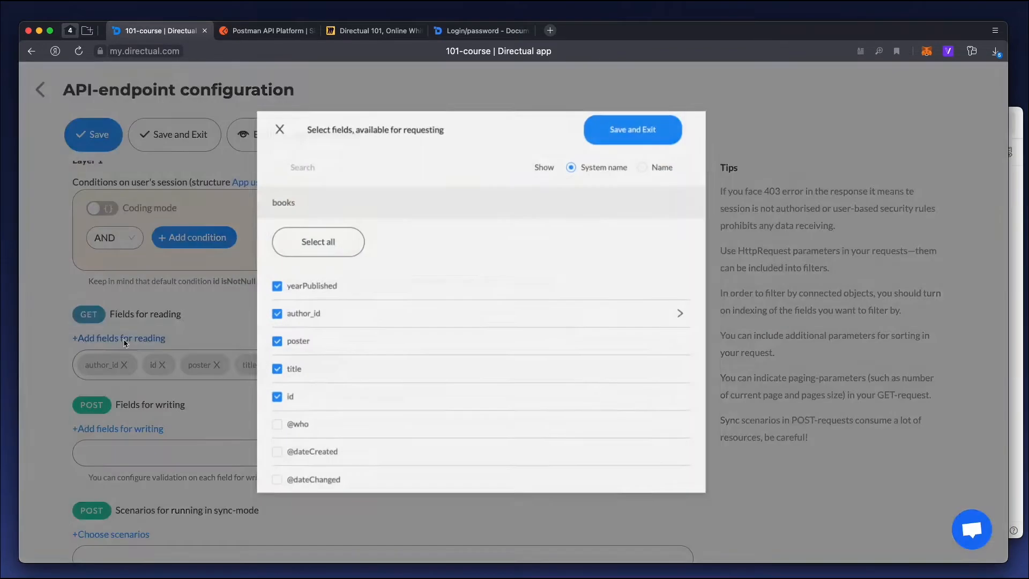
Step: Make all author fields and the author's book titles and ids readable, then save and preview
click(680, 313)
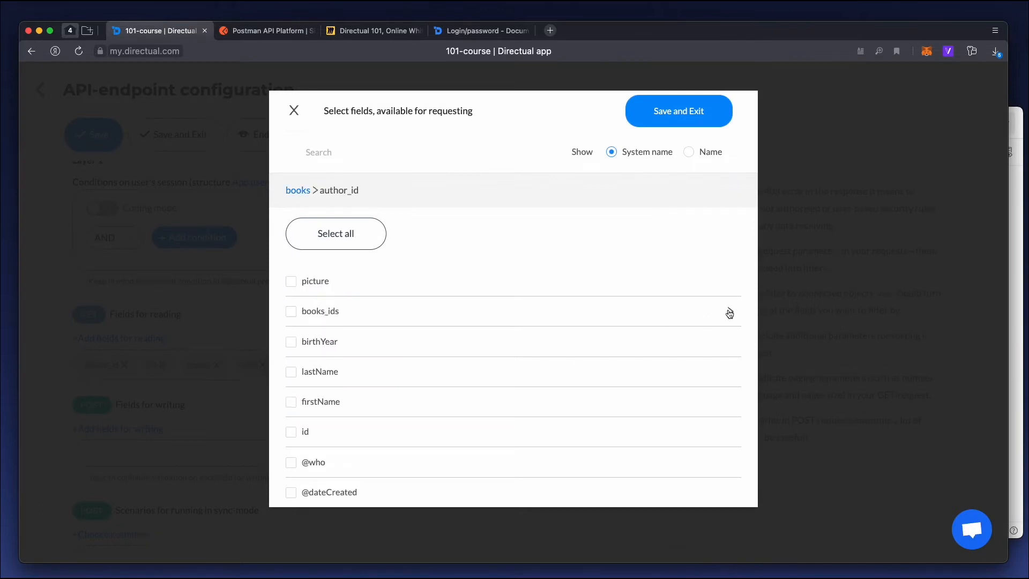
click(291, 432)
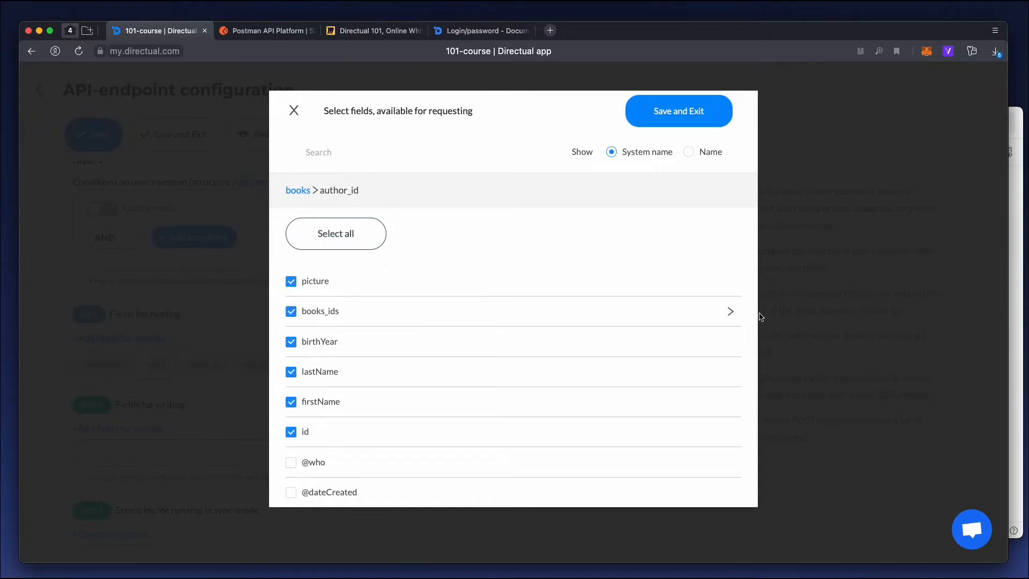
click(730, 310)
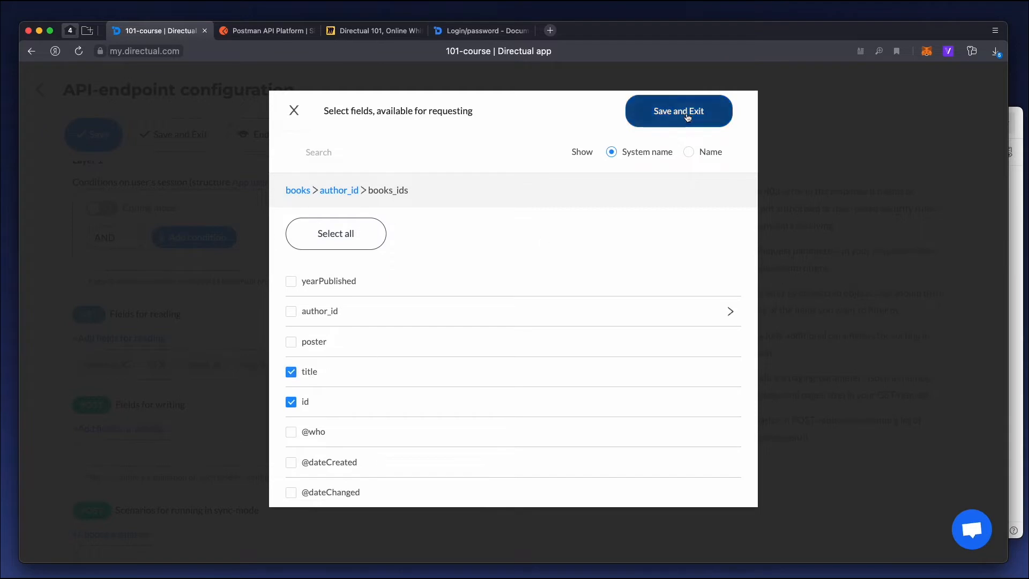
click(678, 110)
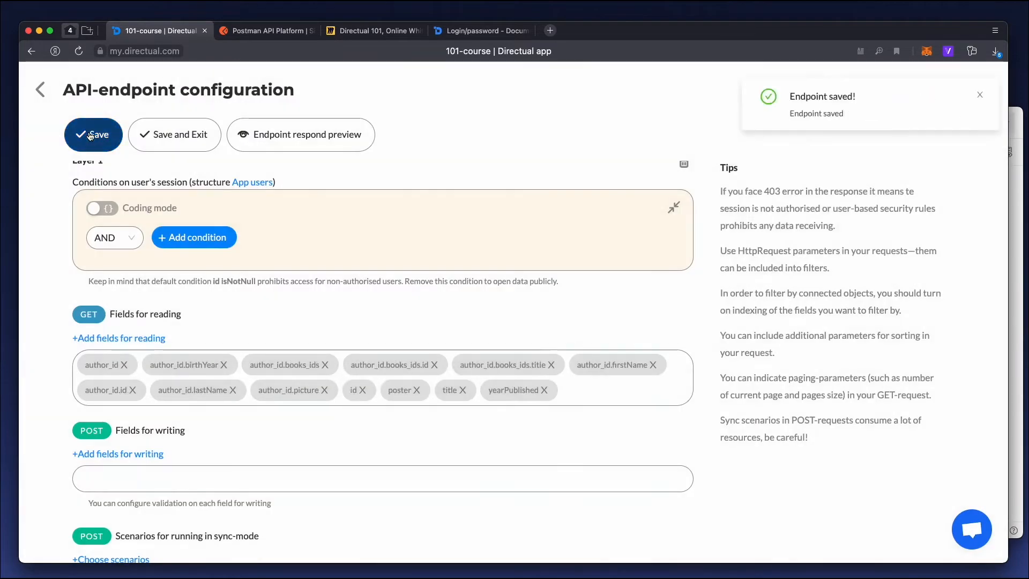
click(301, 135)
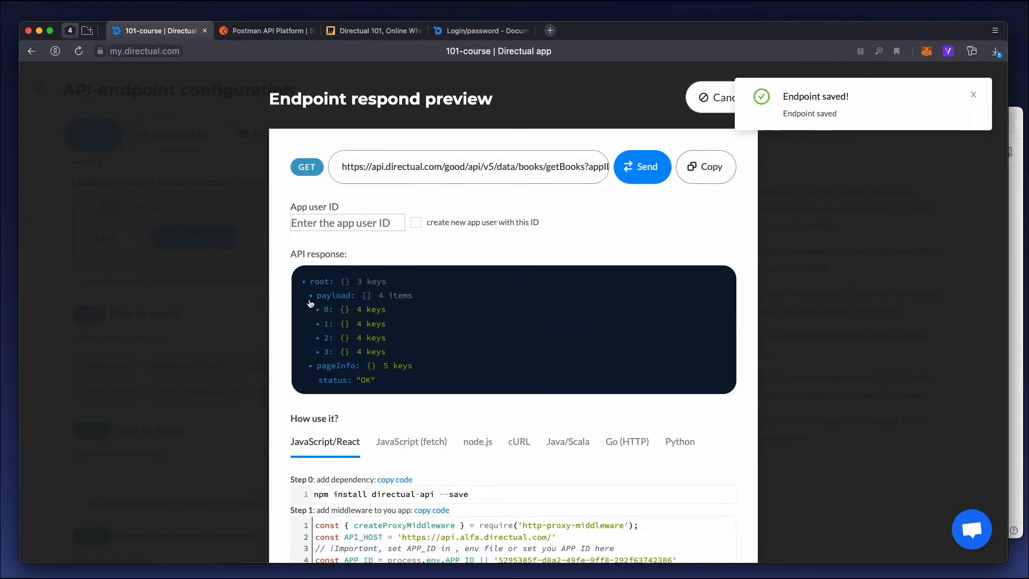
Step: Inspect the first returned book's author details in the preview
click(318, 309)
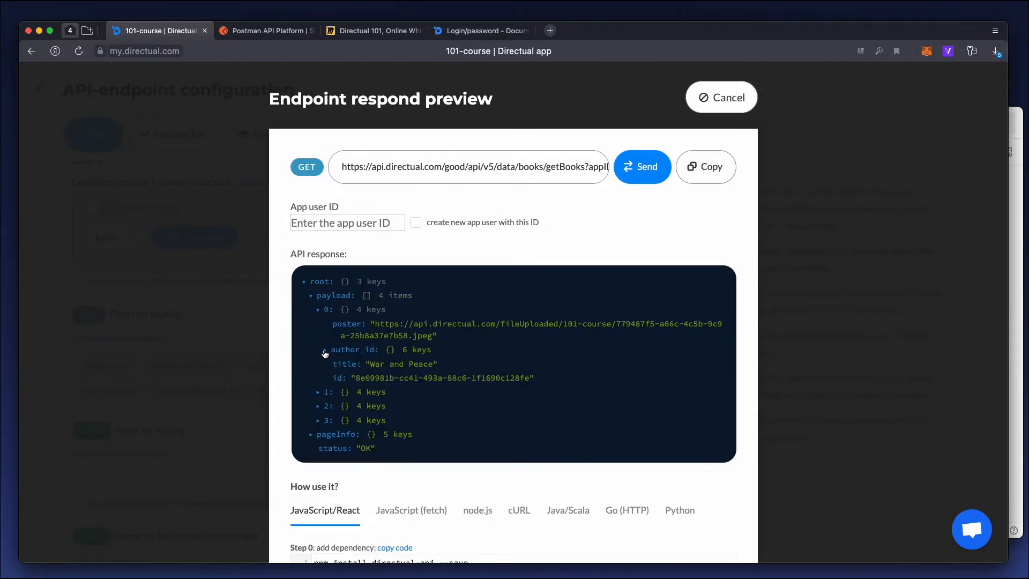
click(324, 349)
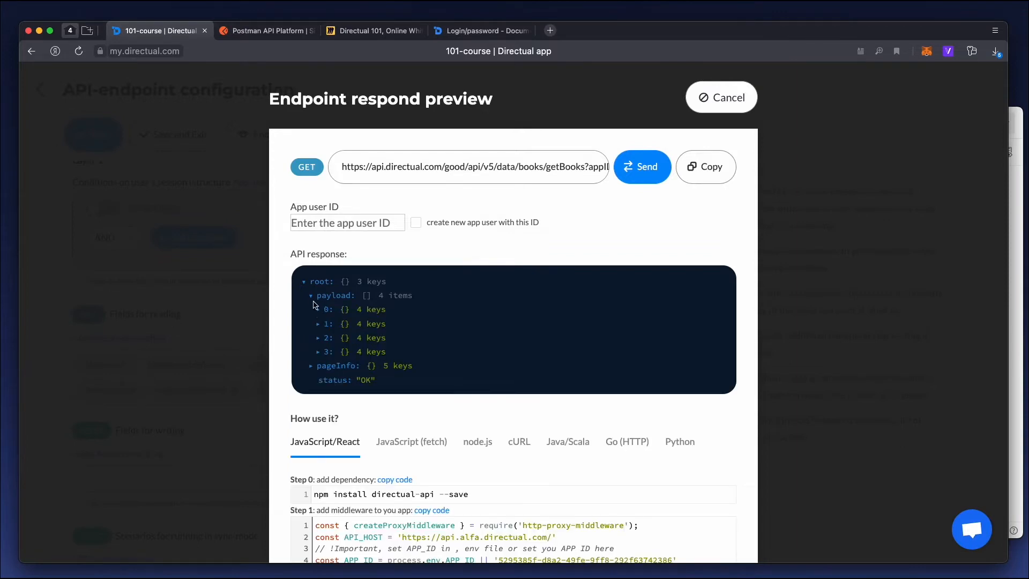
click(311, 295)
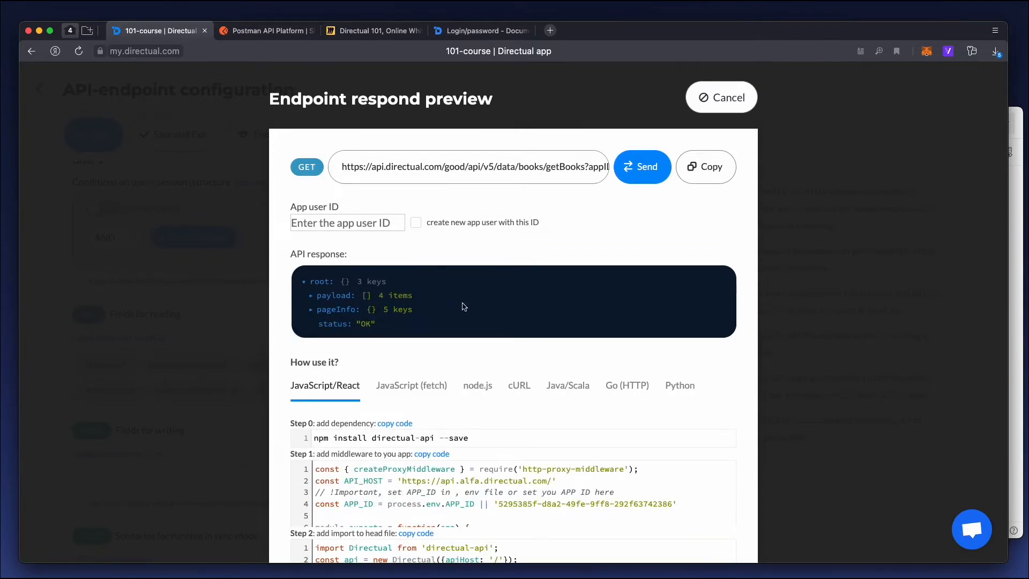
Step: Copy the getBooks endpoint URL, then view the app's API key before moving to Postman
click(705, 166)
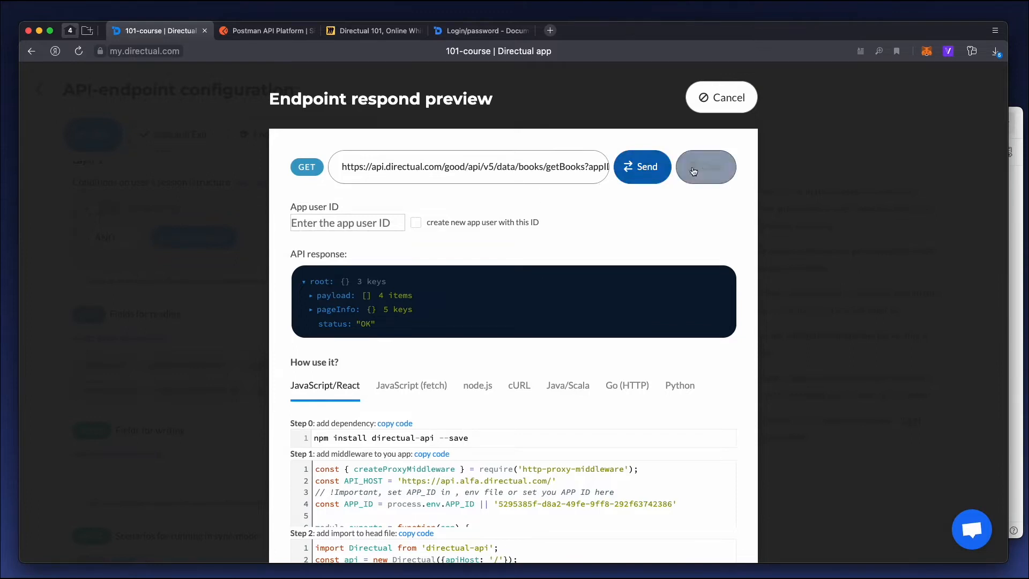
click(705, 166)
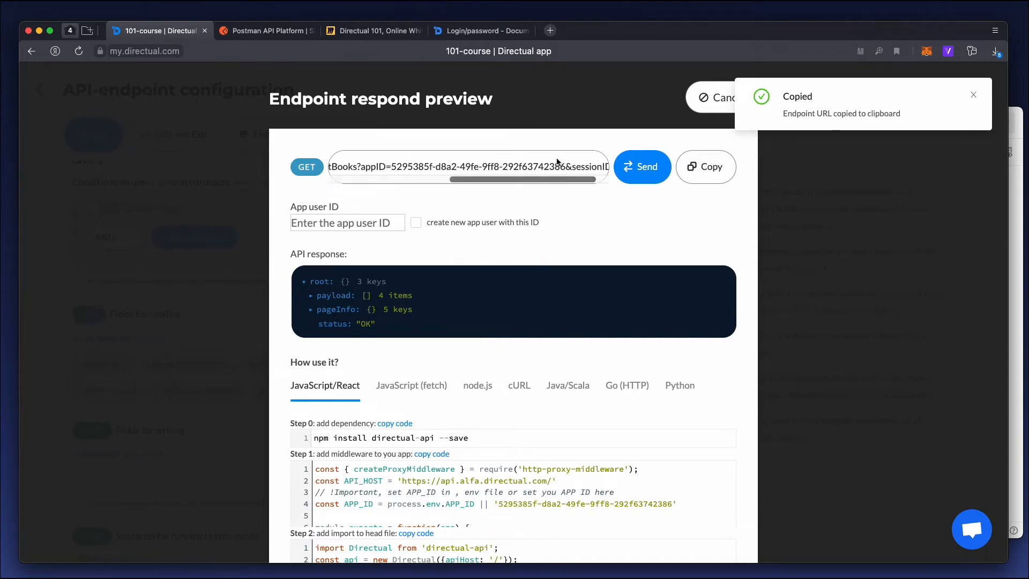
click(714, 97)
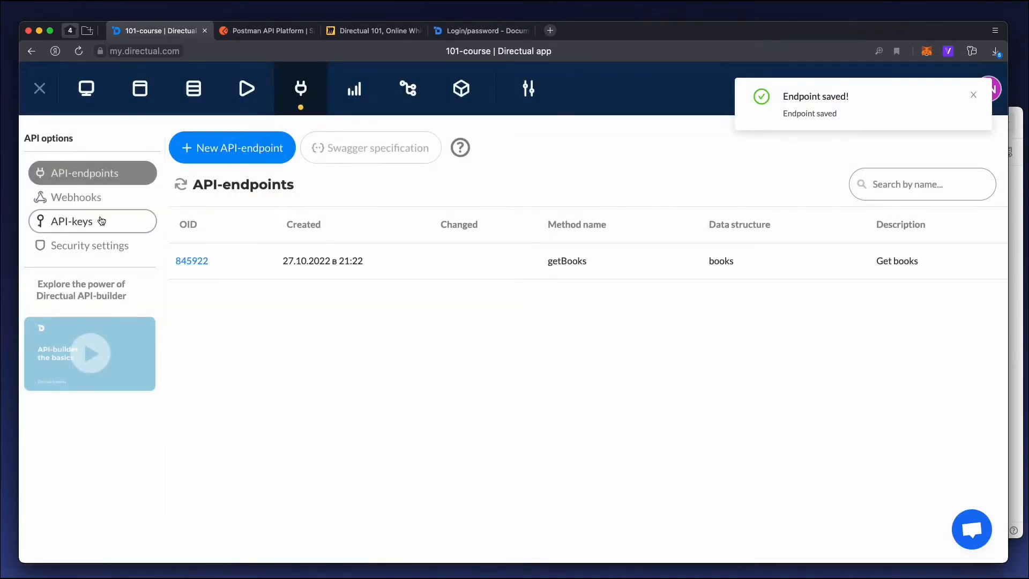
click(72, 221)
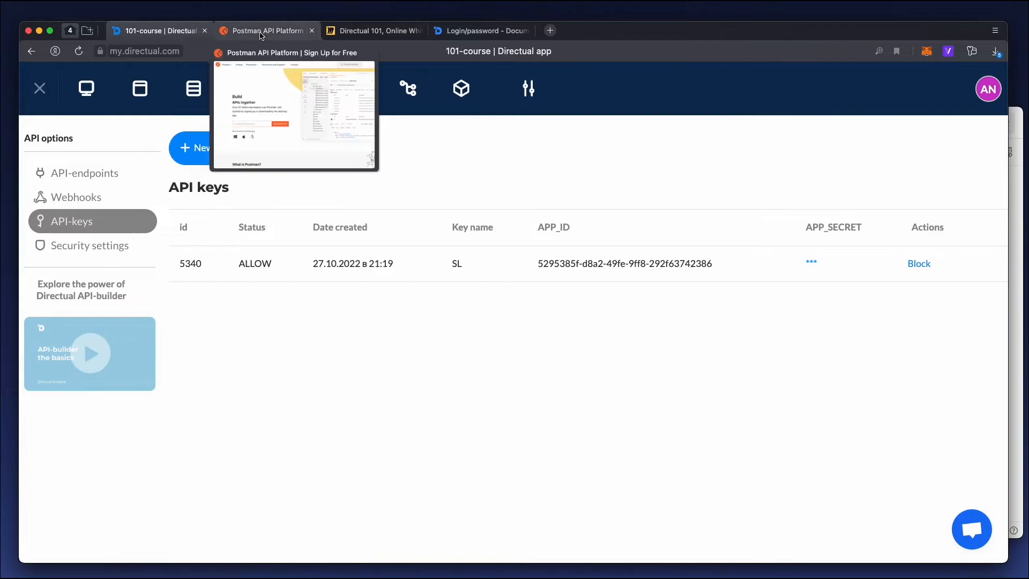
click(266, 30)
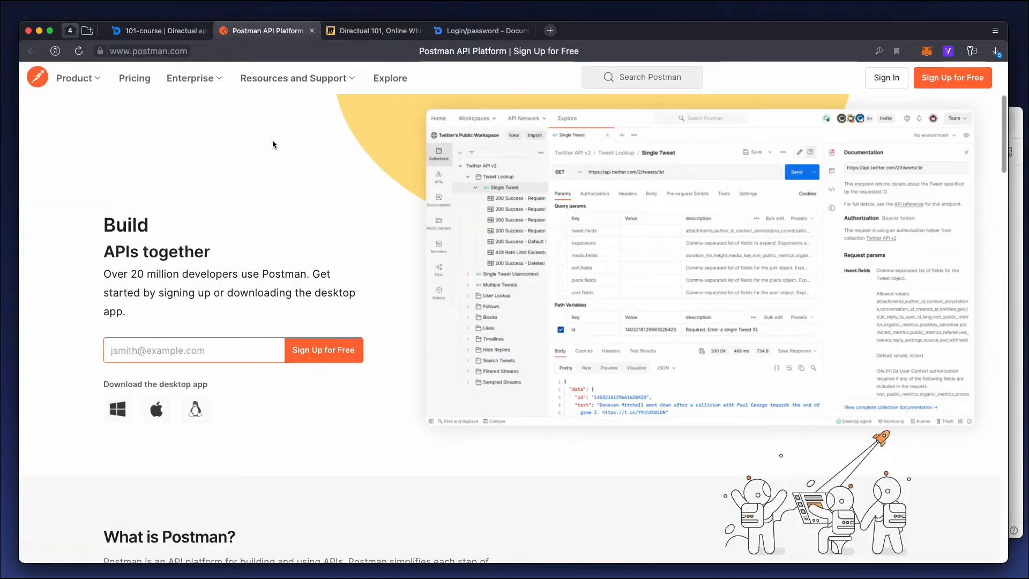
mouse_move(960, 263)
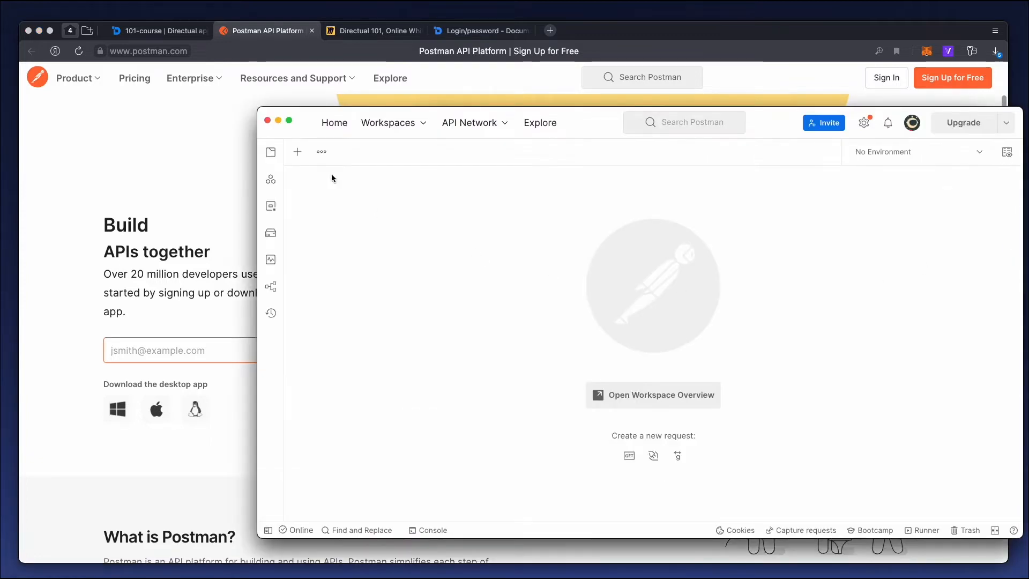
Step: Send a GET request to the getBooks URL and browse the returned books with author data
click(629, 455)
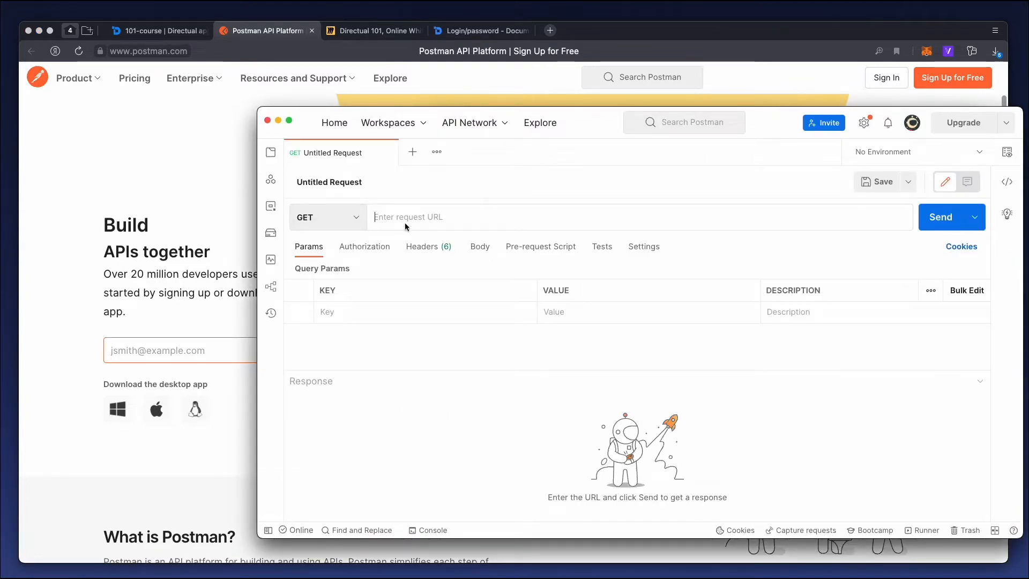
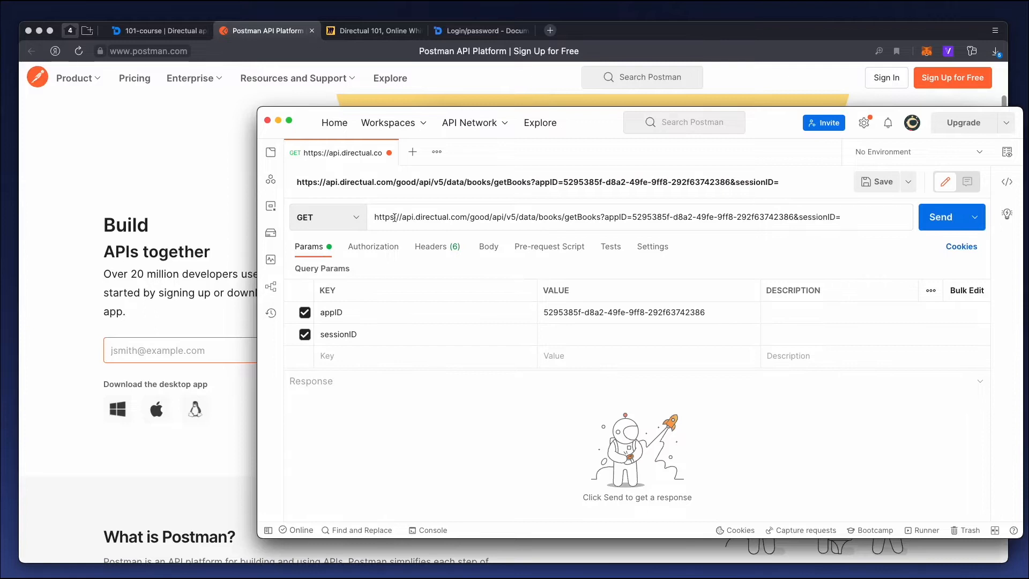
mouse_move(704, 219)
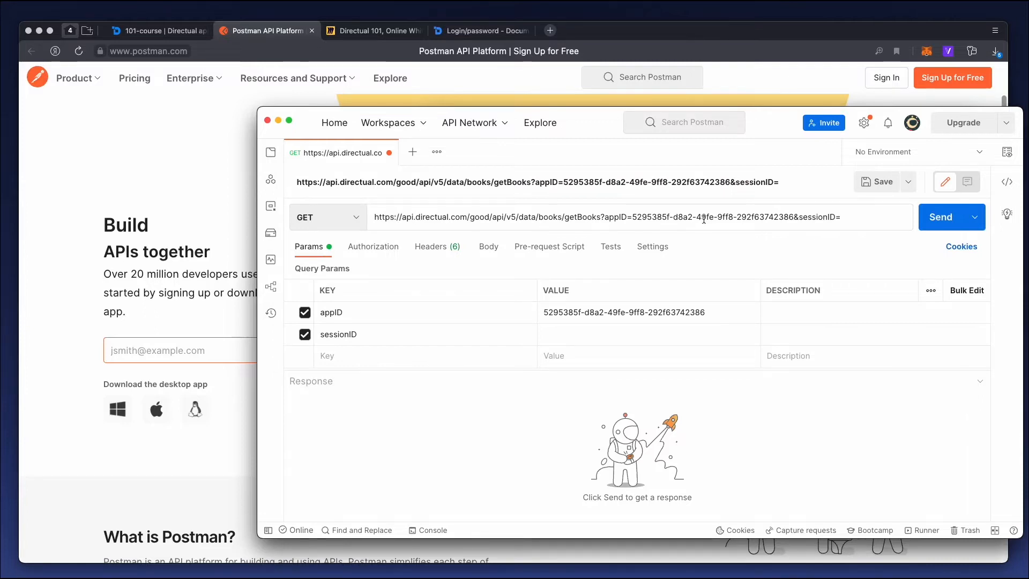
click(941, 216)
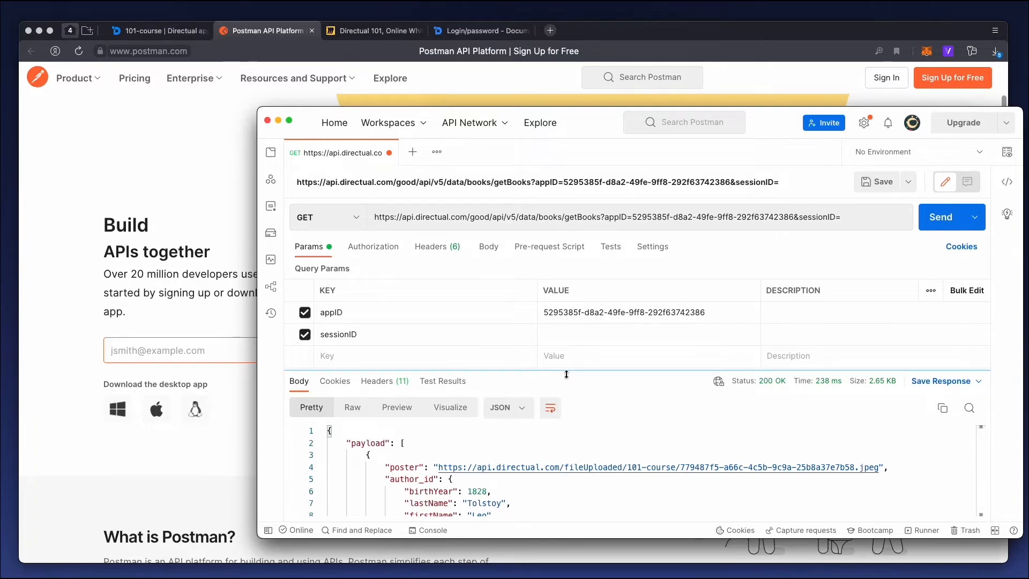
scroll(down, 3)
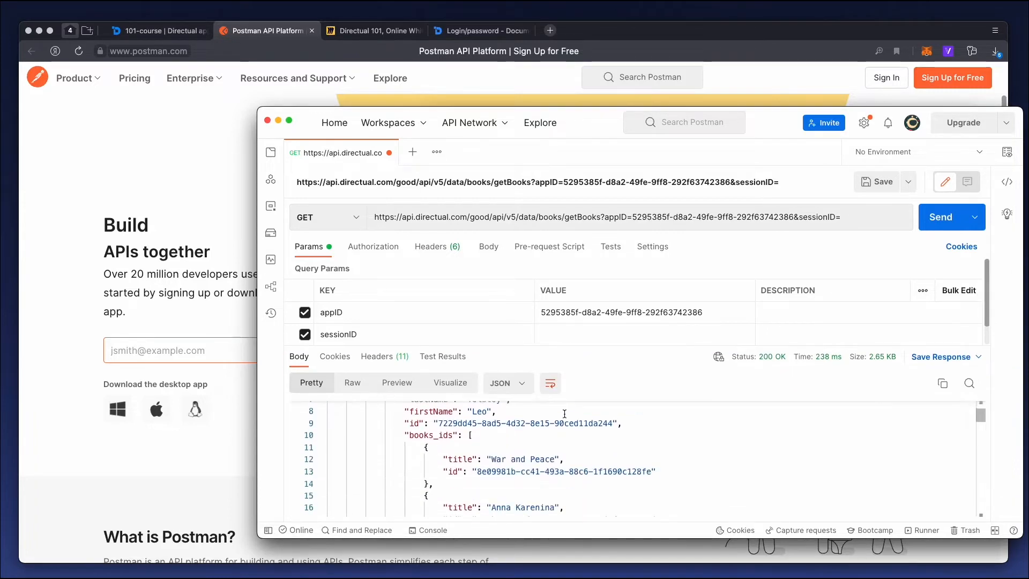
scroll(down, 3)
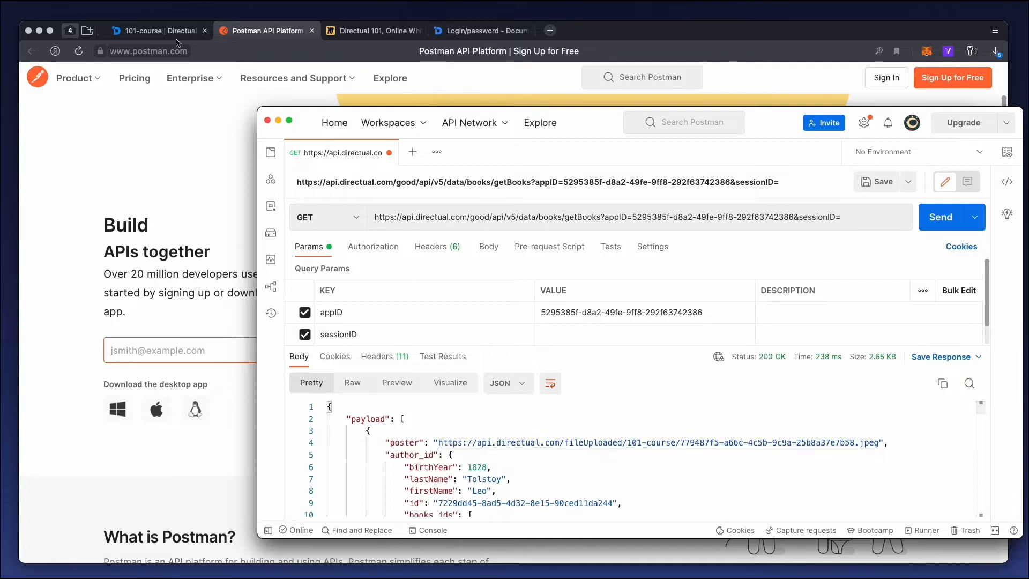
click(158, 30)
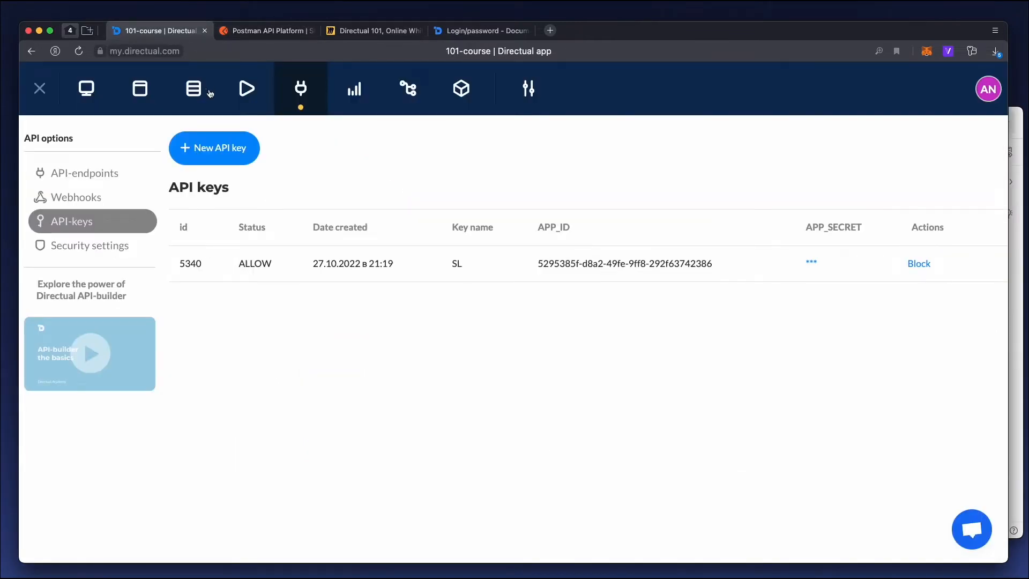
Step: Create a books endpoint setBooks, described 'Save books', with a security layer and no id condition
click(84, 173)
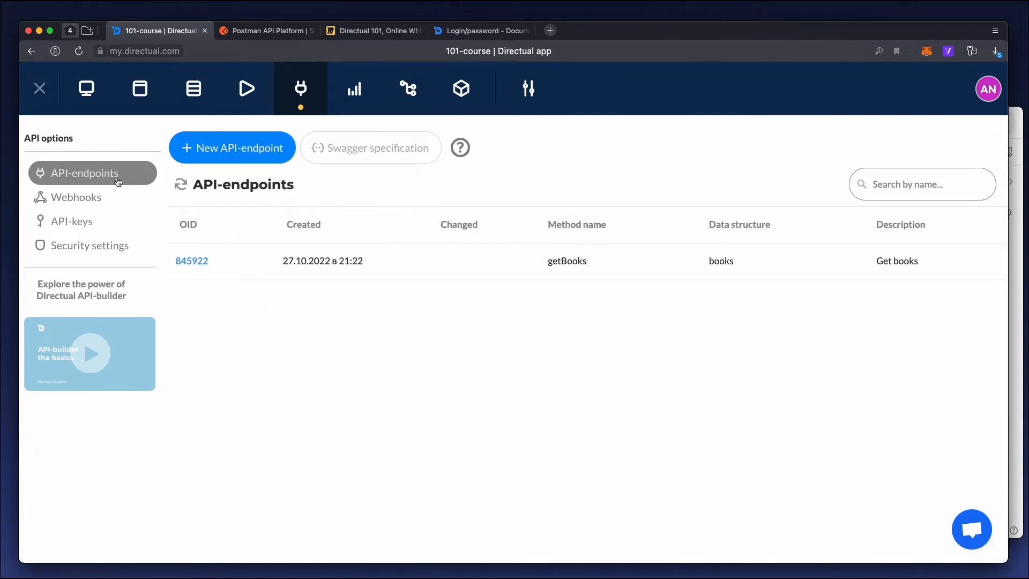
mouse_move(206, 296)
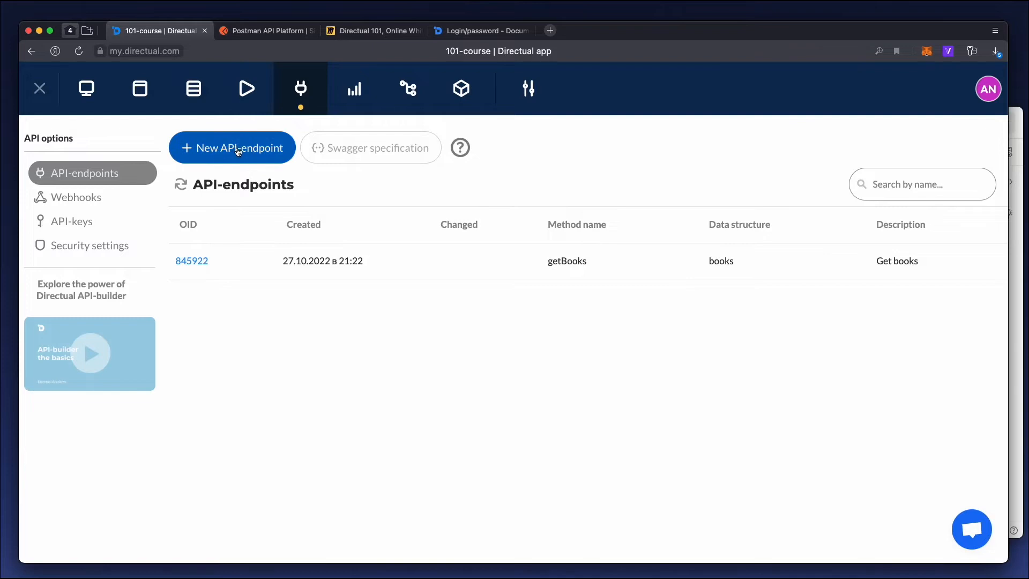
click(231, 147)
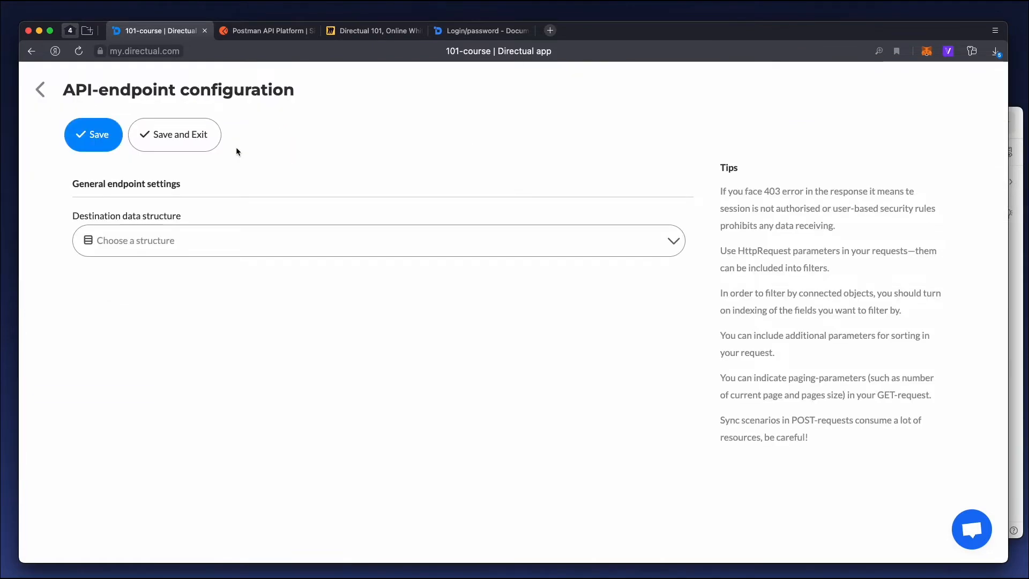
click(379, 240)
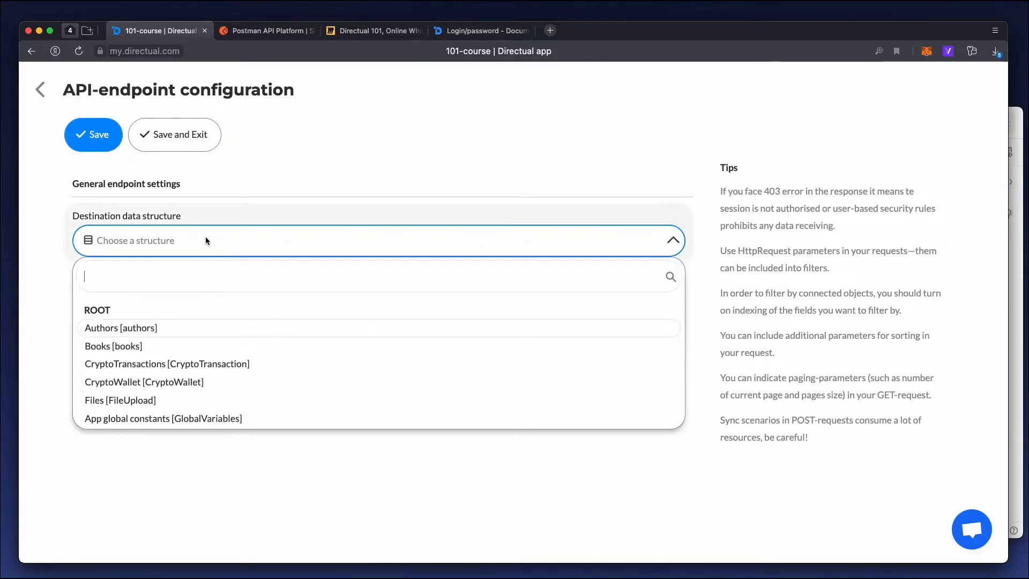
text(boo)
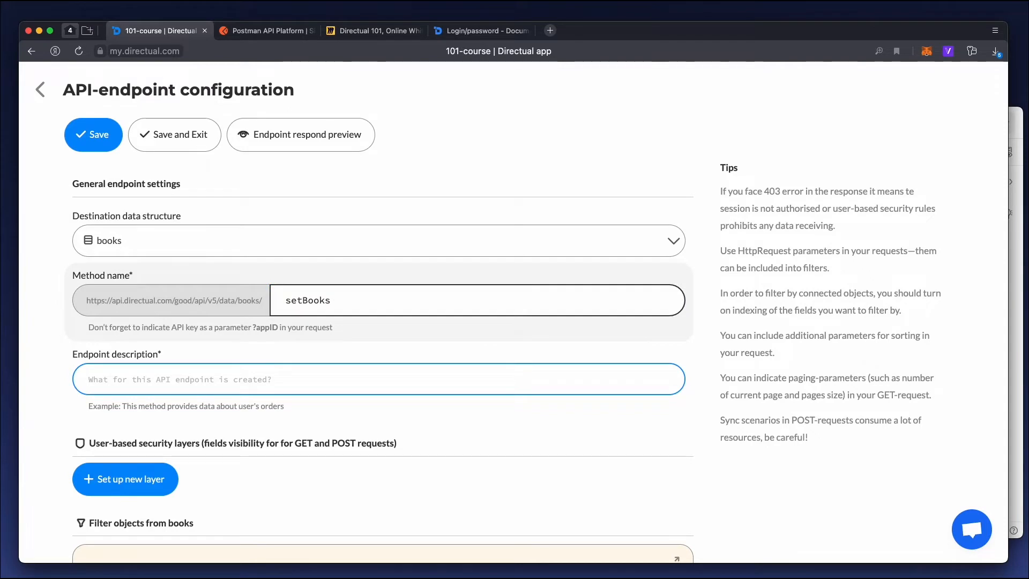
text(Save books)
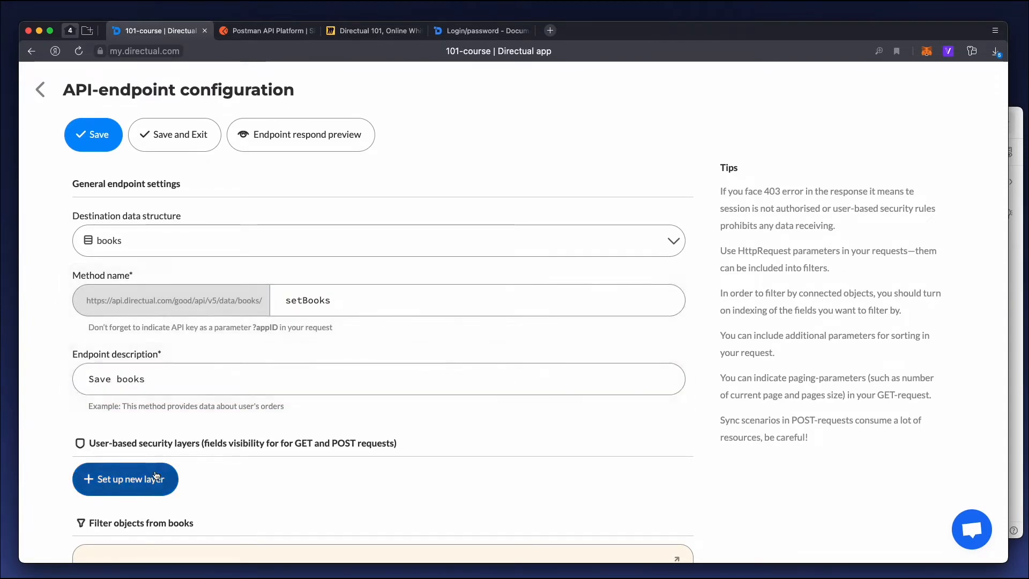
click(124, 479)
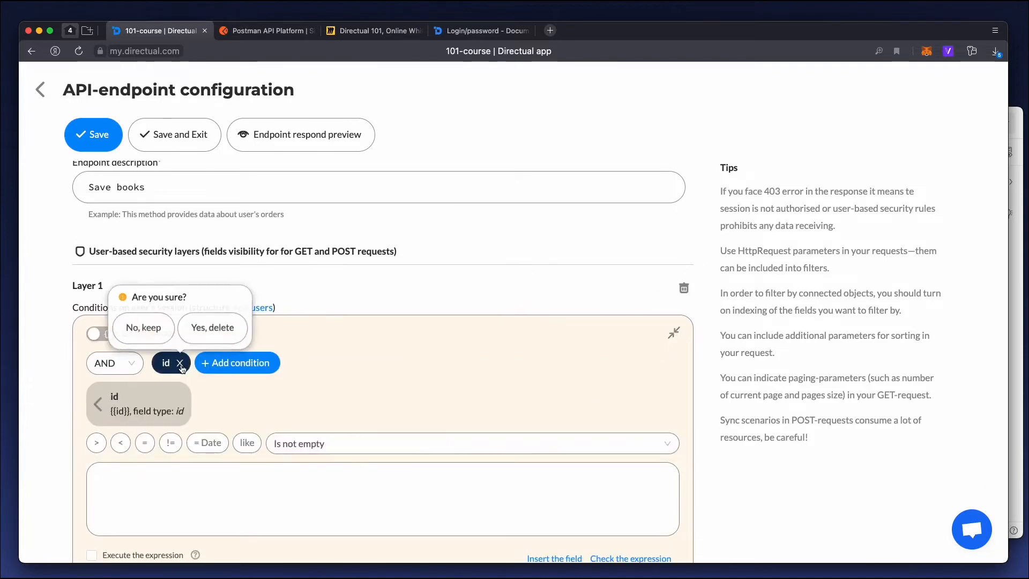
click(212, 327)
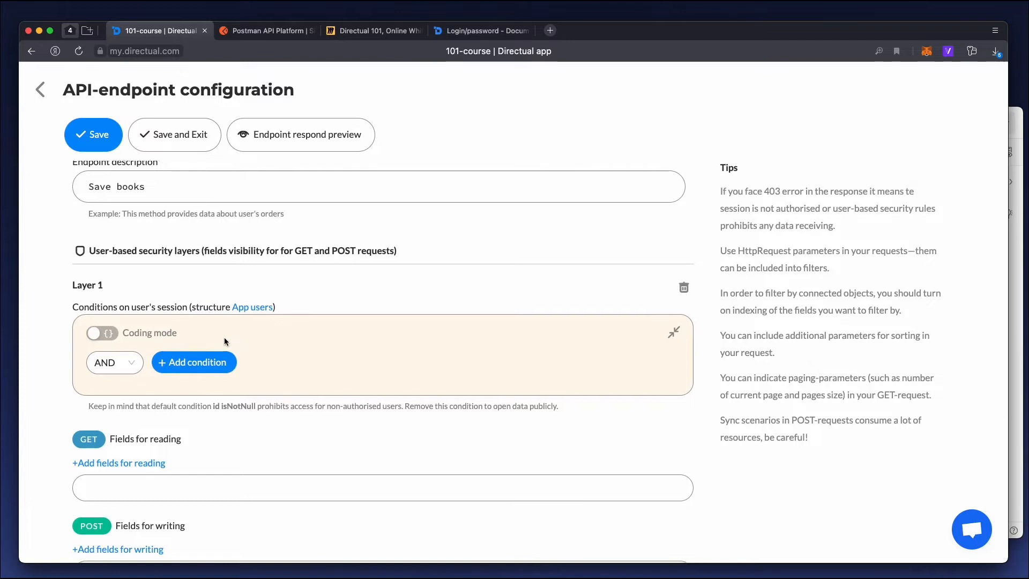
Step: Make id the readable field of setBooks
click(119, 463)
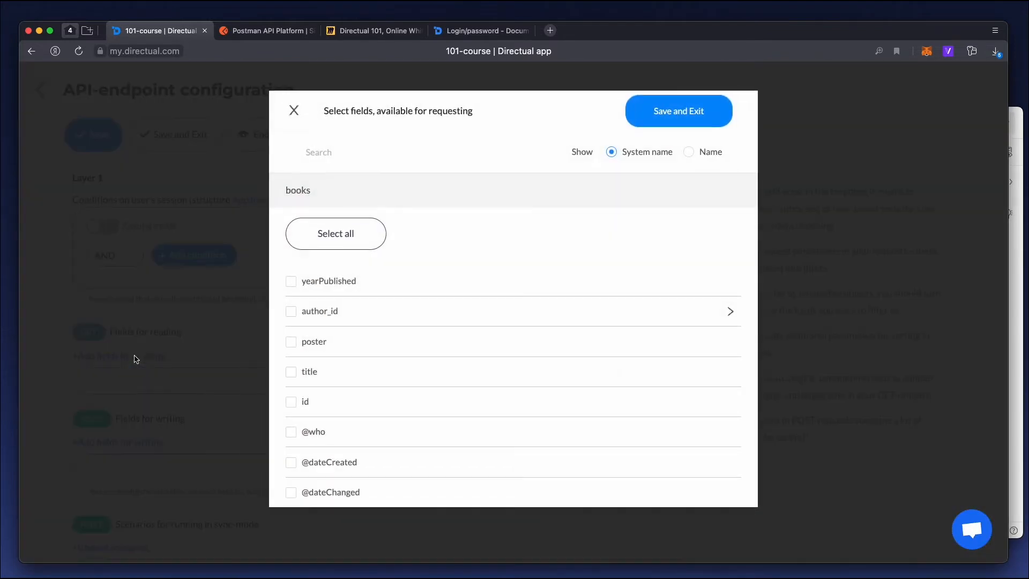
click(290, 401)
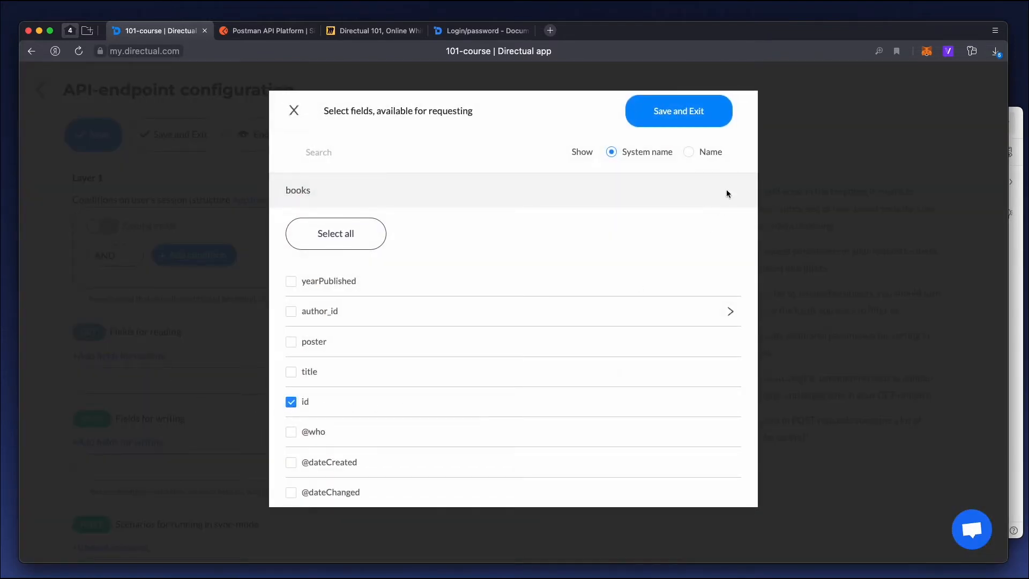
click(678, 110)
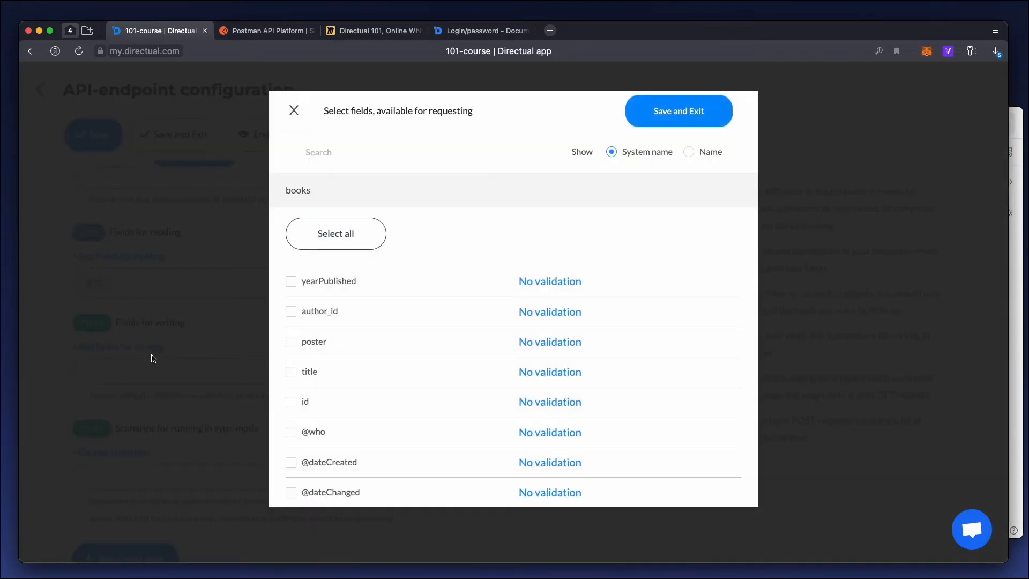
mouse_move(334, 384)
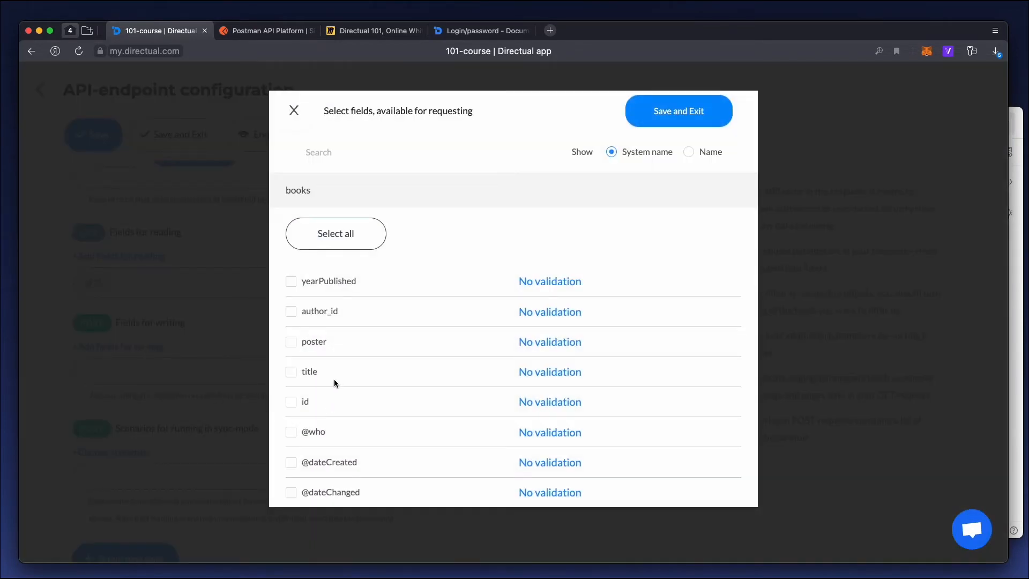
Step: Make title and yearPublished writable fields of setBooks
click(291, 371)
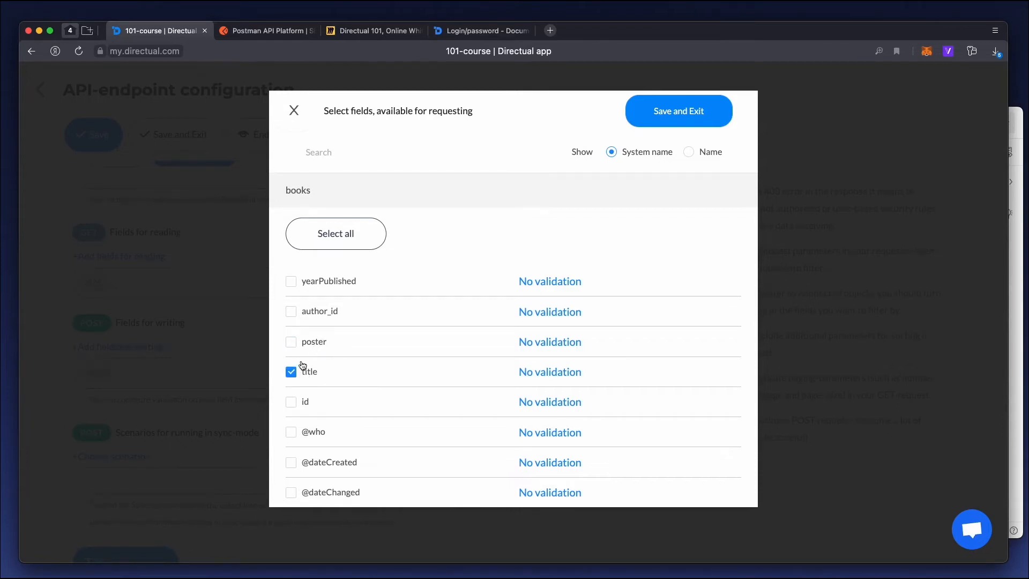
click(290, 281)
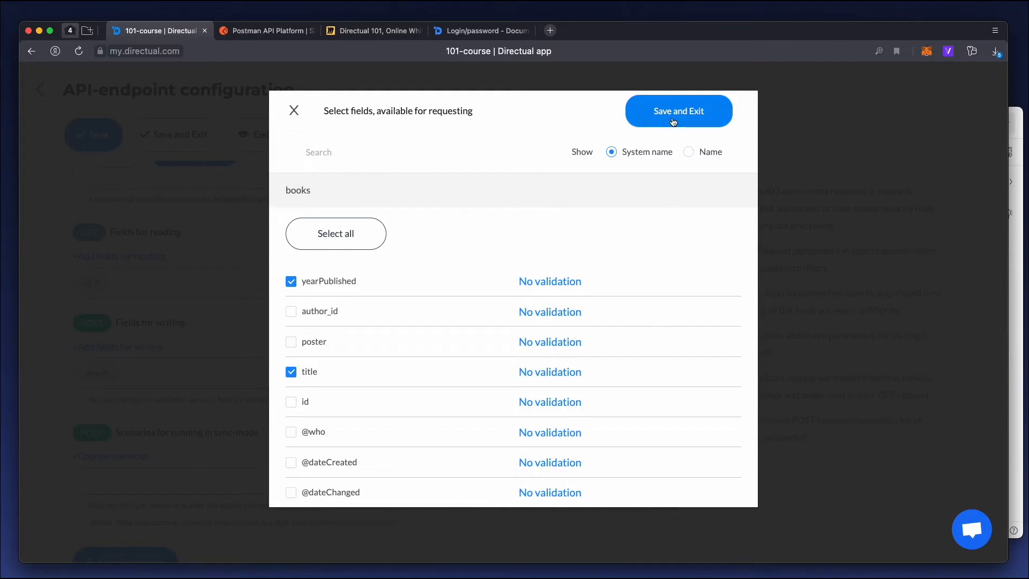
click(678, 110)
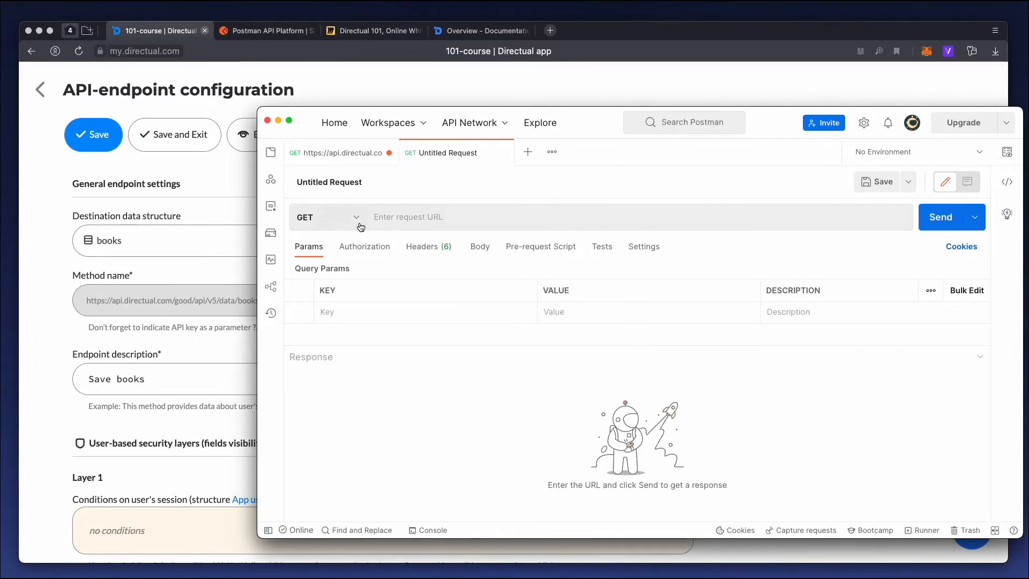
Step: Change the request method and set the body to raw JSON
click(328, 216)
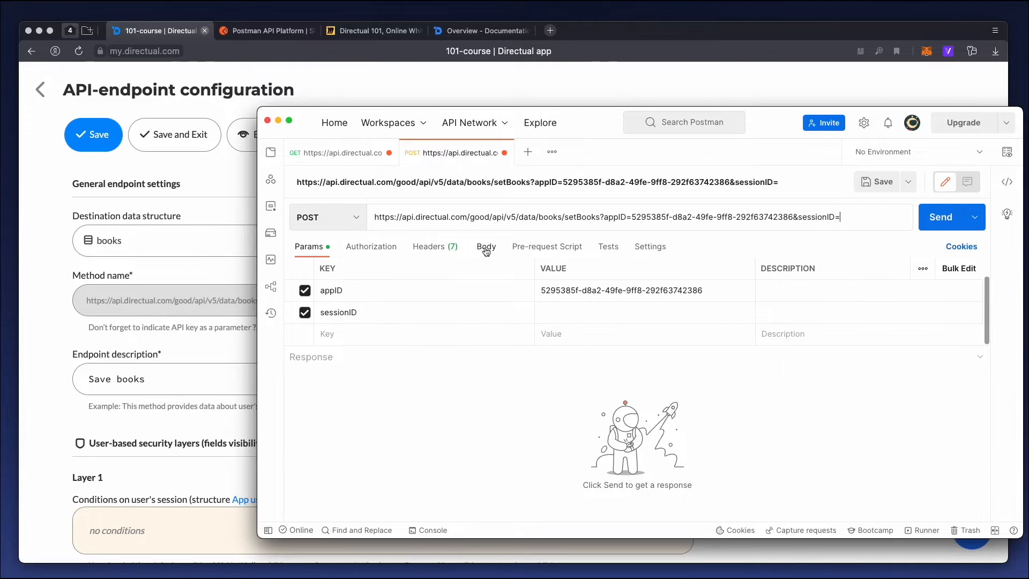
click(486, 246)
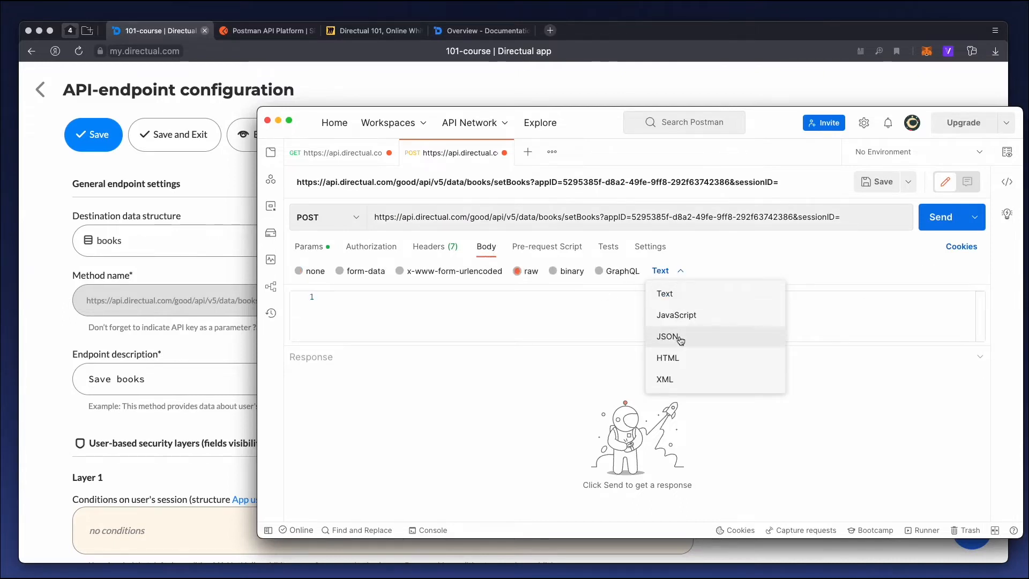
click(667, 337)
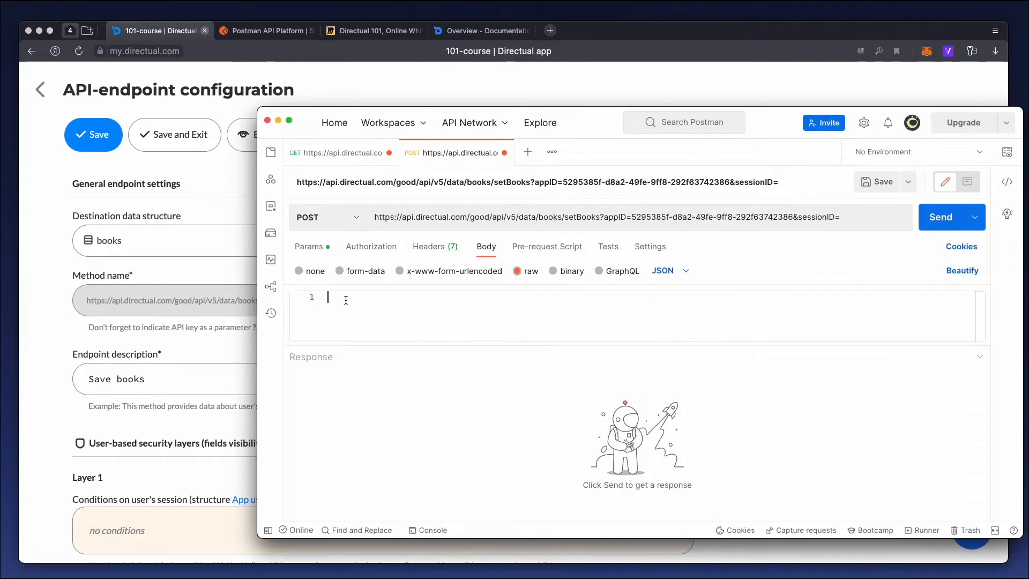
Step: Send a JSON body with title Crime and Punishment and yearPublished 1866
text({})
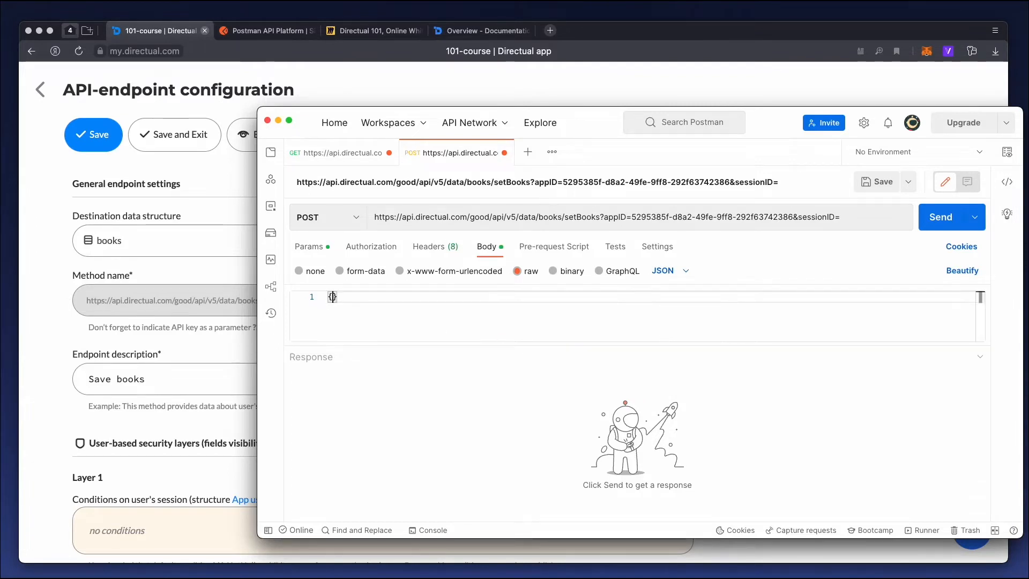
text("title": "Crime and Punishment",)
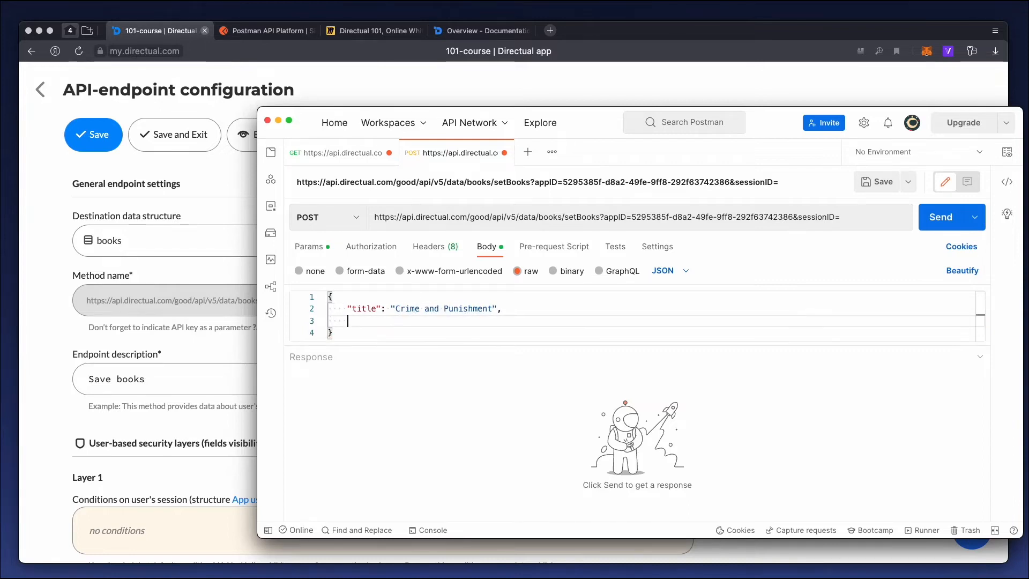
text("year")
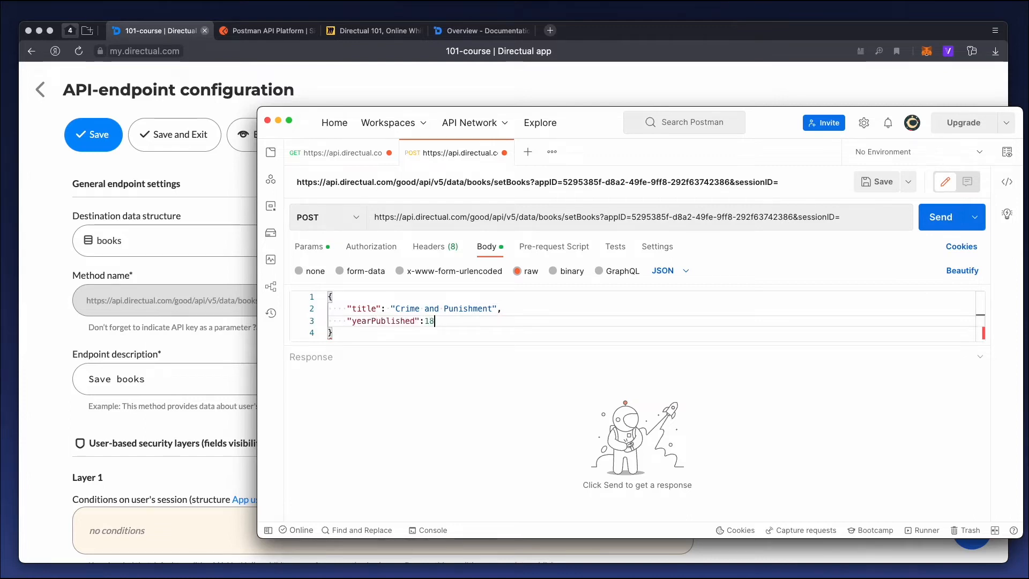
text(66)
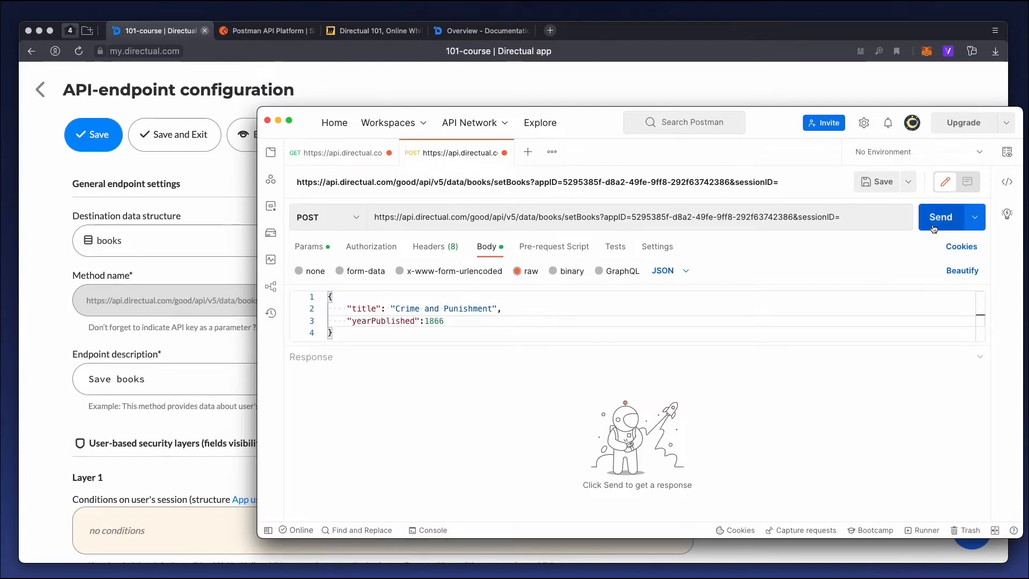
click(941, 216)
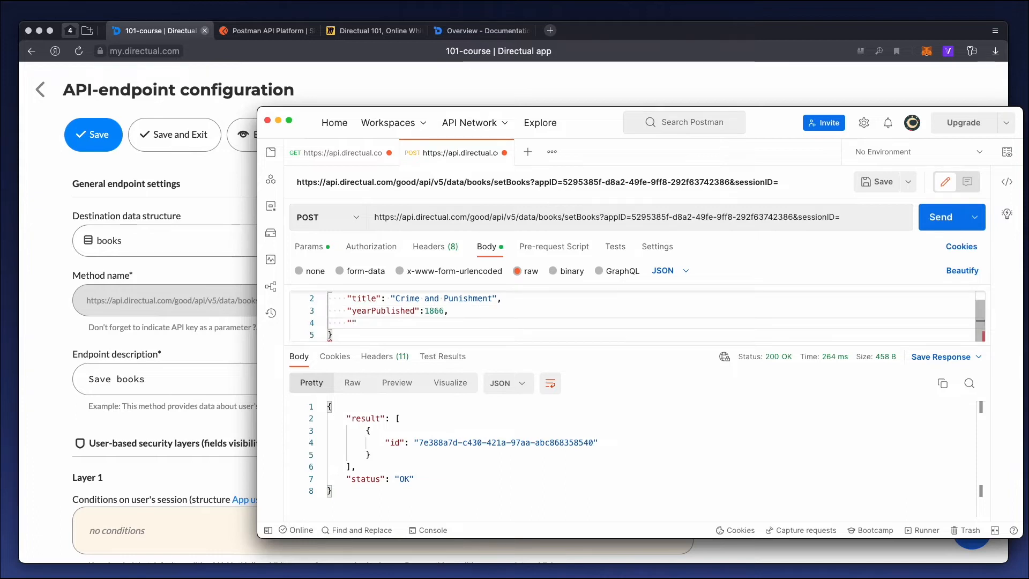
Step: Send the setBooks body with an empty aithor_id field and get 400 not-allowed-for-write
text("aithor_id")
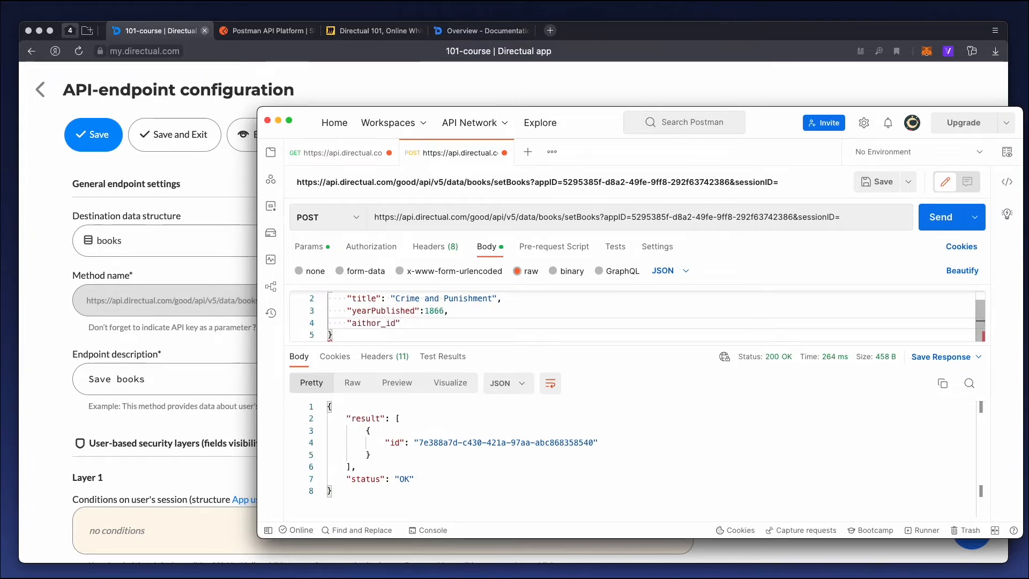
text("")
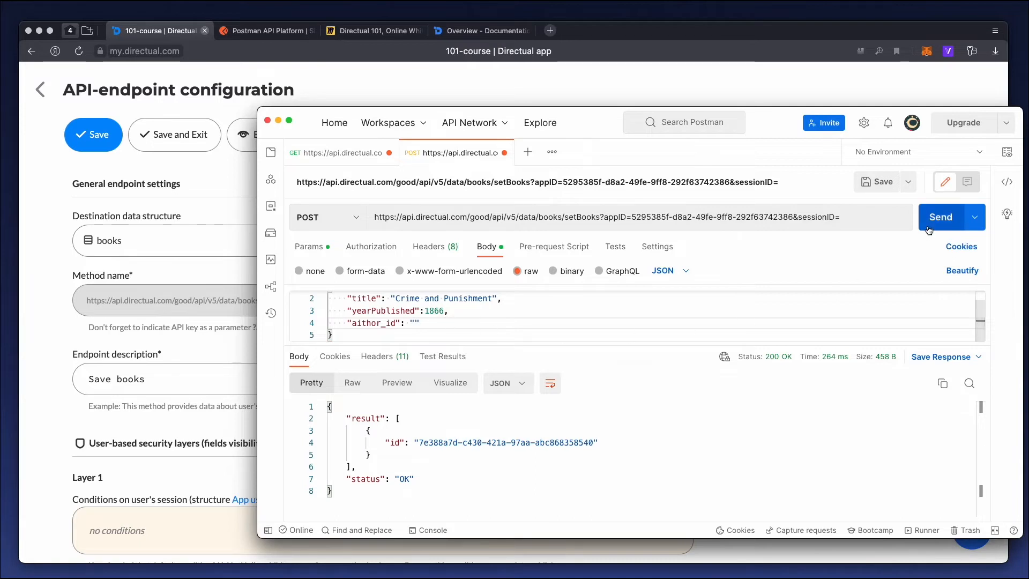
click(940, 216)
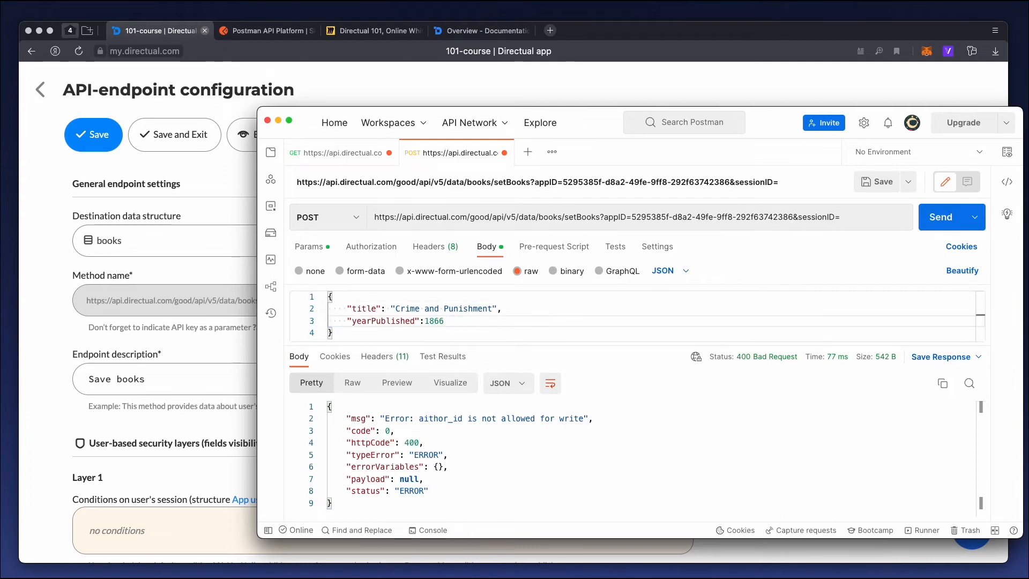
click(157, 30)
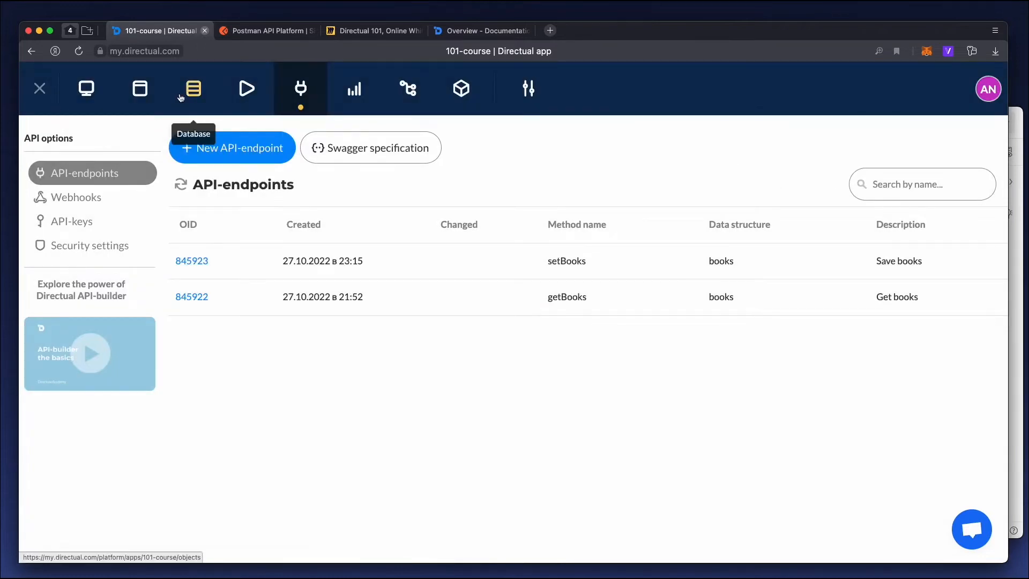
Step: Open the Crime and Punishment (1866) record in Library > Books and copy its ID
click(193, 88)
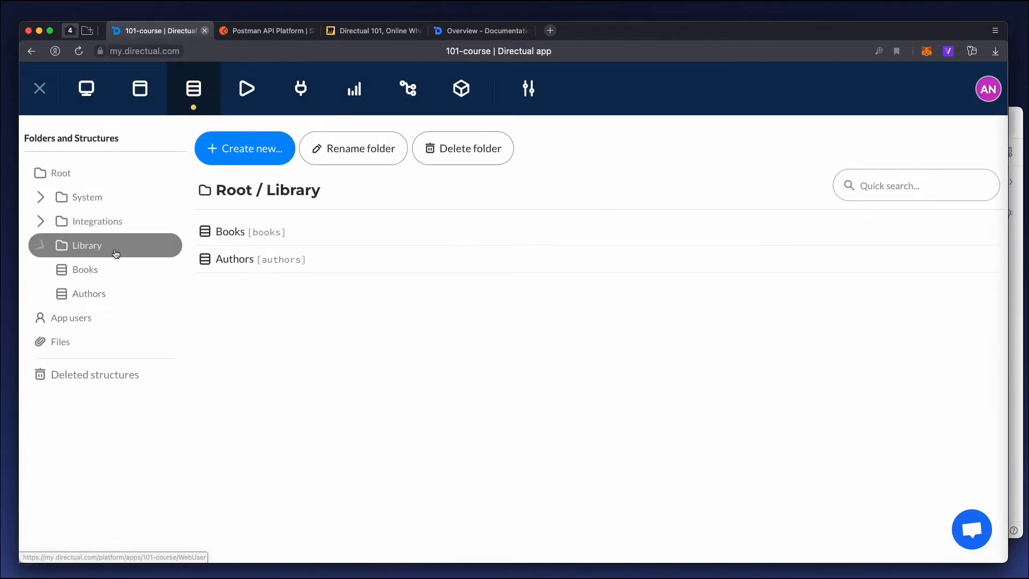
click(85, 269)
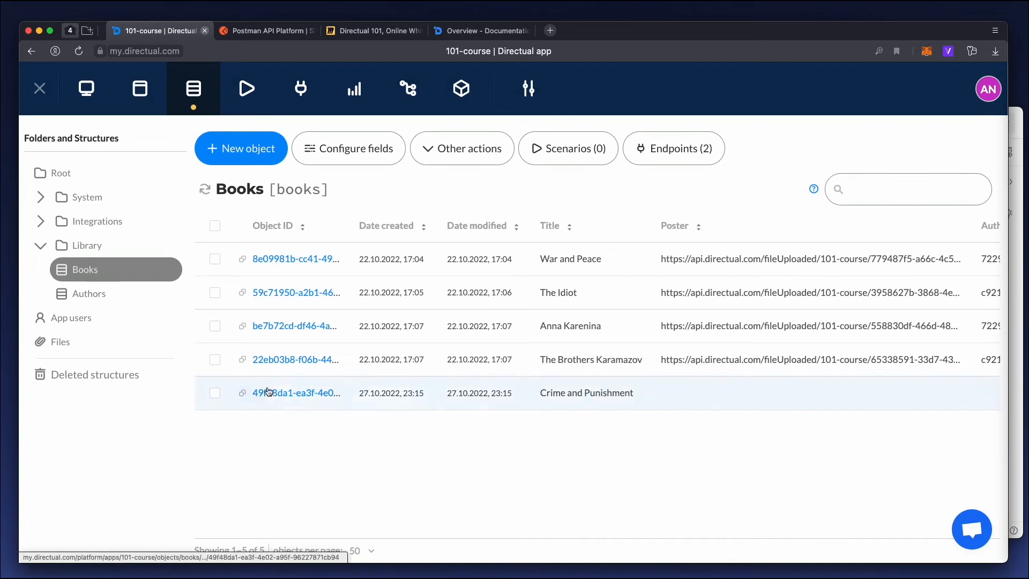
click(294, 392)
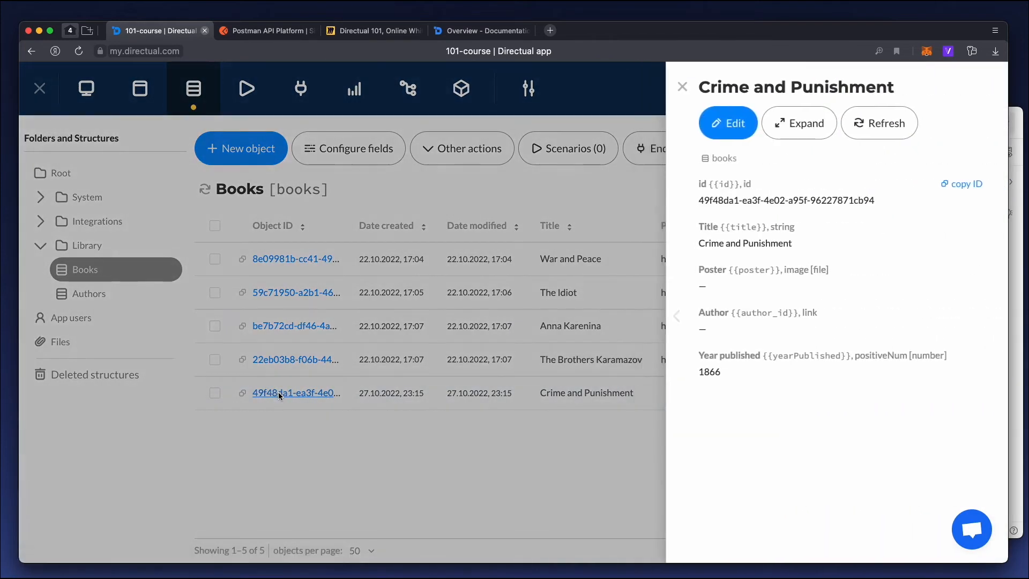
mouse_move(837, 336)
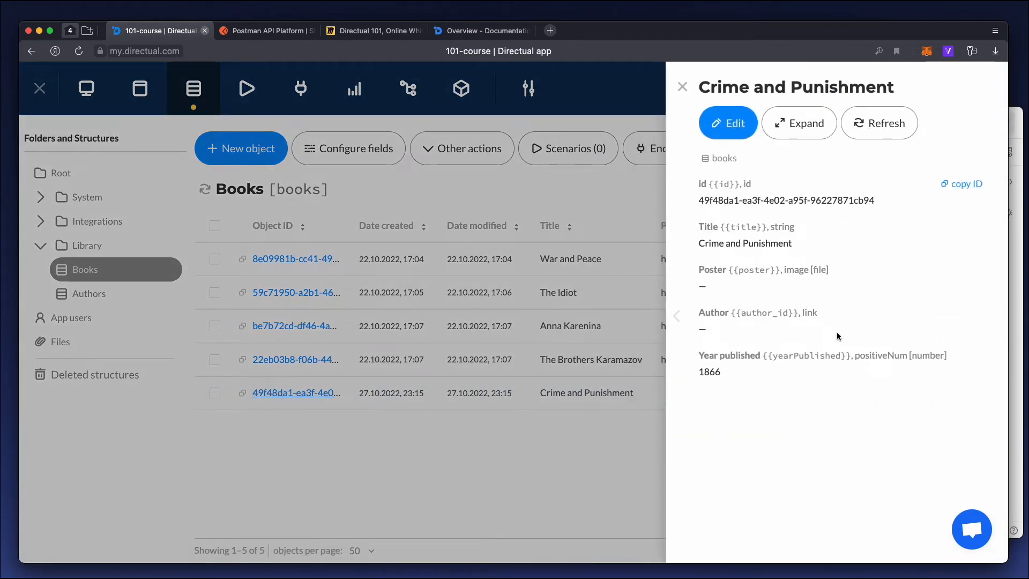
click(962, 183)
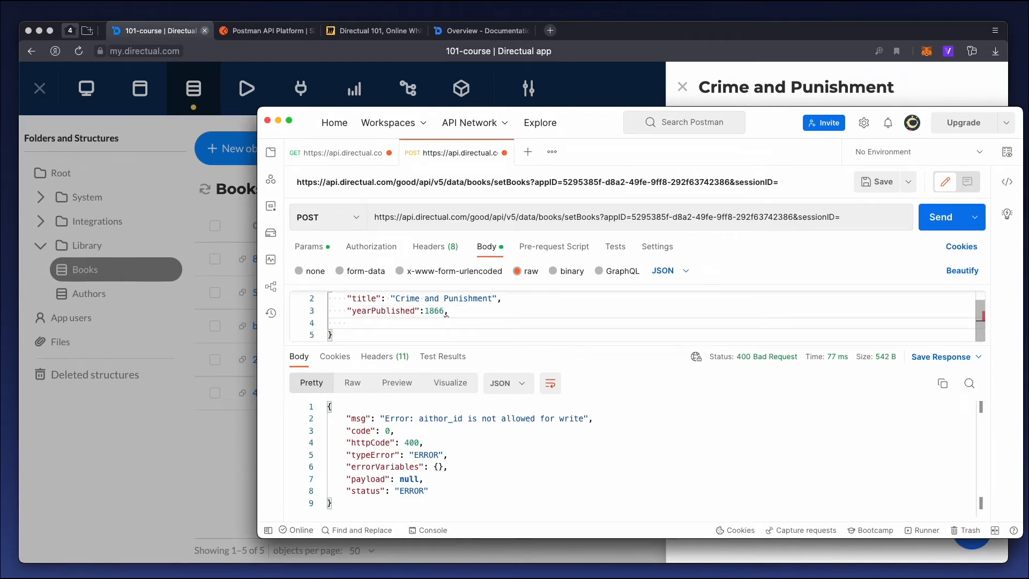
Step: Add "id": "49f48da1-ea3f-4e02-a95f-96227871cb94" to the body and retitle it 'Crime and Punishment!'
text("id")
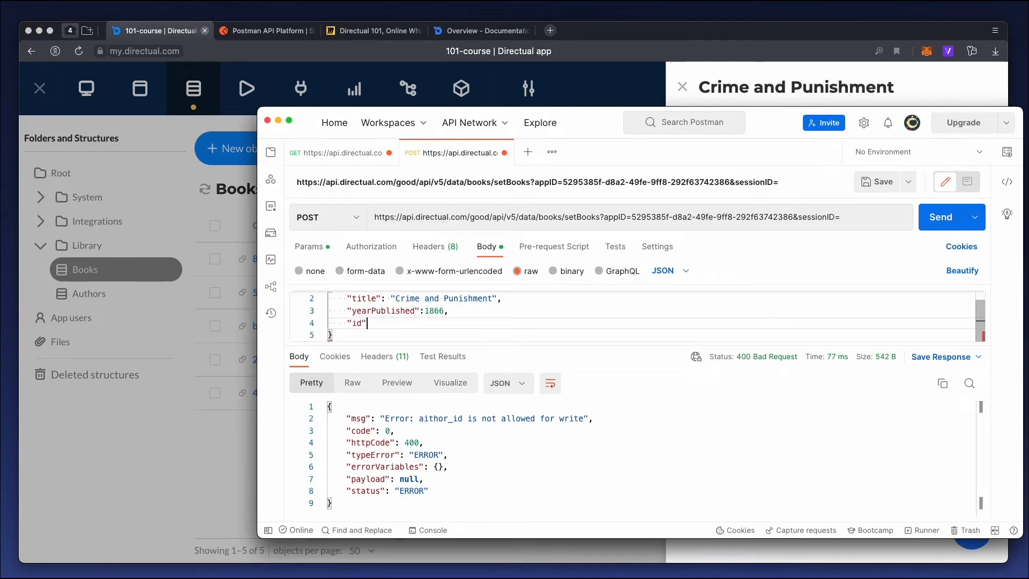
text(: "49f48da1-ea3f-4e02-a95f-96227871cb94")
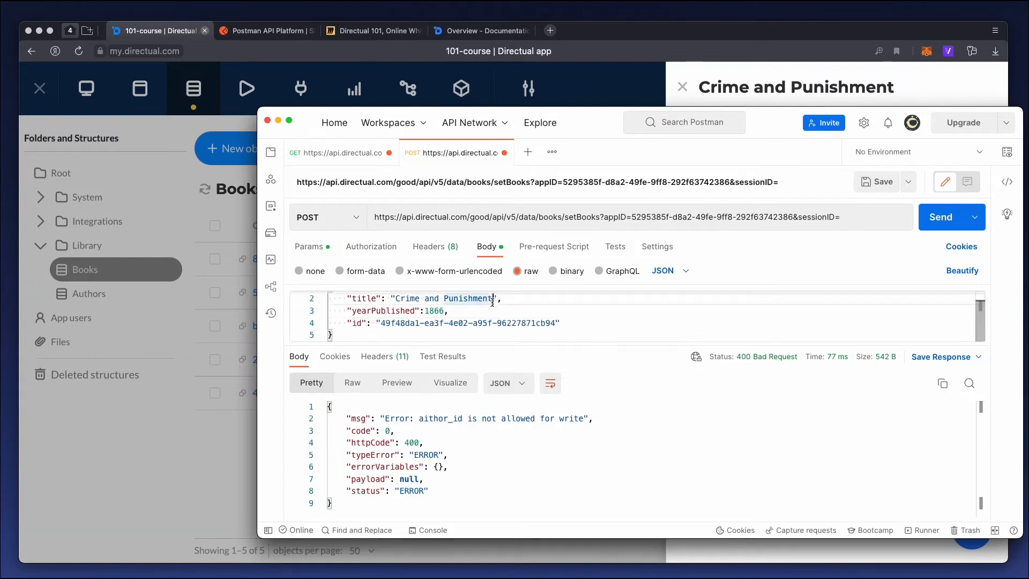
text(!)
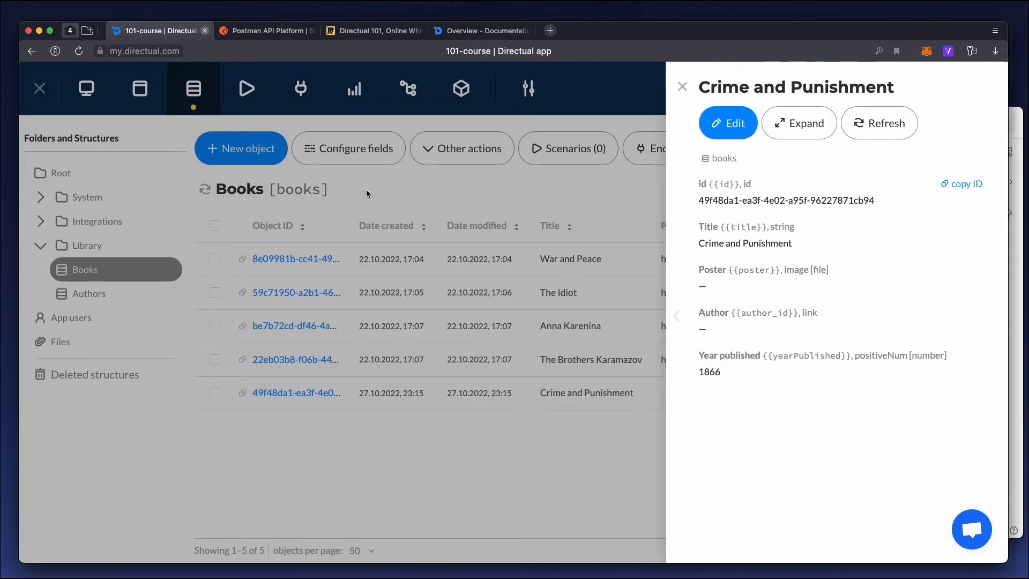
Step: Add id to setBooks writable fields, and title and yearPublished to its readable fields
click(300, 87)
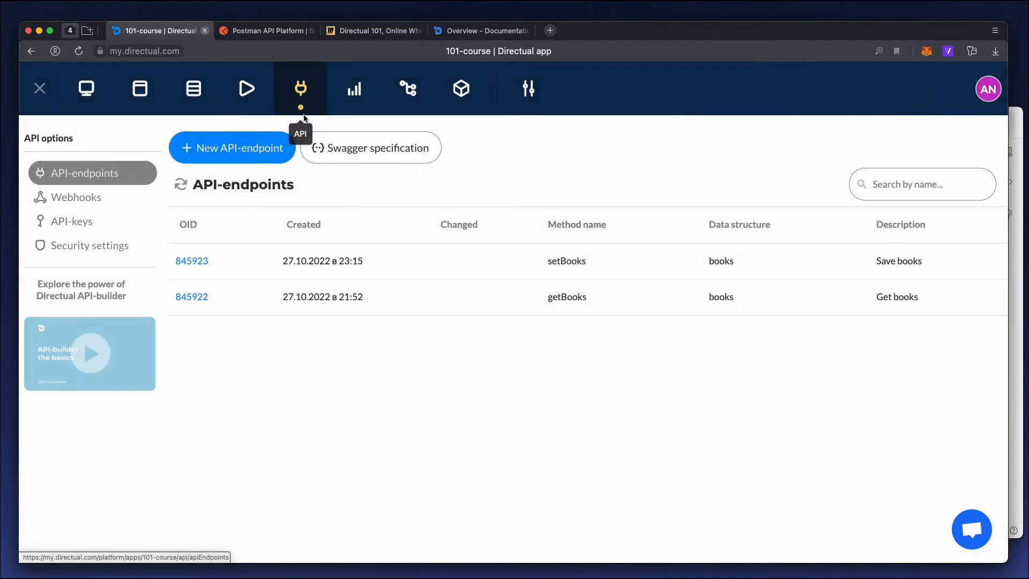
click(192, 261)
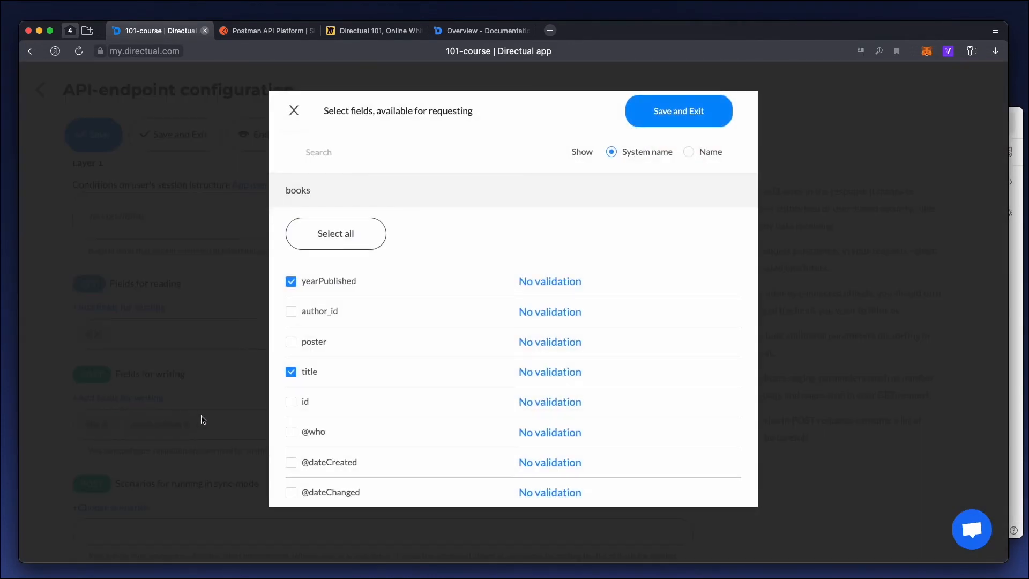
click(290, 402)
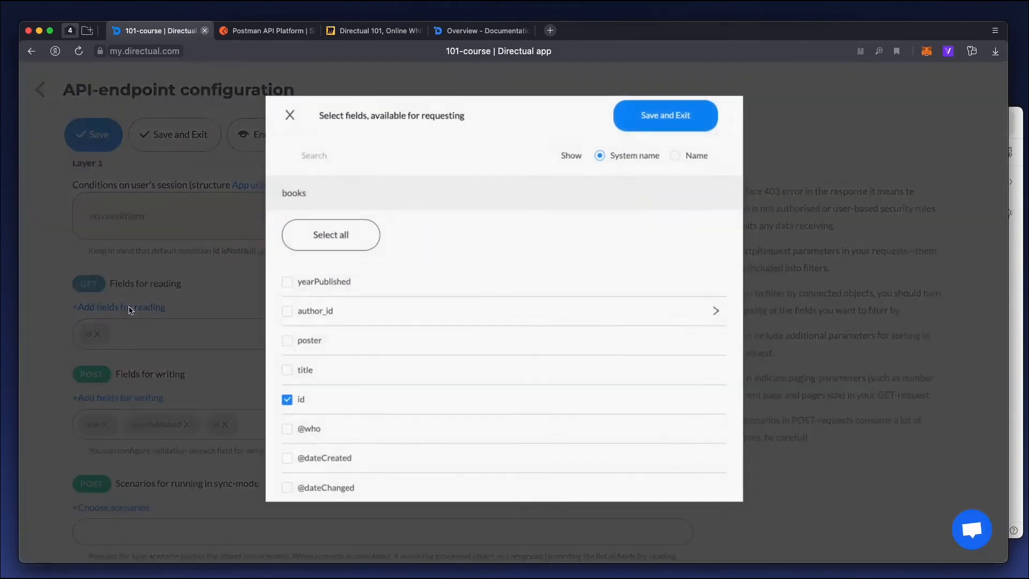
click(287, 369)
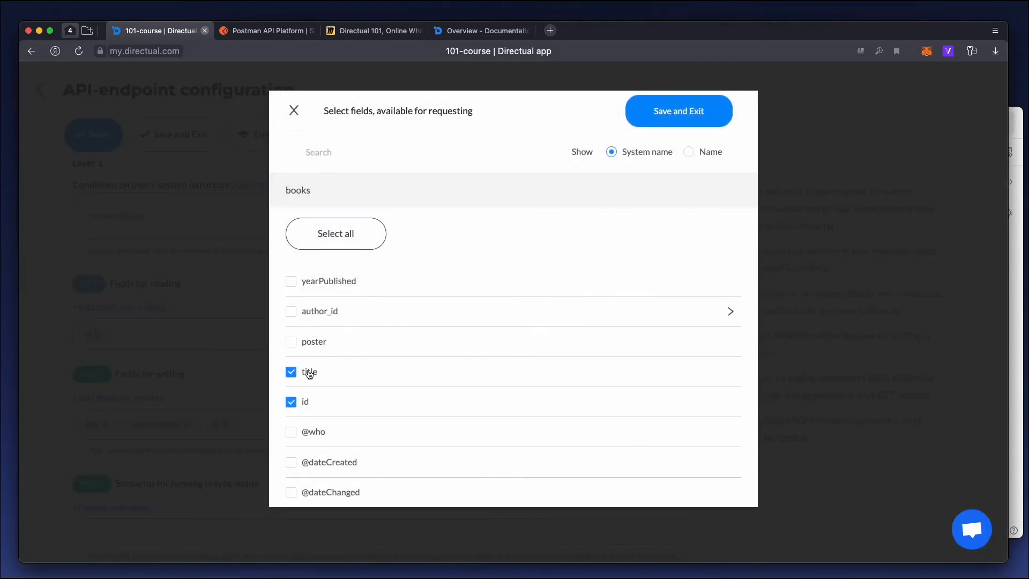
click(292, 281)
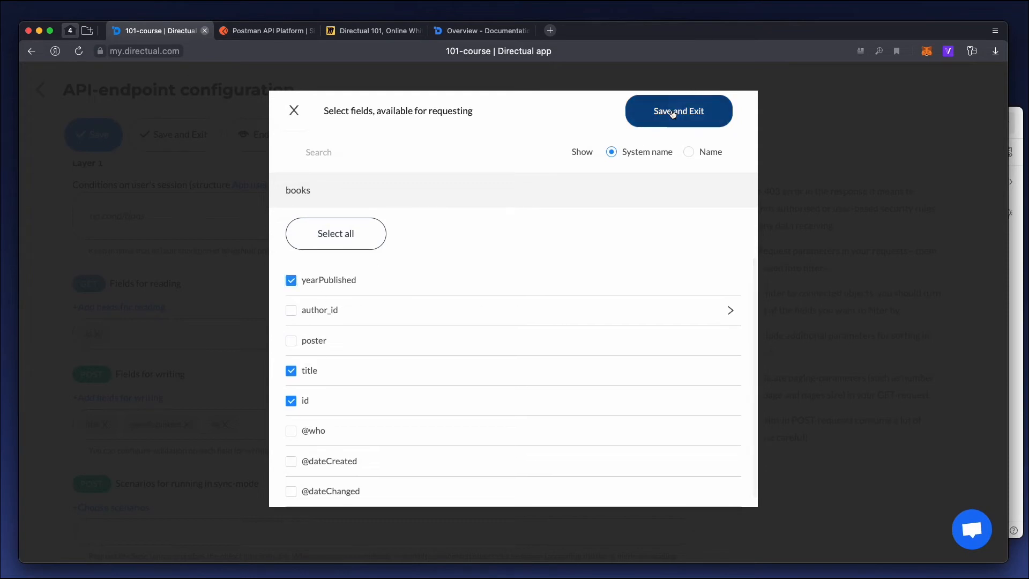
click(678, 110)
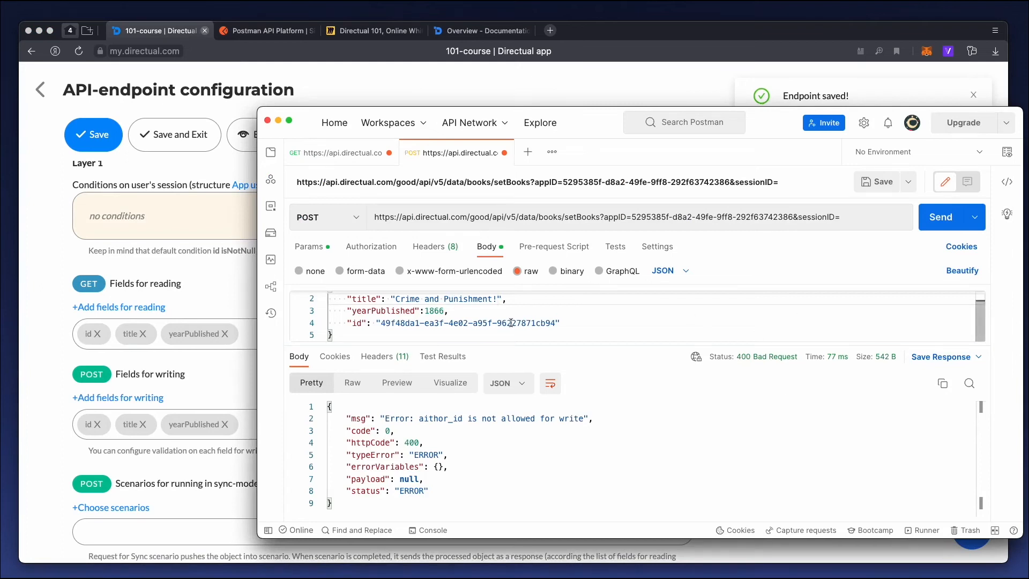
Step: Send the setBooks POST carrying id 49f48da1… to update the existing book
click(944, 217)
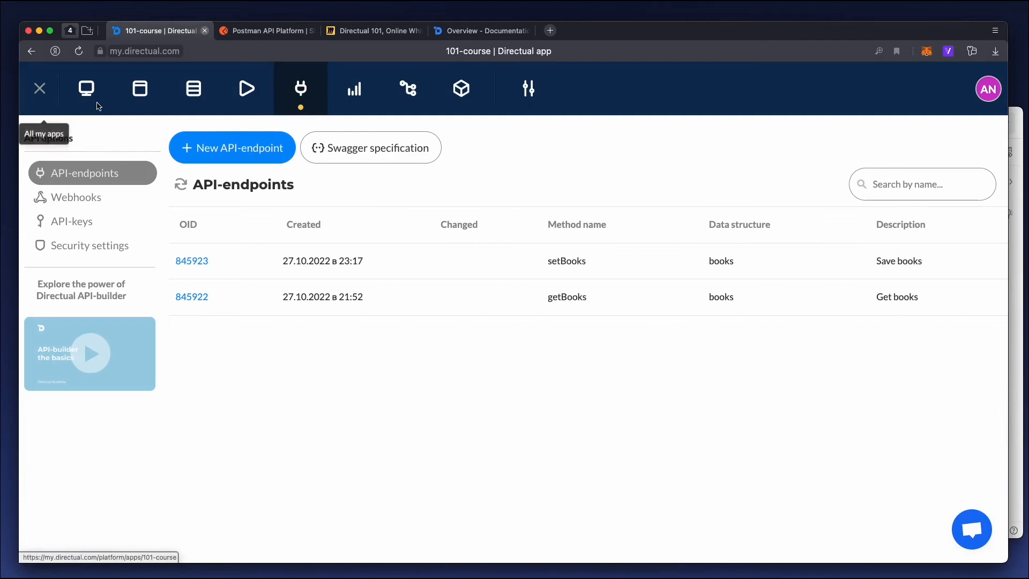
Step: Expand the Crime and Punishment! record, browse its 23:15 and 23:17 versions, then leave edit mode
click(193, 88)
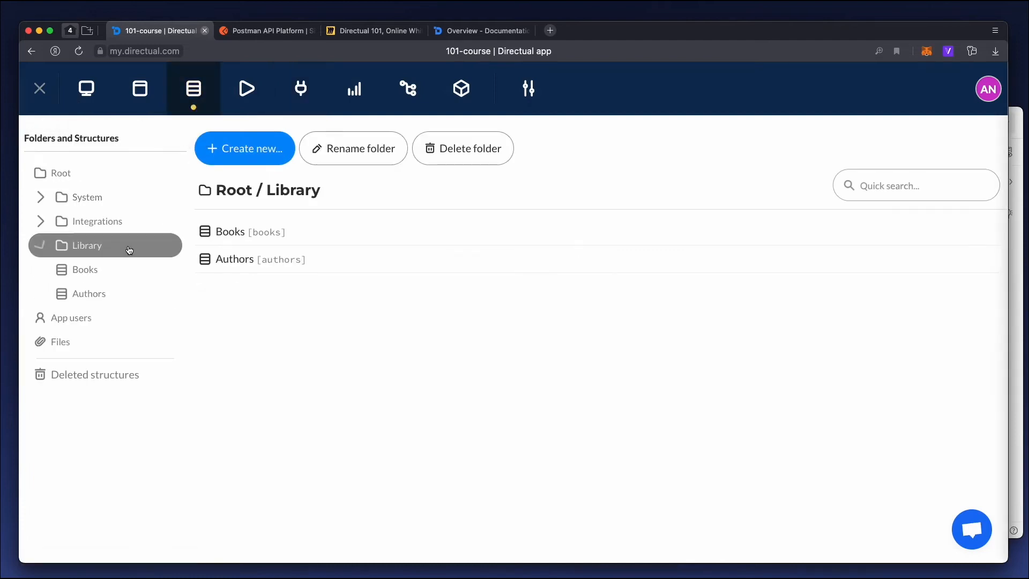
click(84, 269)
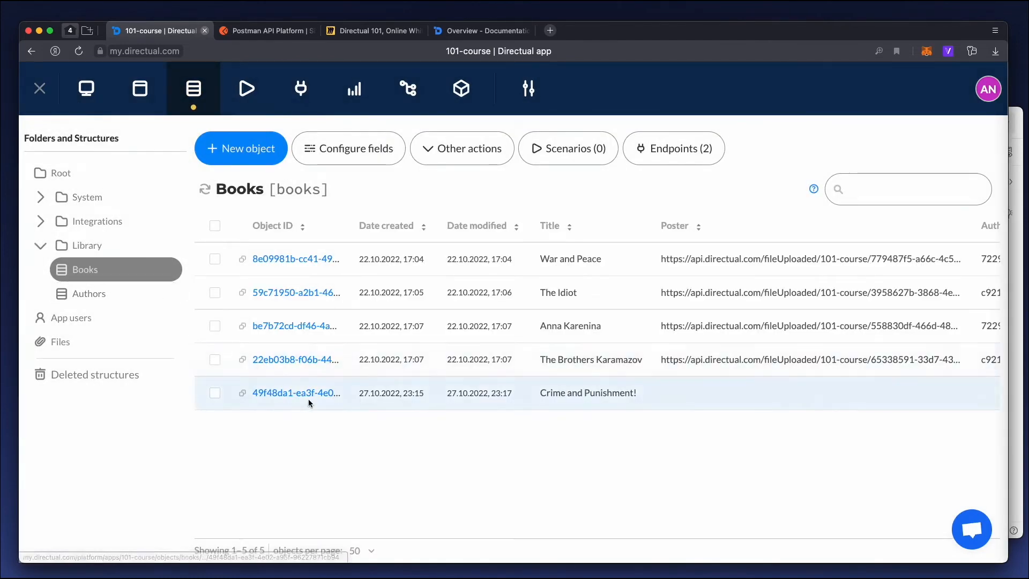
click(296, 392)
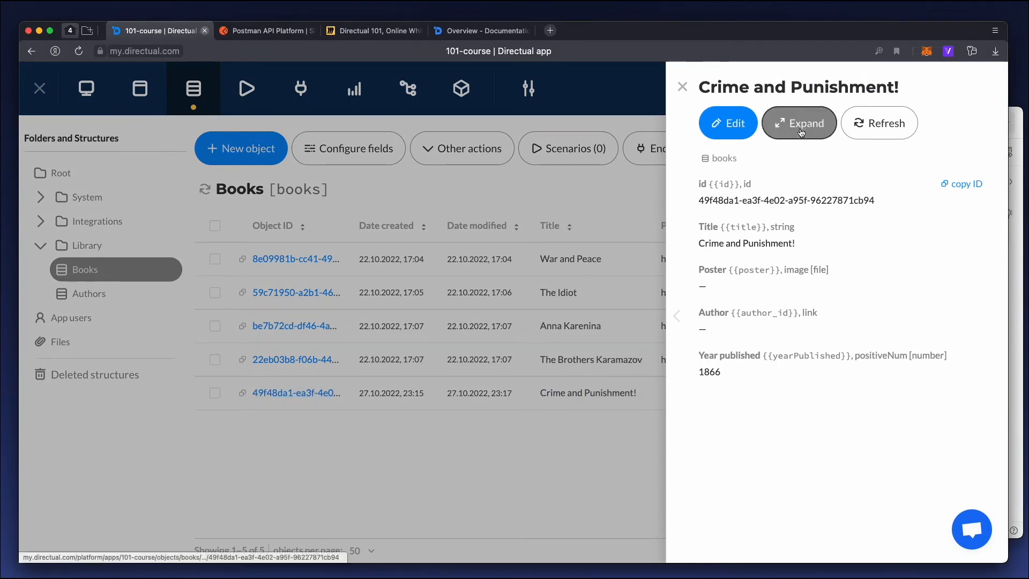
click(798, 123)
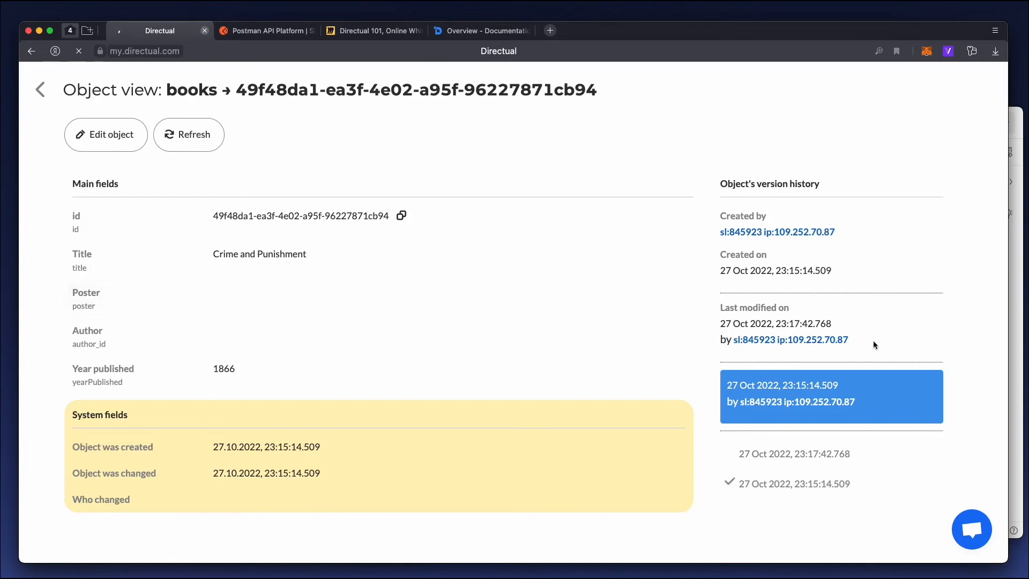
mouse_move(794, 454)
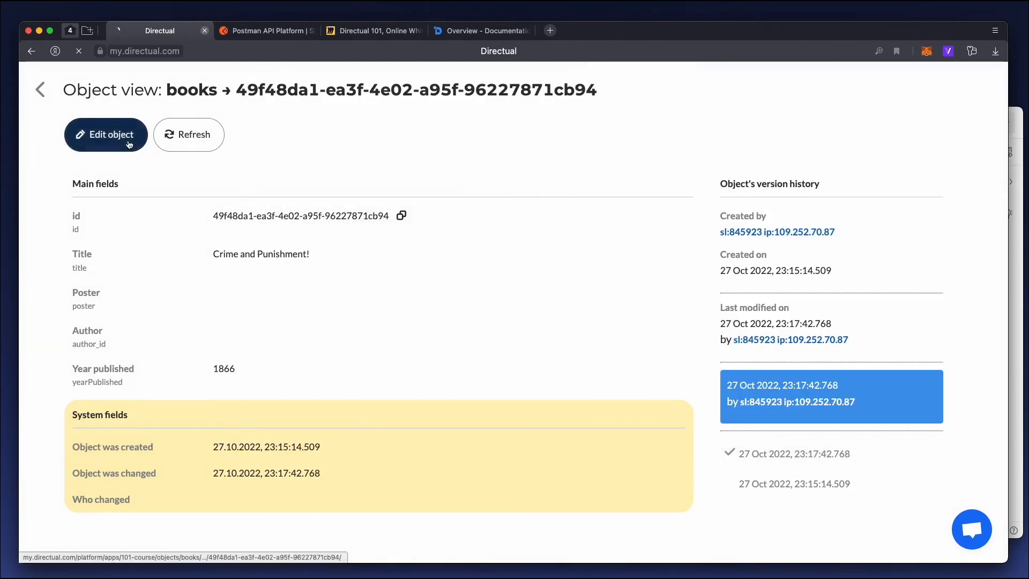
click(106, 134)
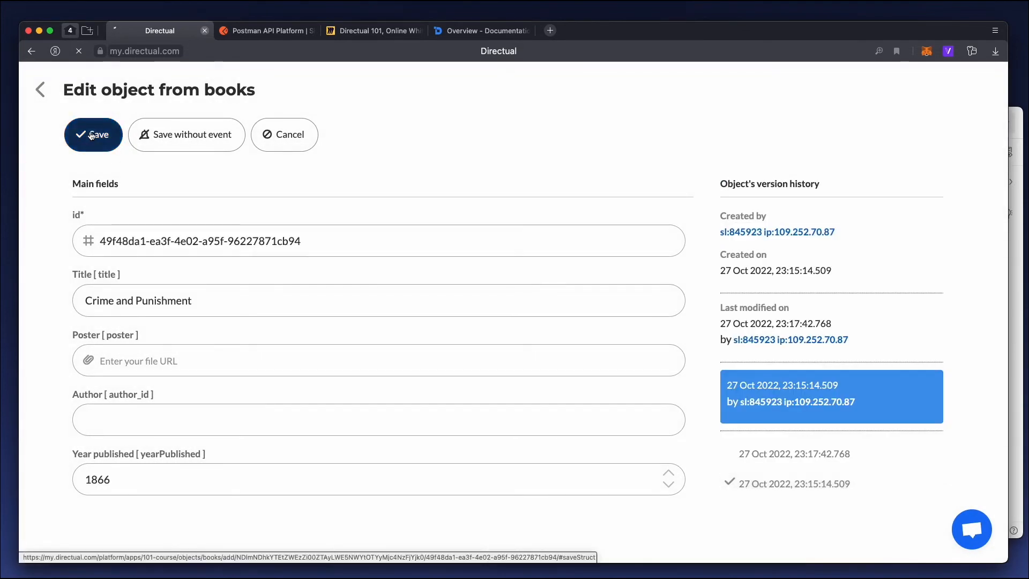
click(93, 135)
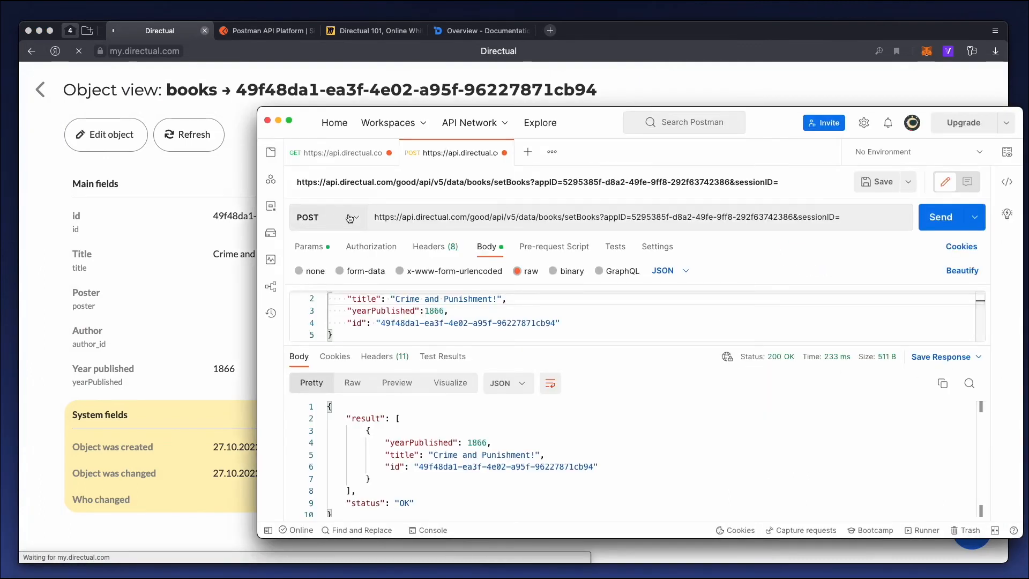
Step: Send setBooks as a GET, review the payload, and set the Body option to none
click(327, 217)
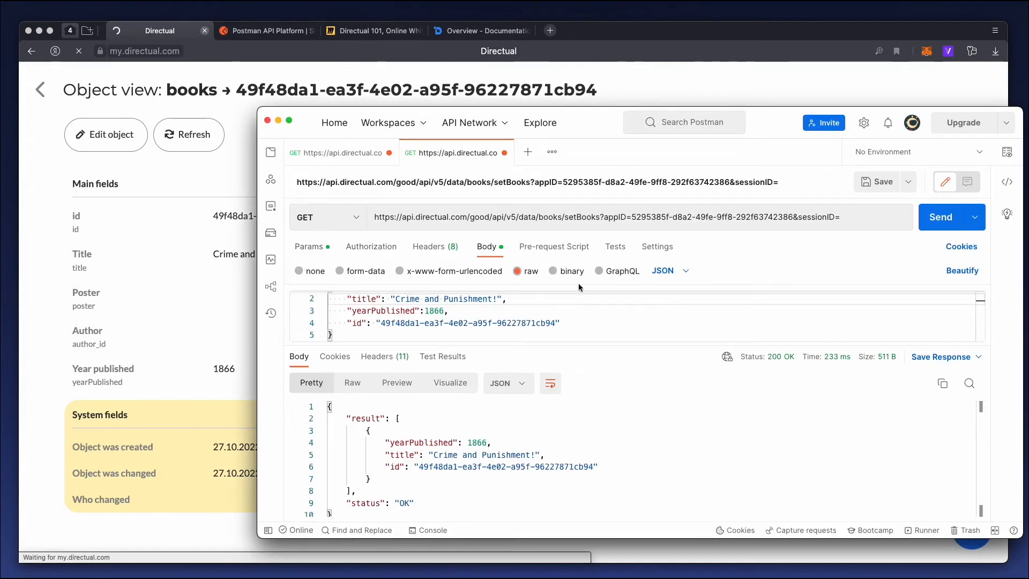
click(947, 216)
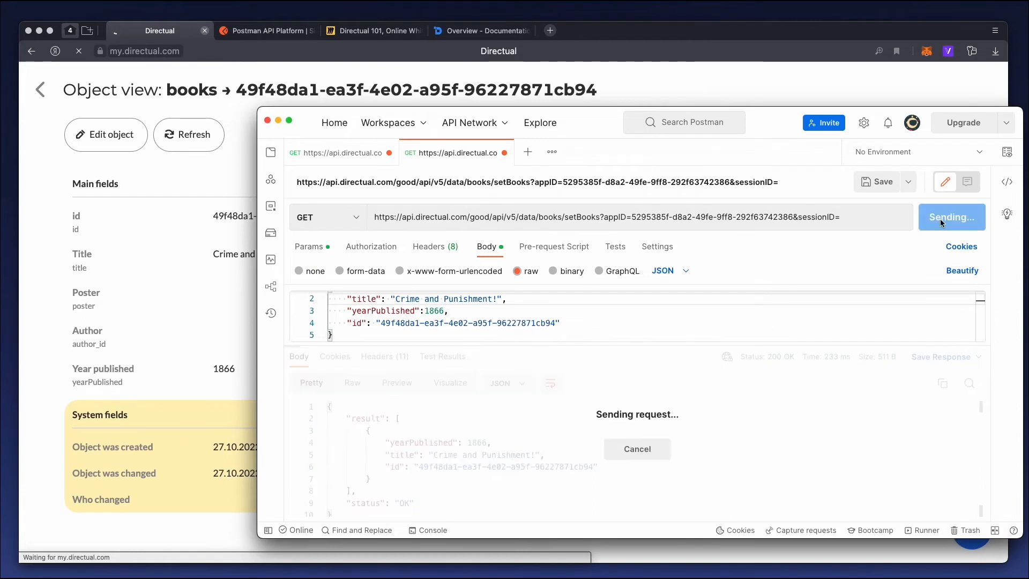
click(948, 217)
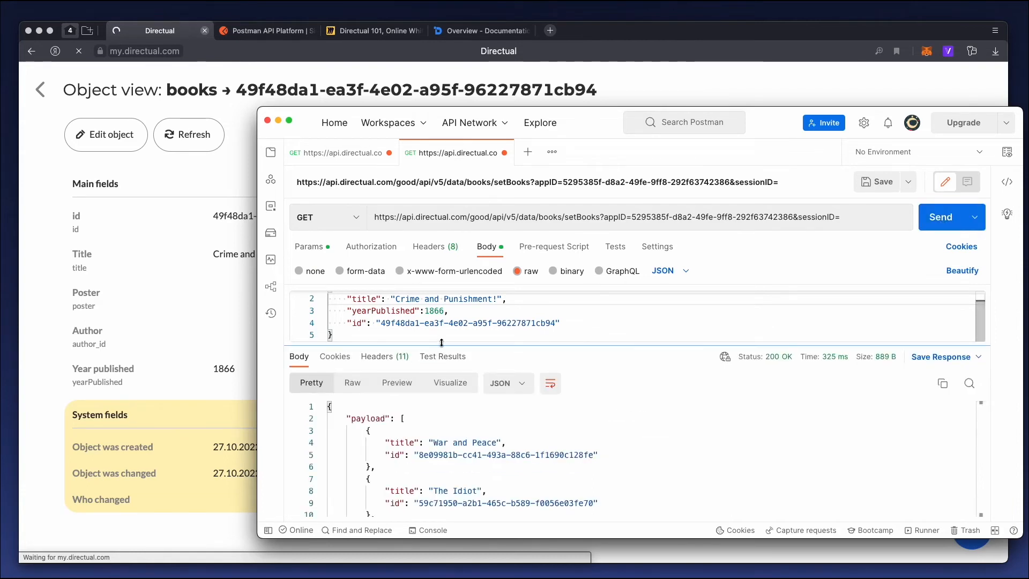
click(298, 270)
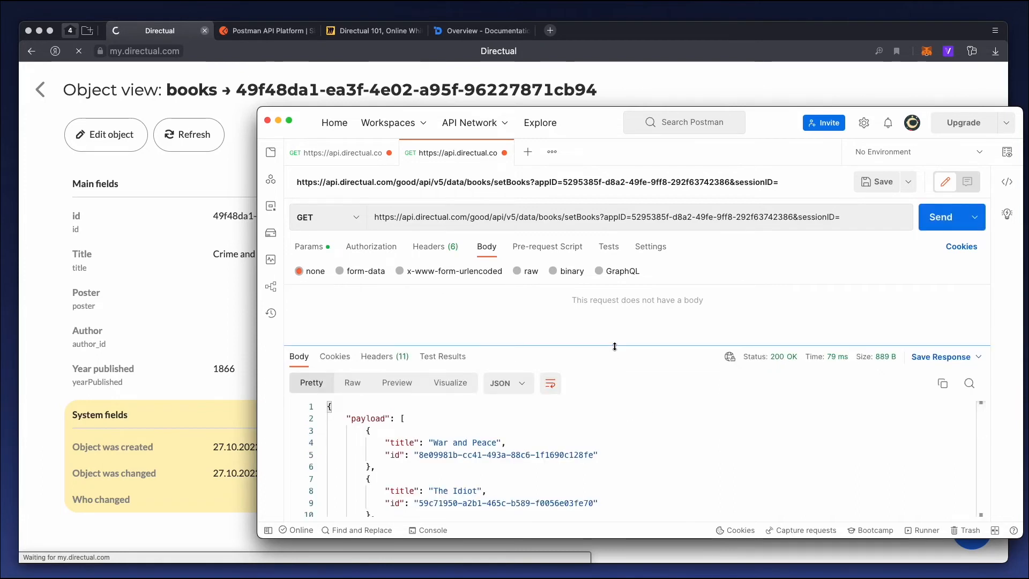
scroll(down, 3)
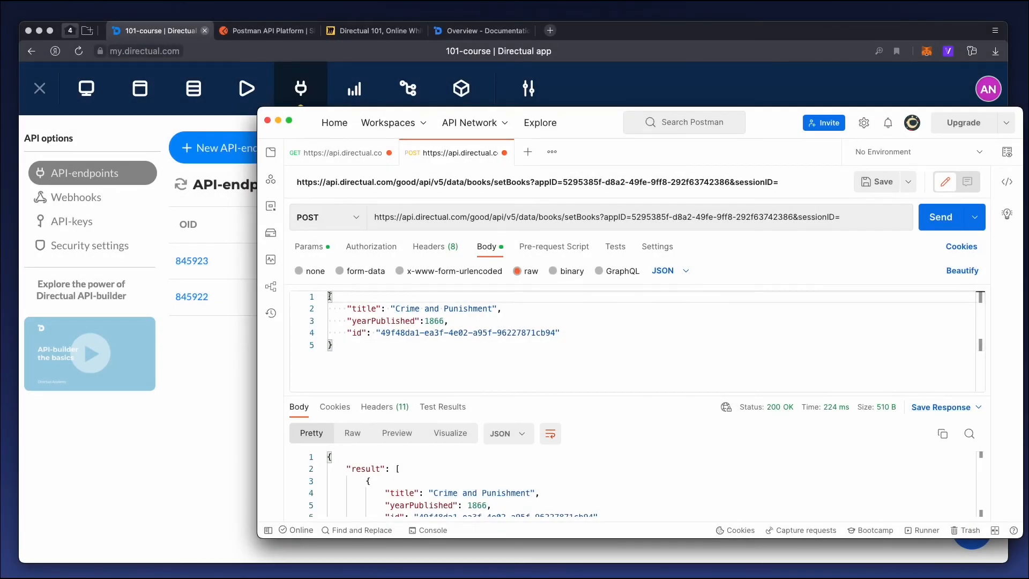
Step: Wrap the body in [ ] and add a second object titled The Cossacs
text([])
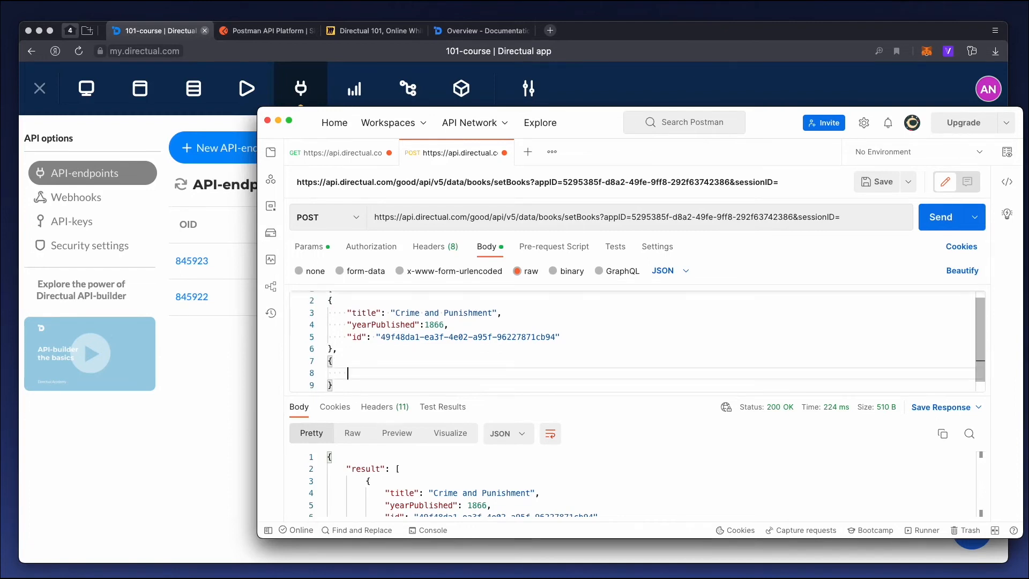
text("title": "The C)
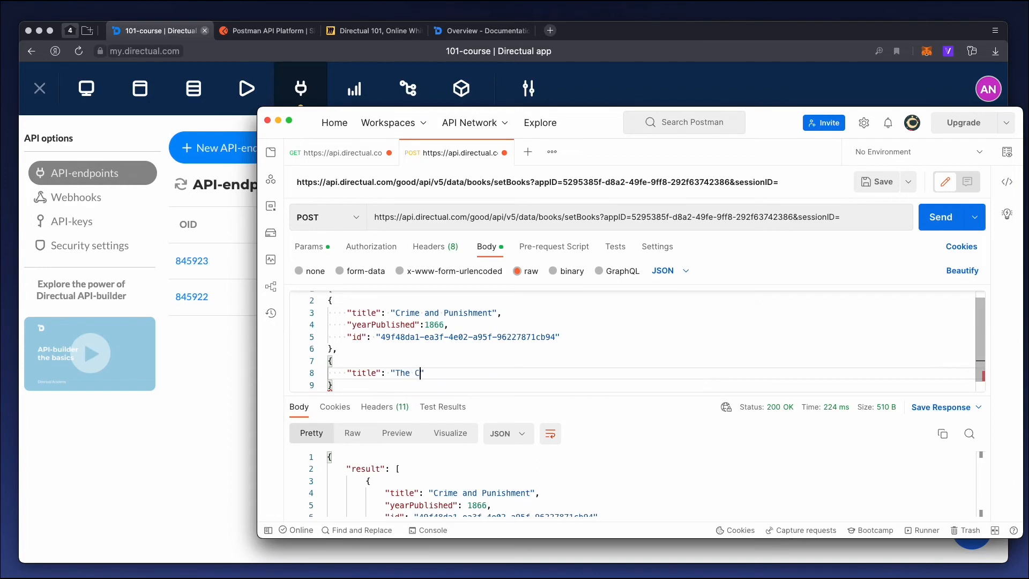
text(ossacs")
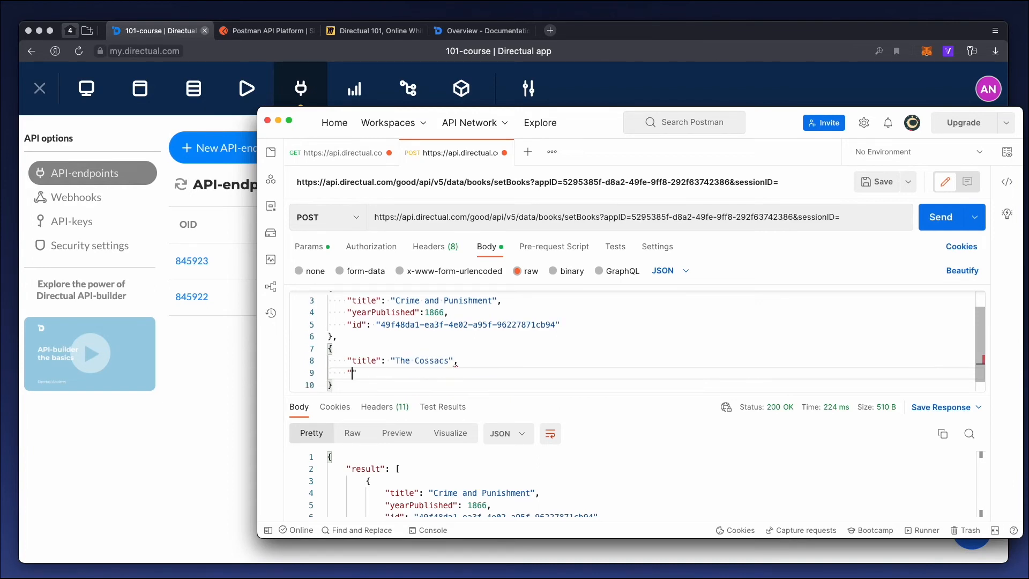
text(author_)
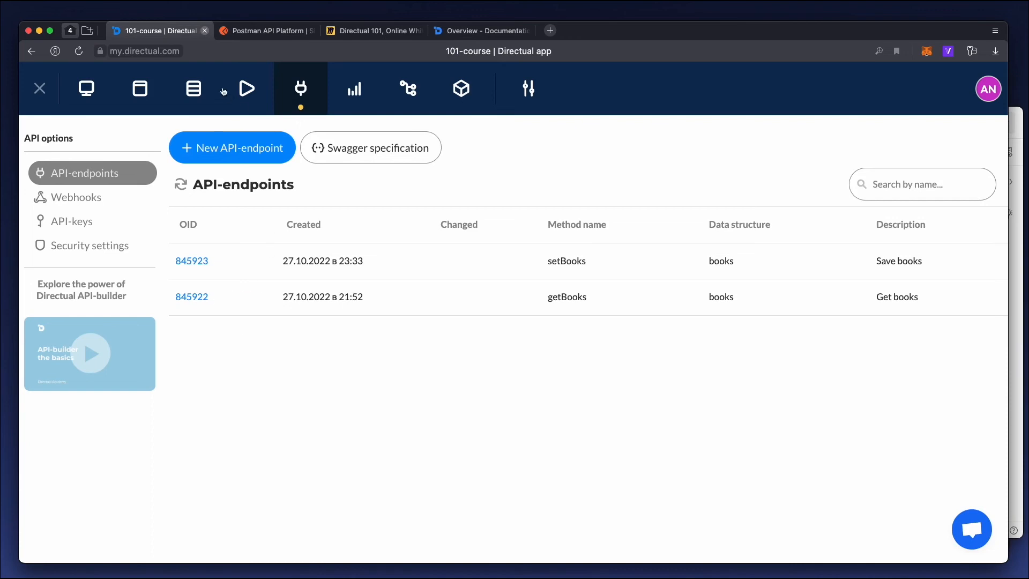
Step: Look up Tolstoy in Authors and set author_id c921a1d5-d11f-4489-b6ab-415b11786d0d
click(193, 88)
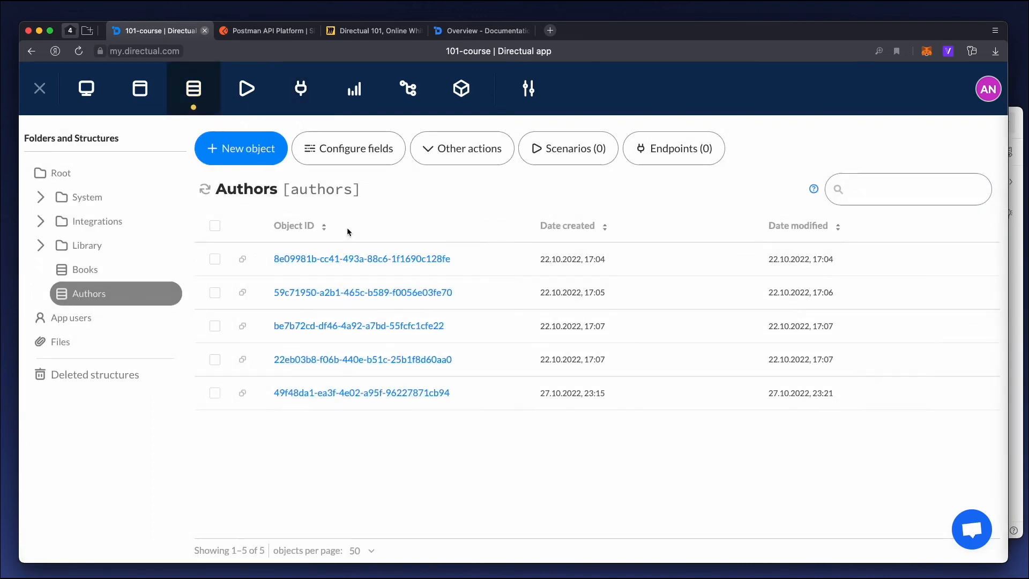
click(243, 294)
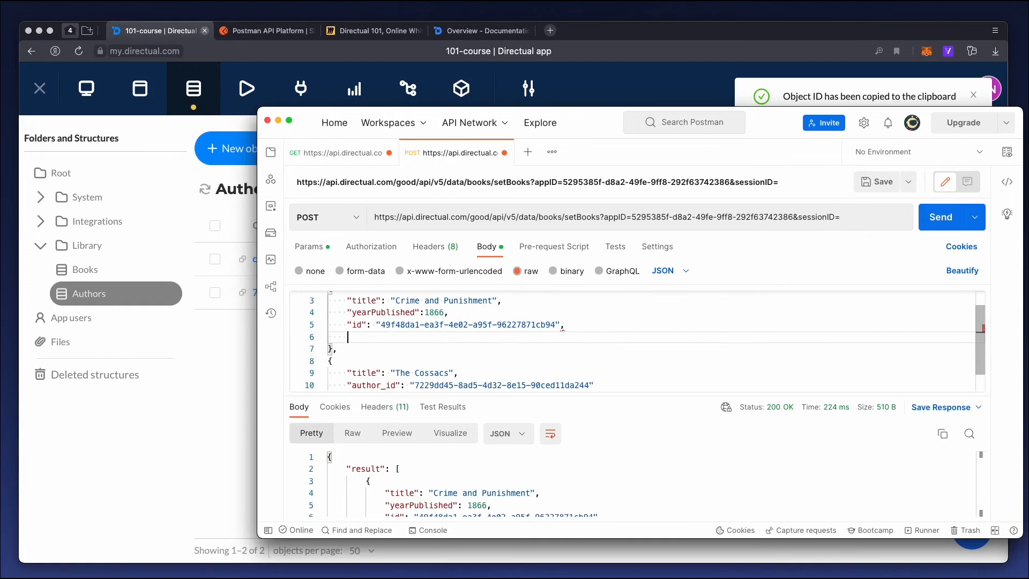
text("au)
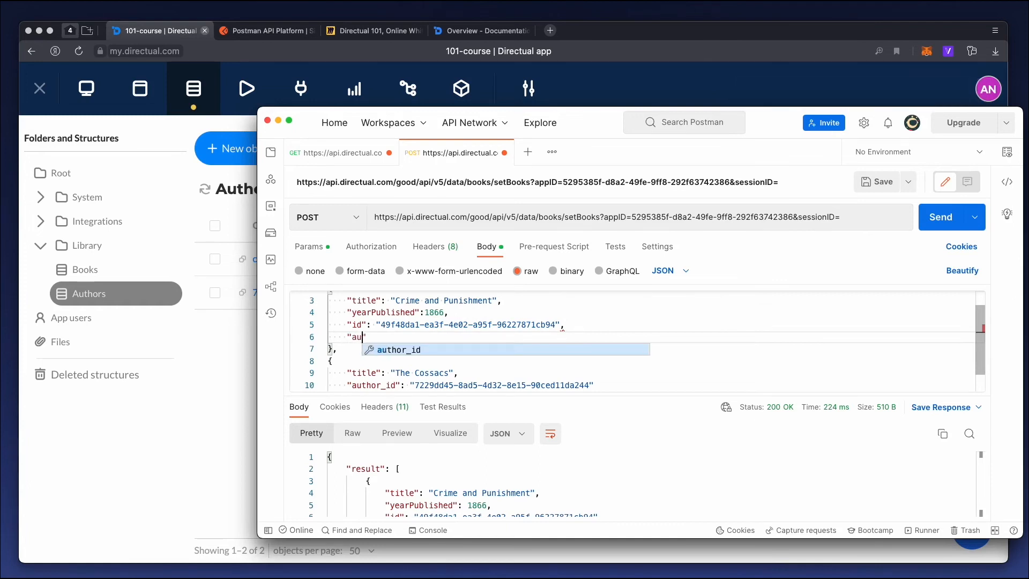
text(thor_id)
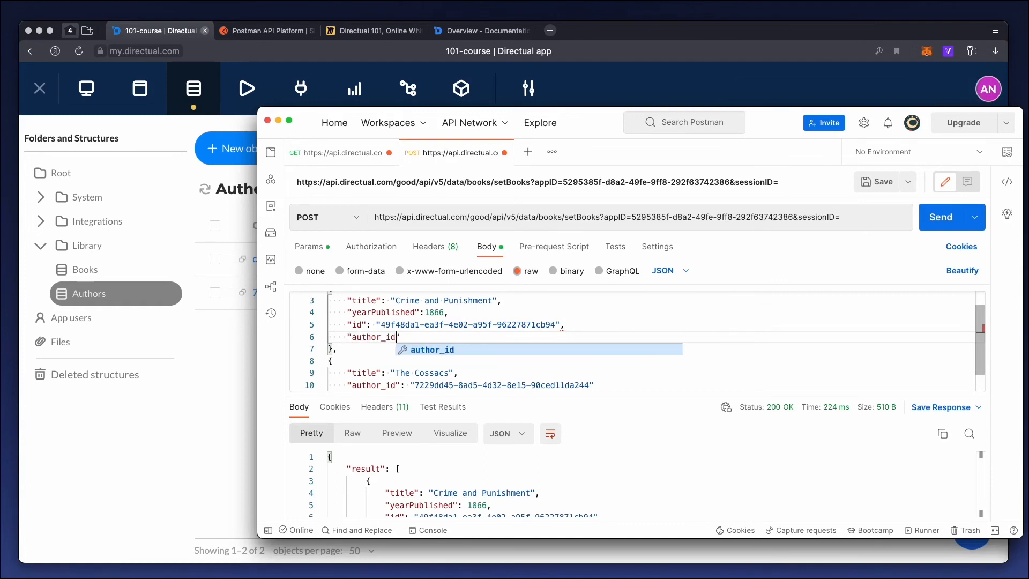
text(": ")
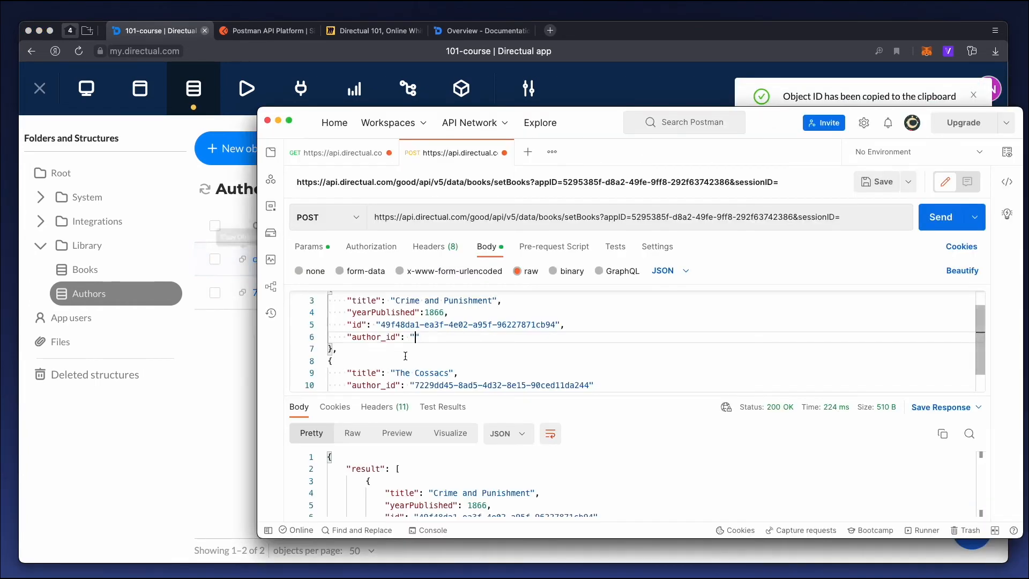
text(c921a1d5-d11f-4489-b6ab-415b11786d0d)
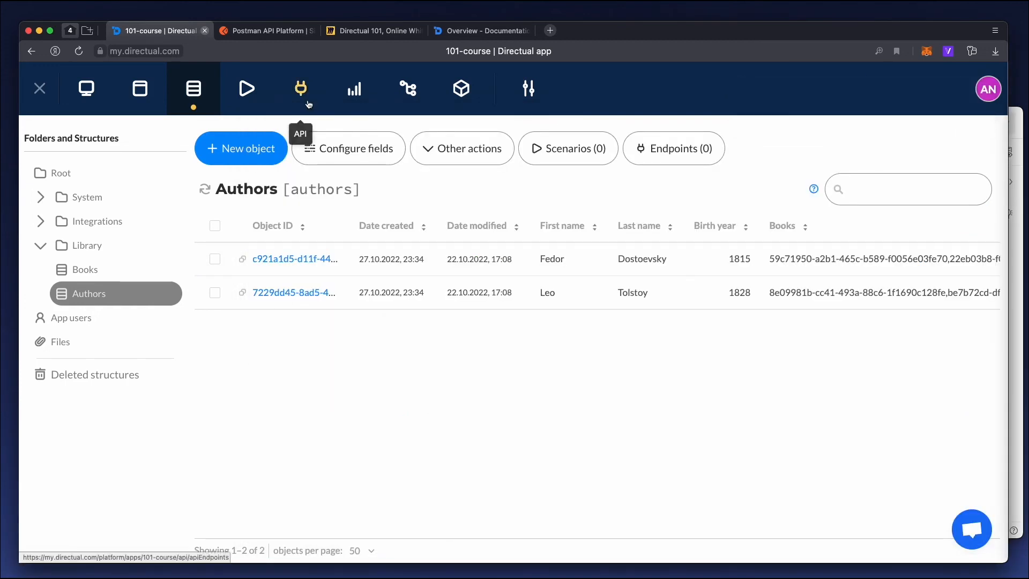
Step: Tick author_id in the setBooks Fields for writing and save the endpoint
click(301, 89)
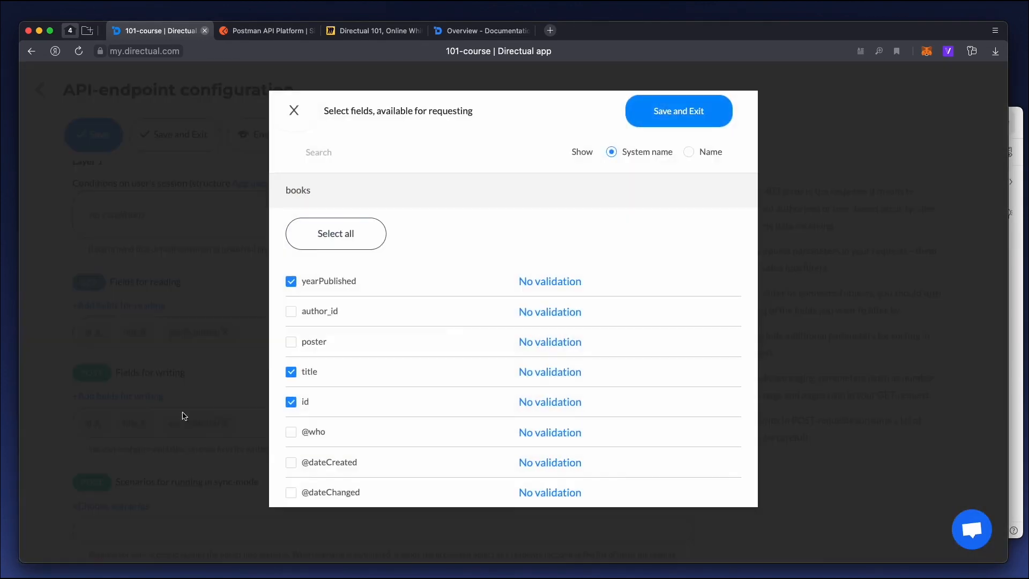
click(291, 311)
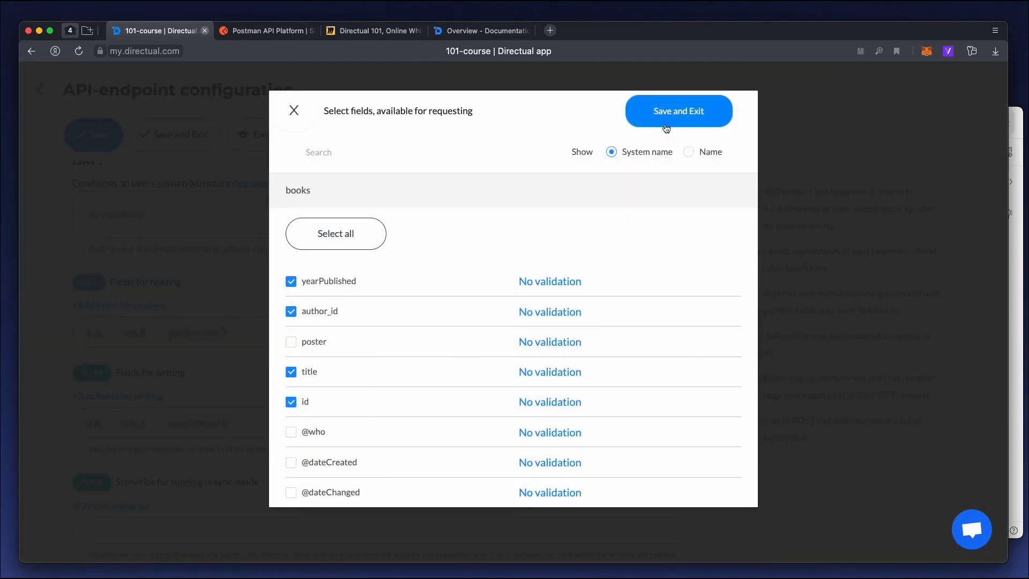
click(678, 111)
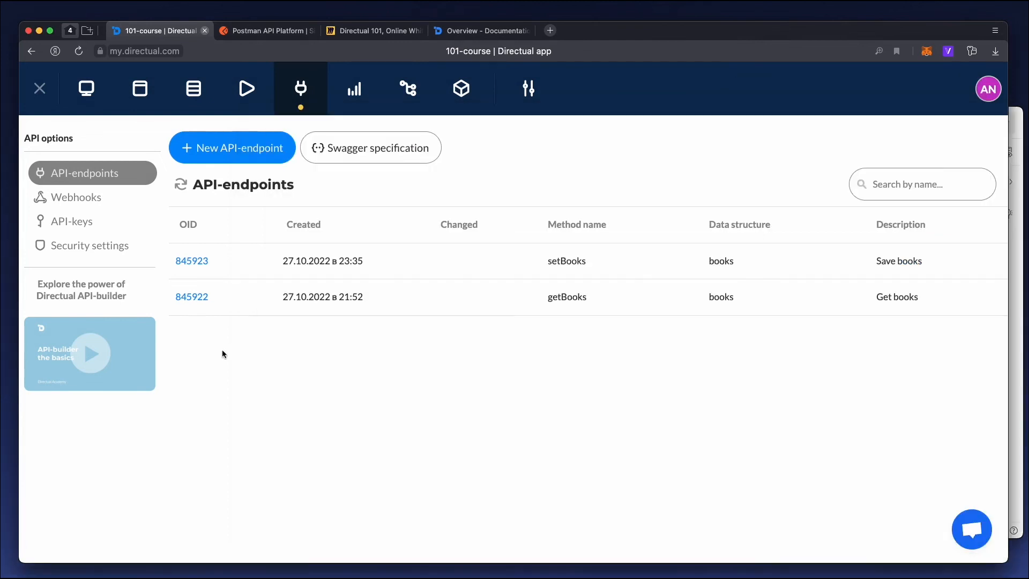
Step: Open Crime and Punishment, view linked author Fedor Dostoevsky, and close the record details
click(193, 88)
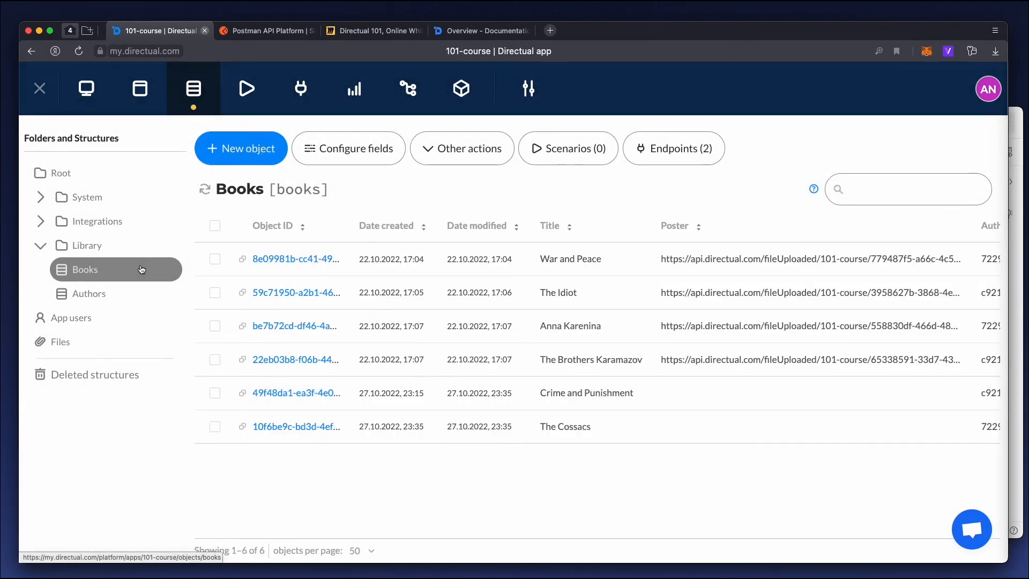
click(296, 392)
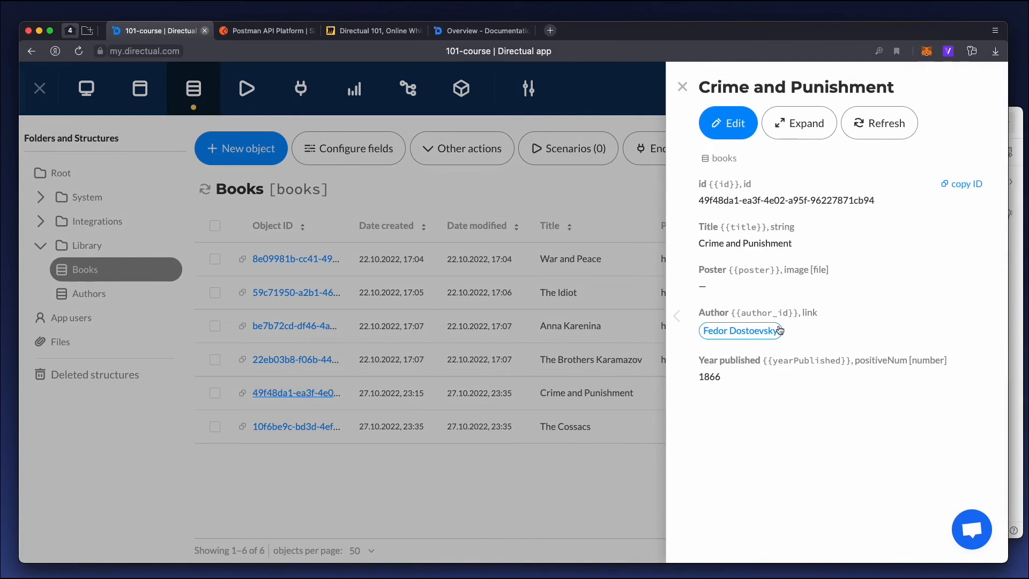
click(739, 330)
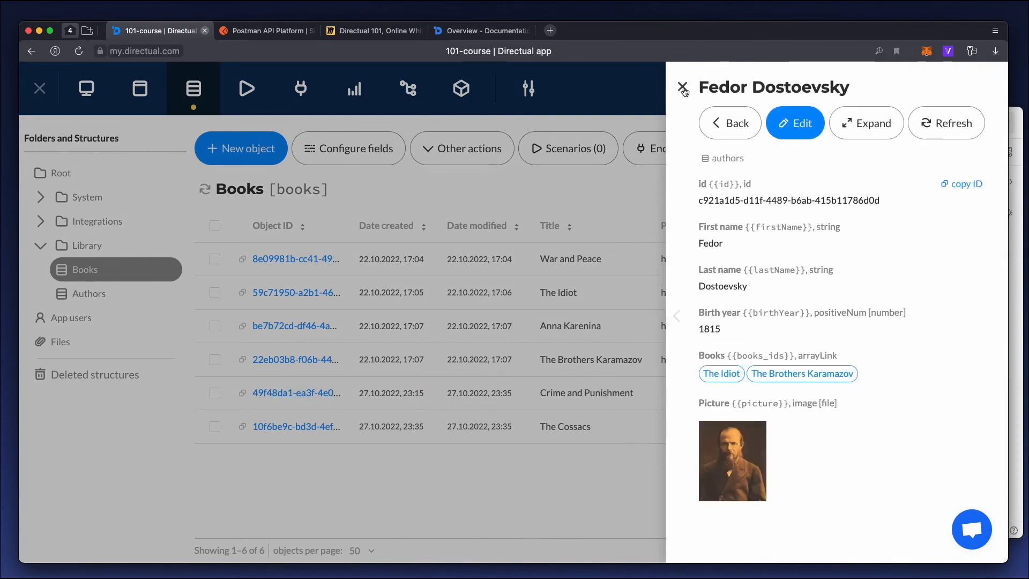
click(296, 426)
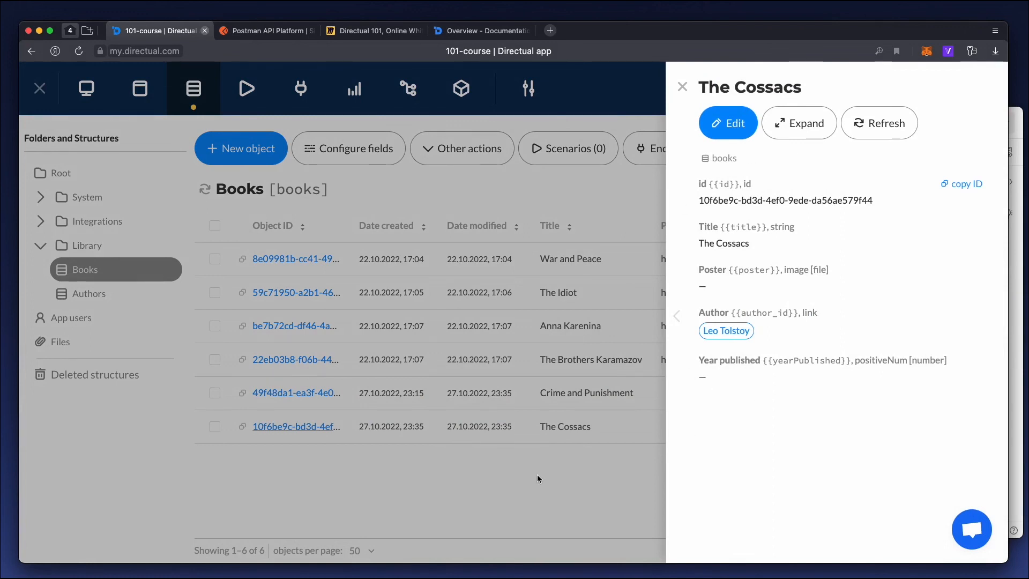
click(682, 86)
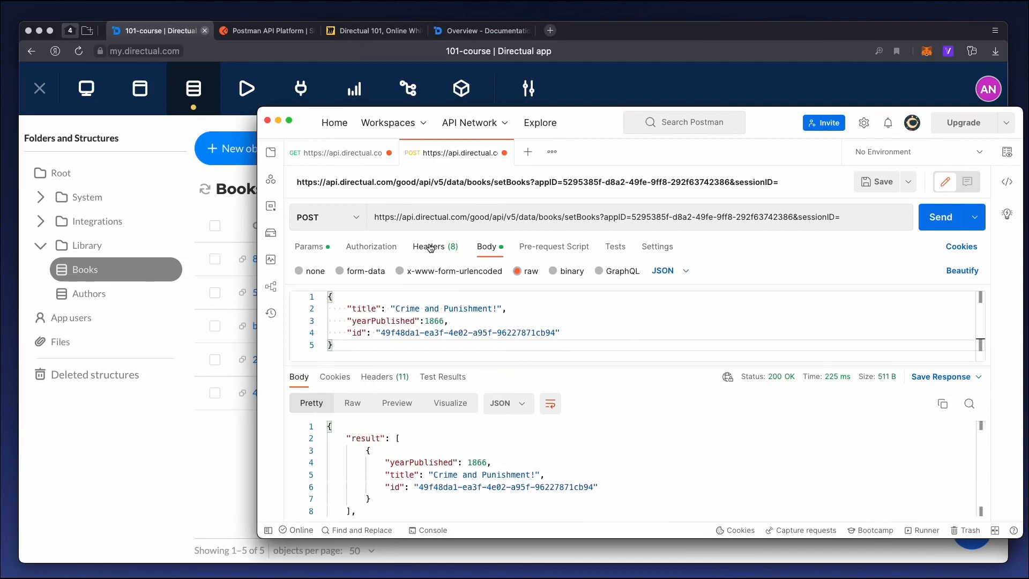
Step: Send setBooks without the Content-Type header for 400 Bad Request, then re-enable it for 200 OK
click(430, 246)
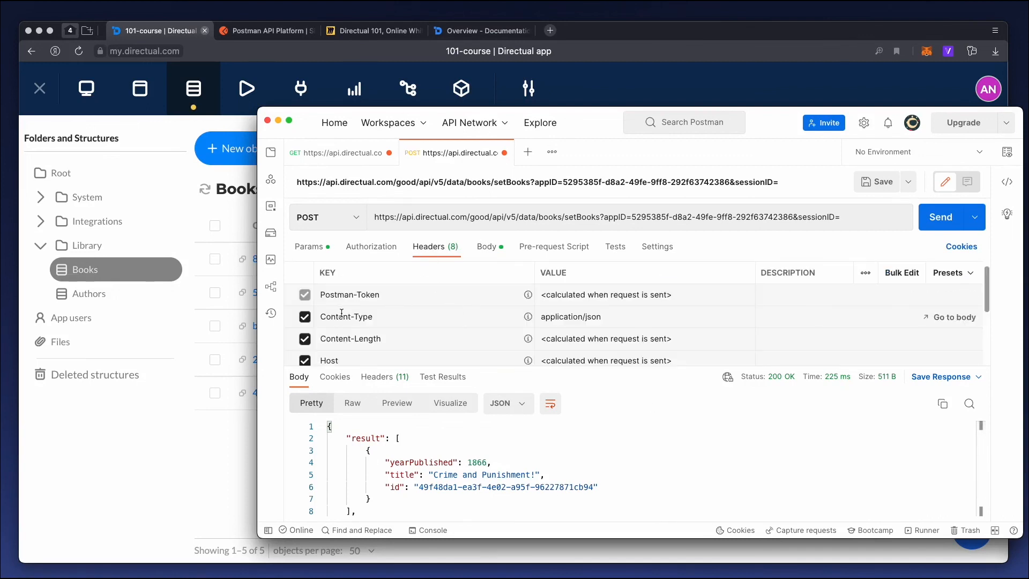
mouse_move(615, 316)
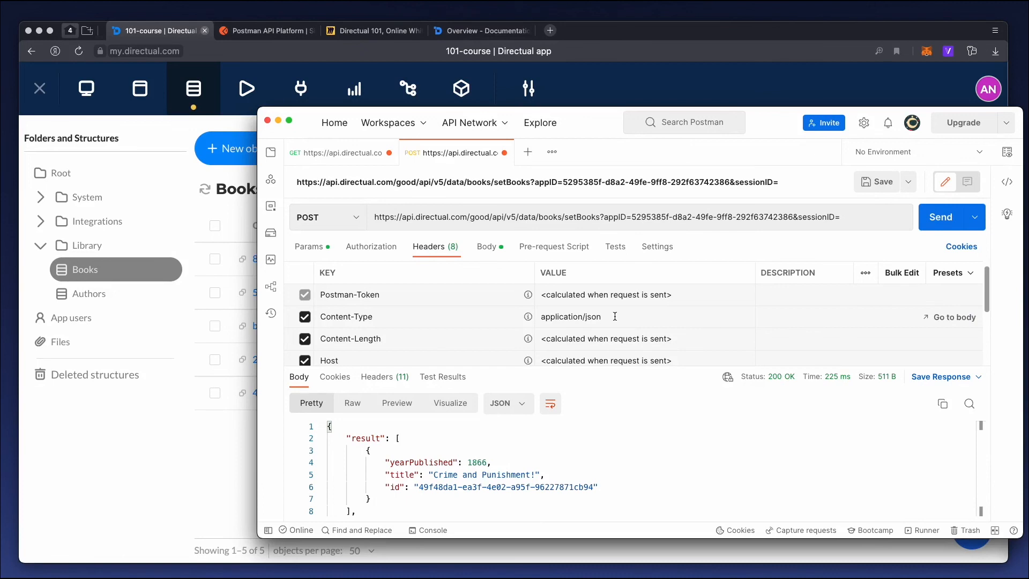
click(305, 316)
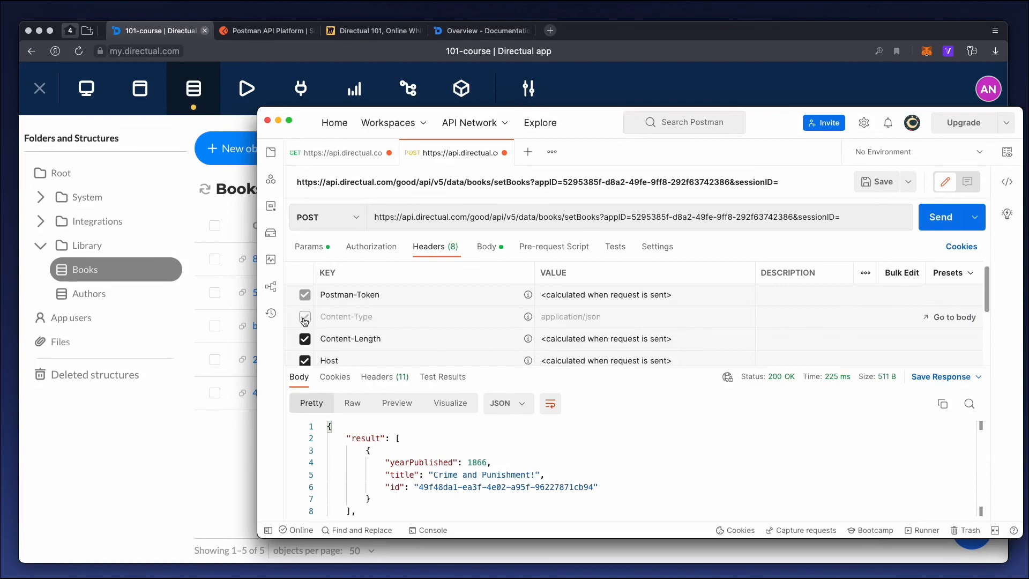
click(947, 217)
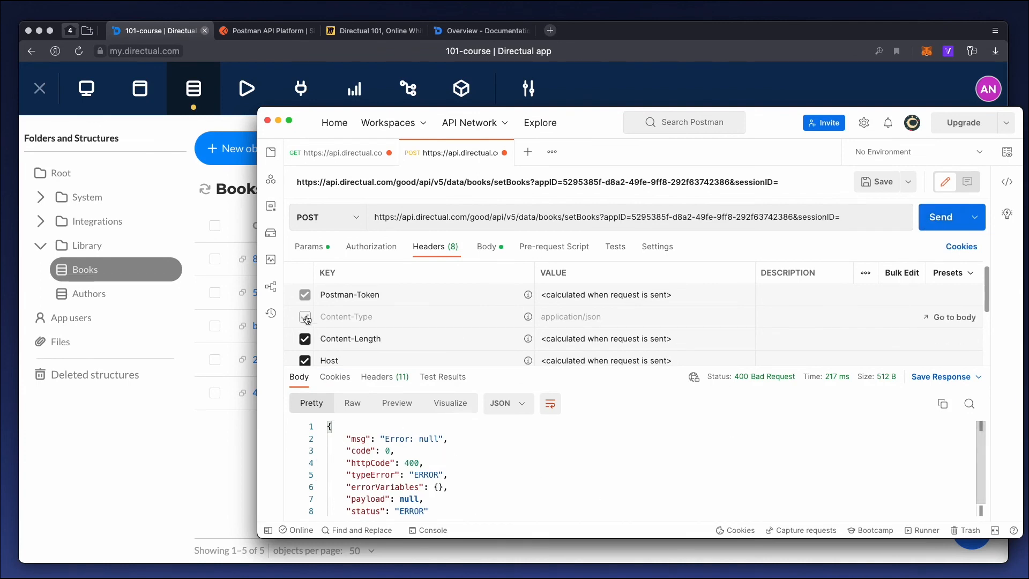
click(304, 317)
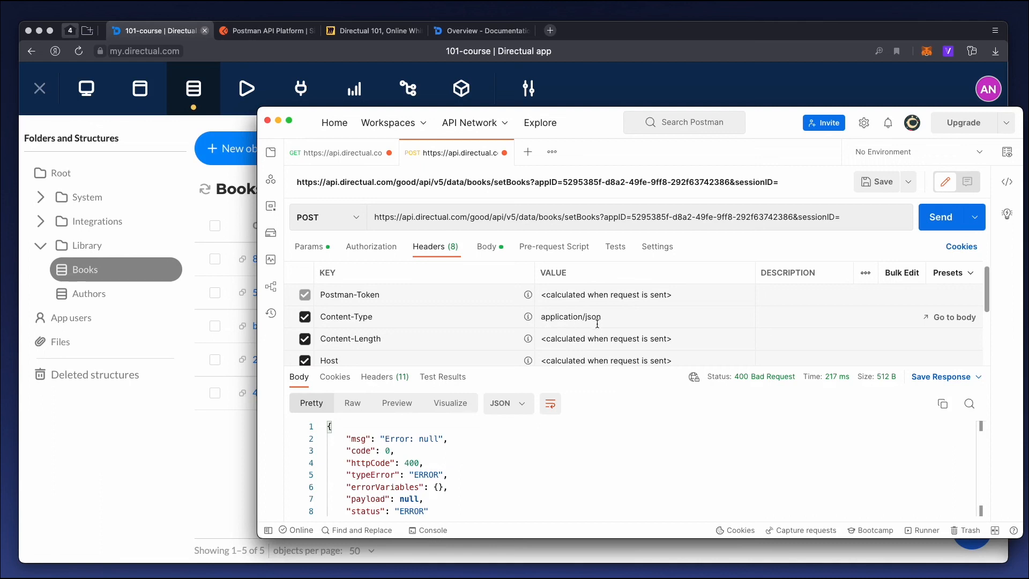
click(941, 216)
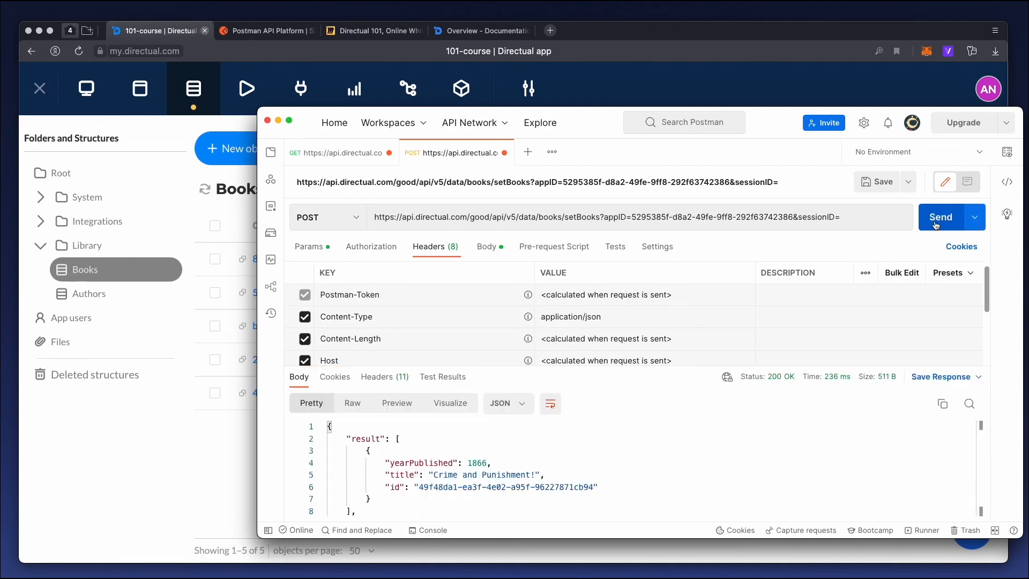